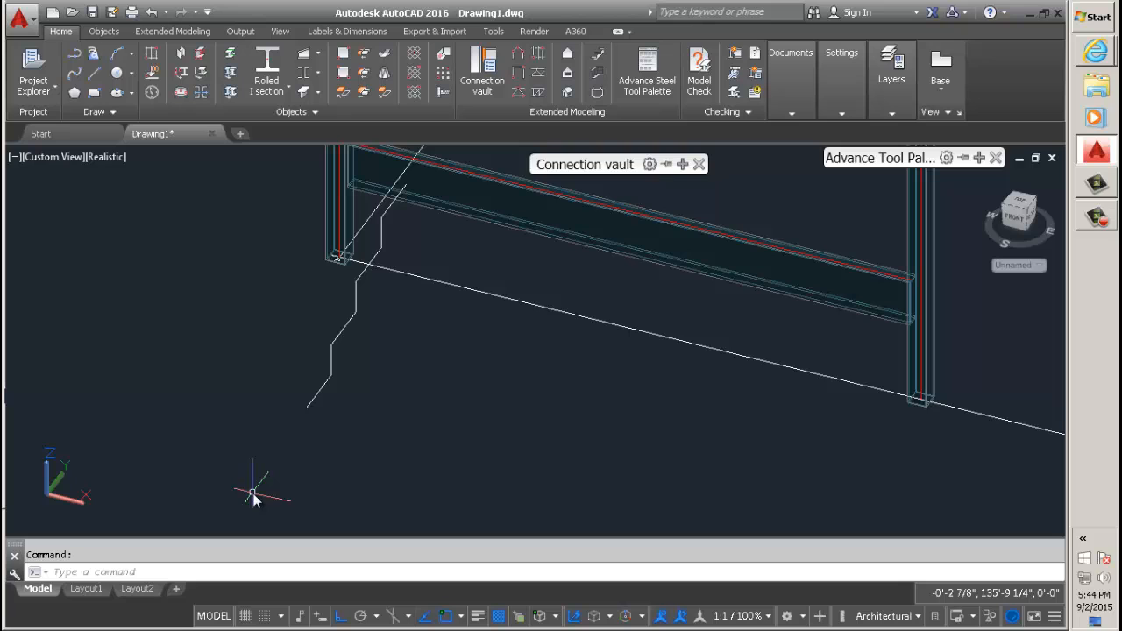
pyautogui.moveTo(306, 342)
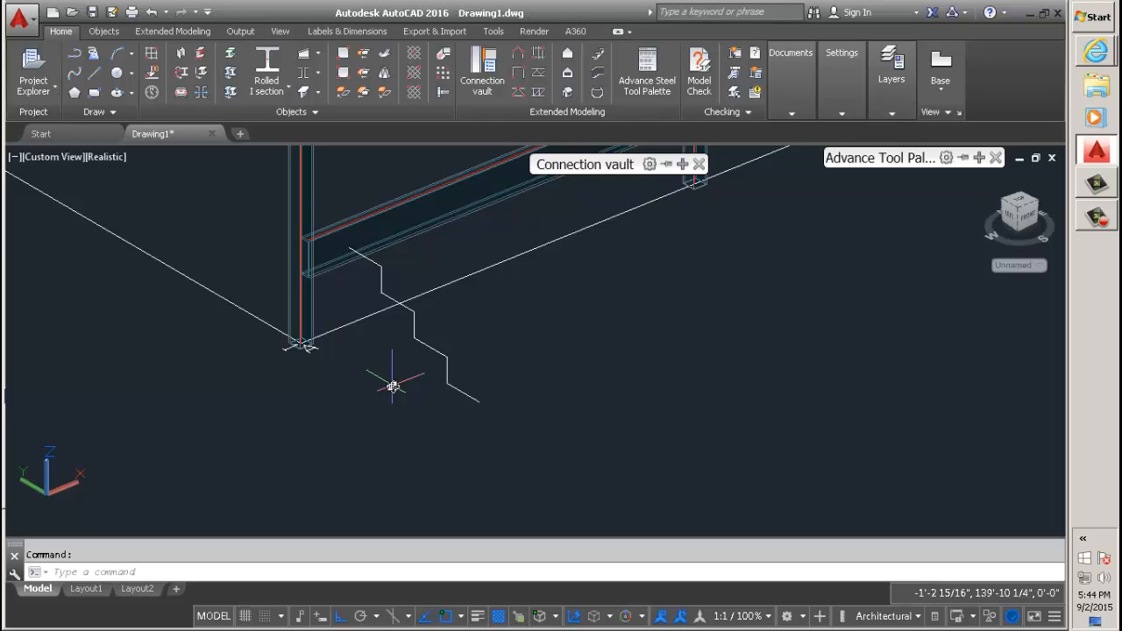
pyautogui.moveTo(375, 385)
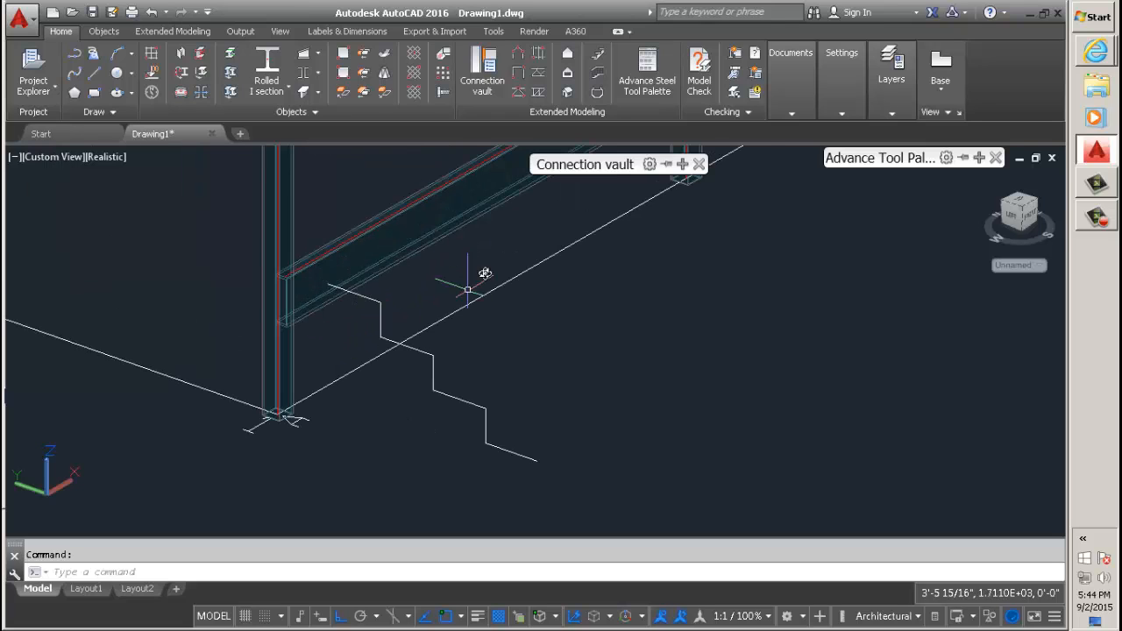
# Preview the curved beam assembly drawing style, then leave the styles without choosing one
pyautogui.moveTo(469, 290); pyautogui.dragTo(361, 237)
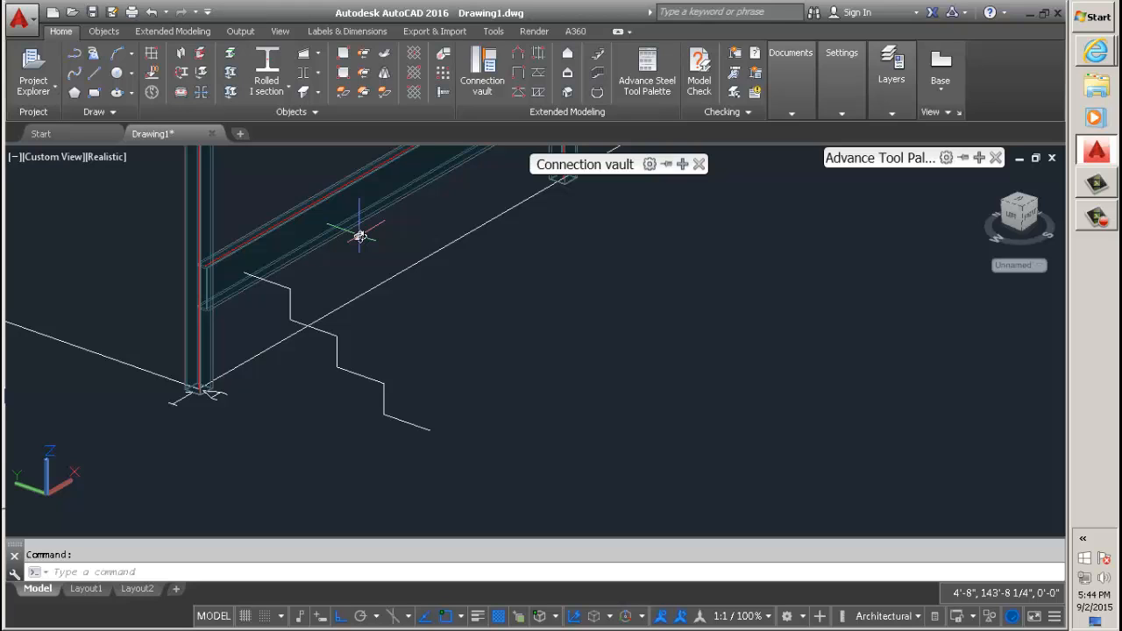
pyautogui.click(200, 263)
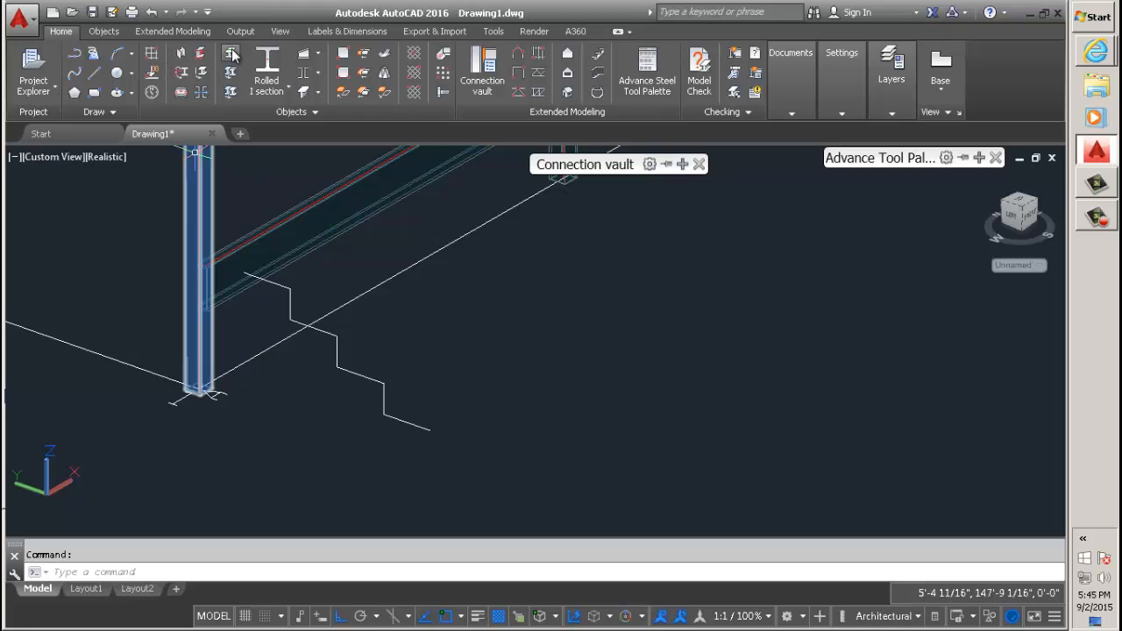
pyautogui.click(241, 31)
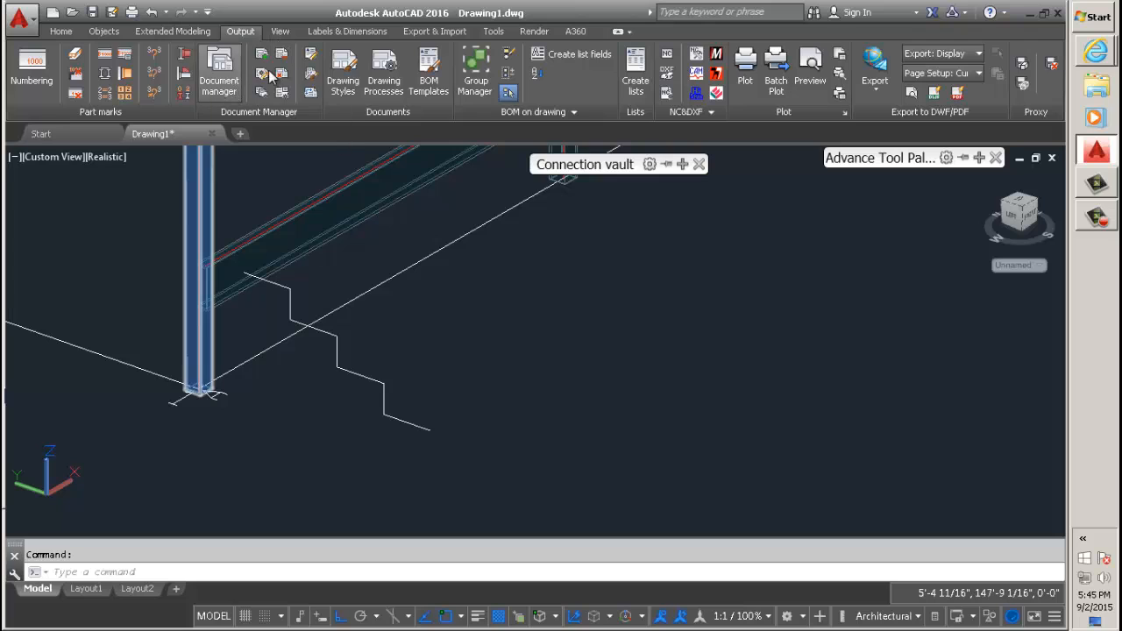
pyautogui.click(219, 74)
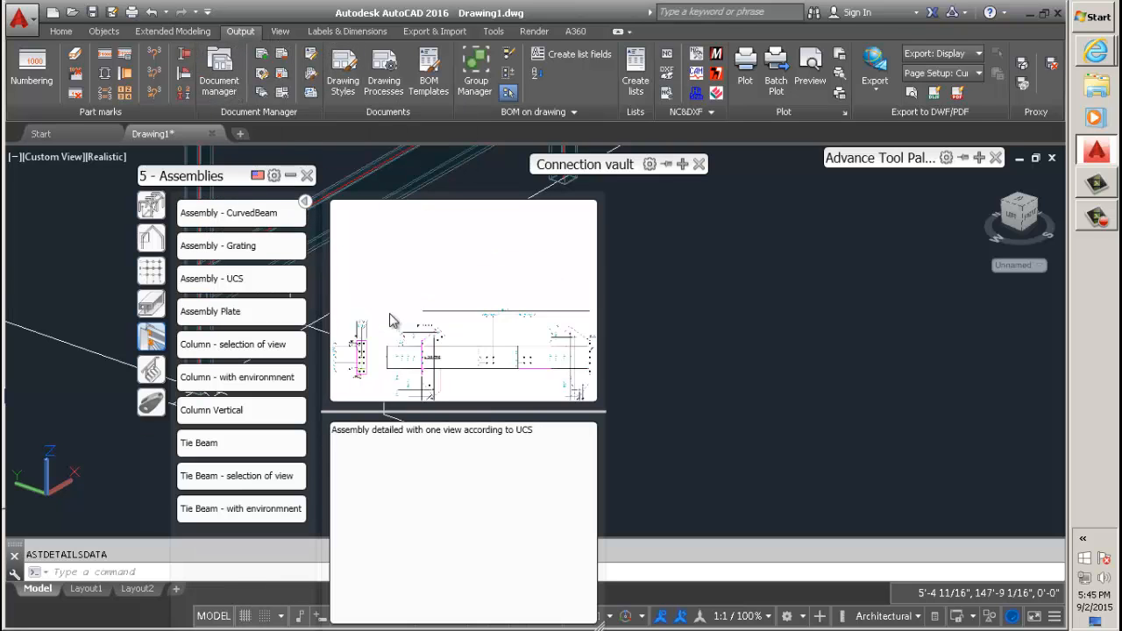
pyautogui.click(228, 213)
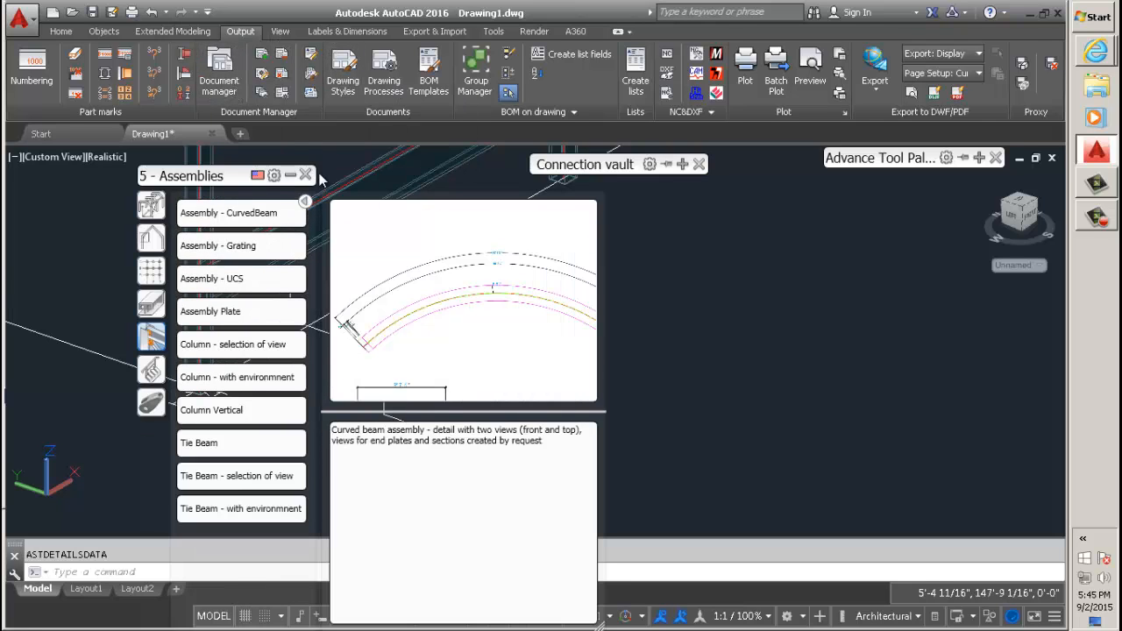
pyautogui.click(305, 175)
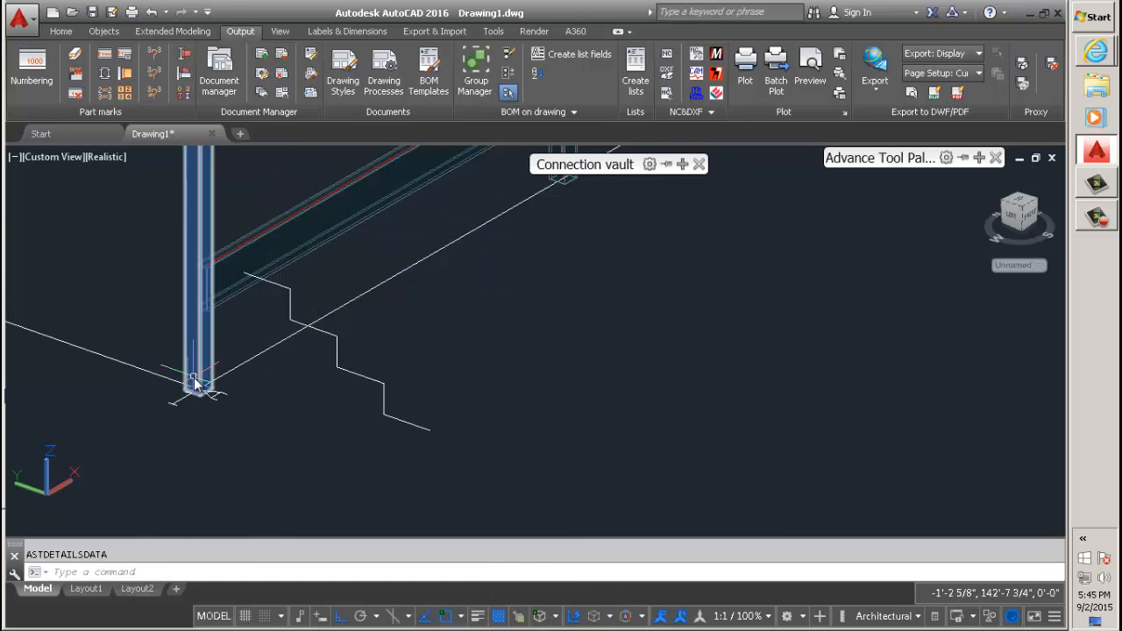
pyautogui.moveTo(201, 307)
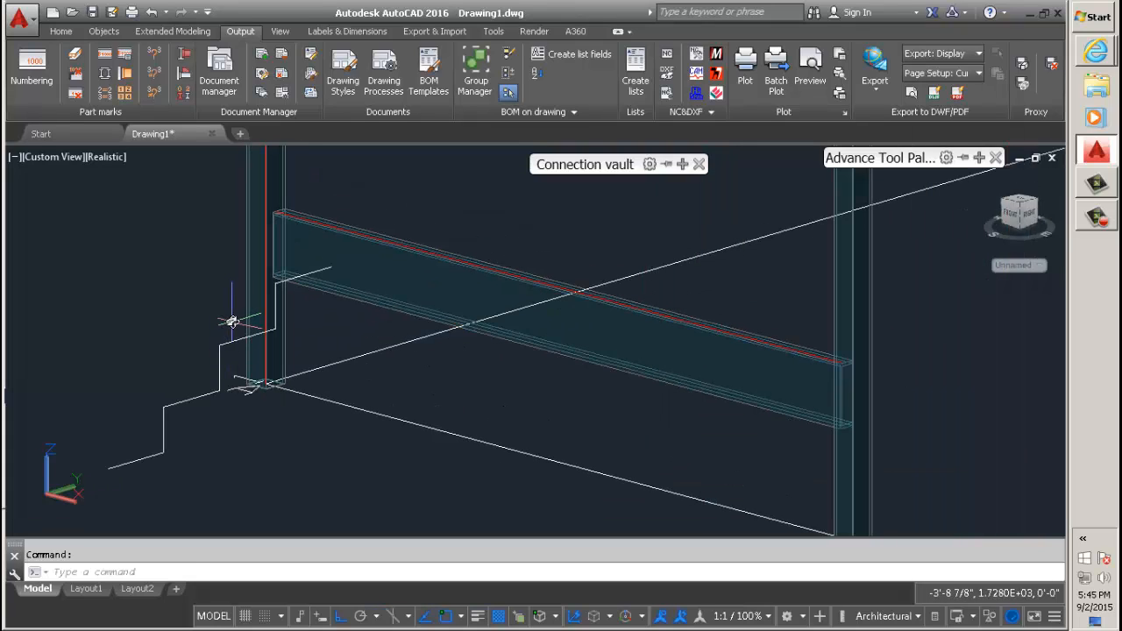
# Measure the step distances on the sketch around its lower end
pyautogui.click(237, 322)
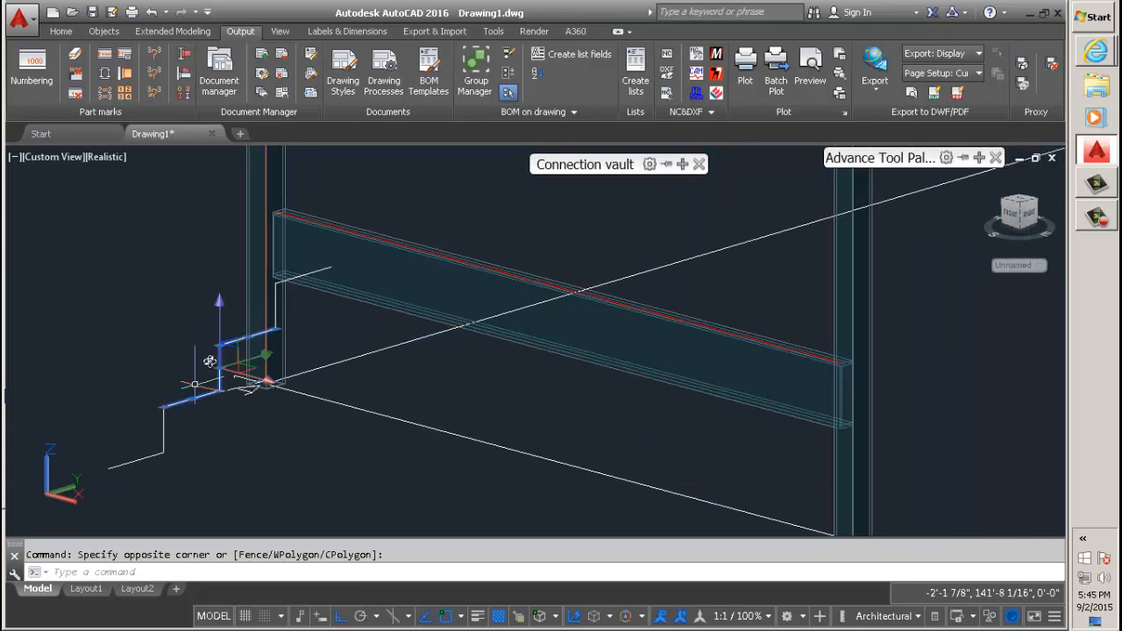
pyautogui.press('Escape')
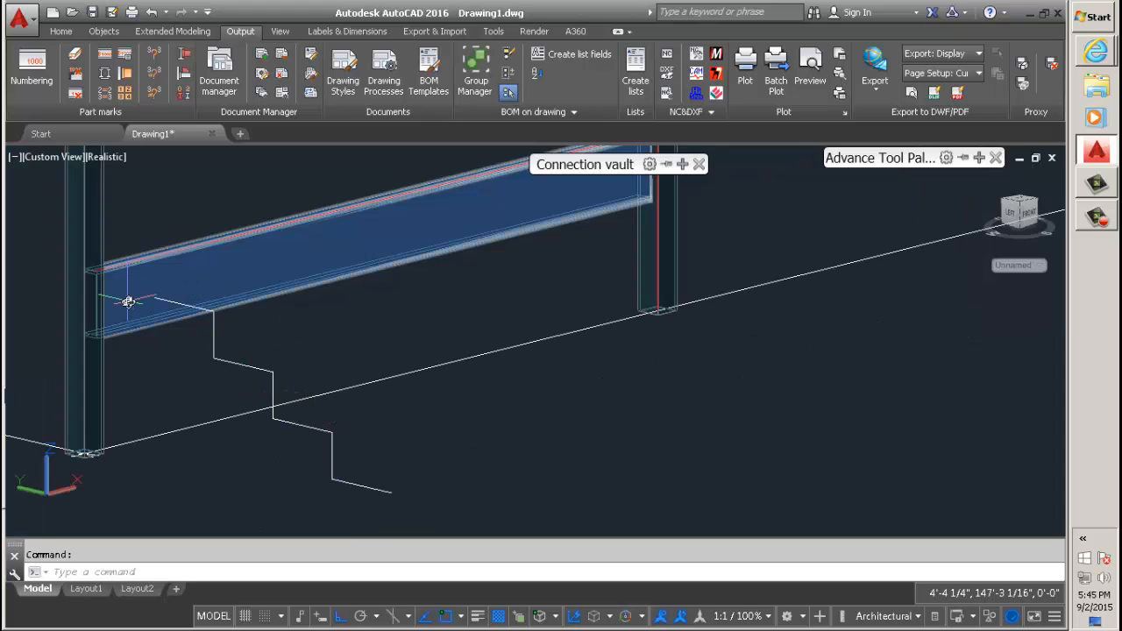
pyautogui.moveTo(128, 302)
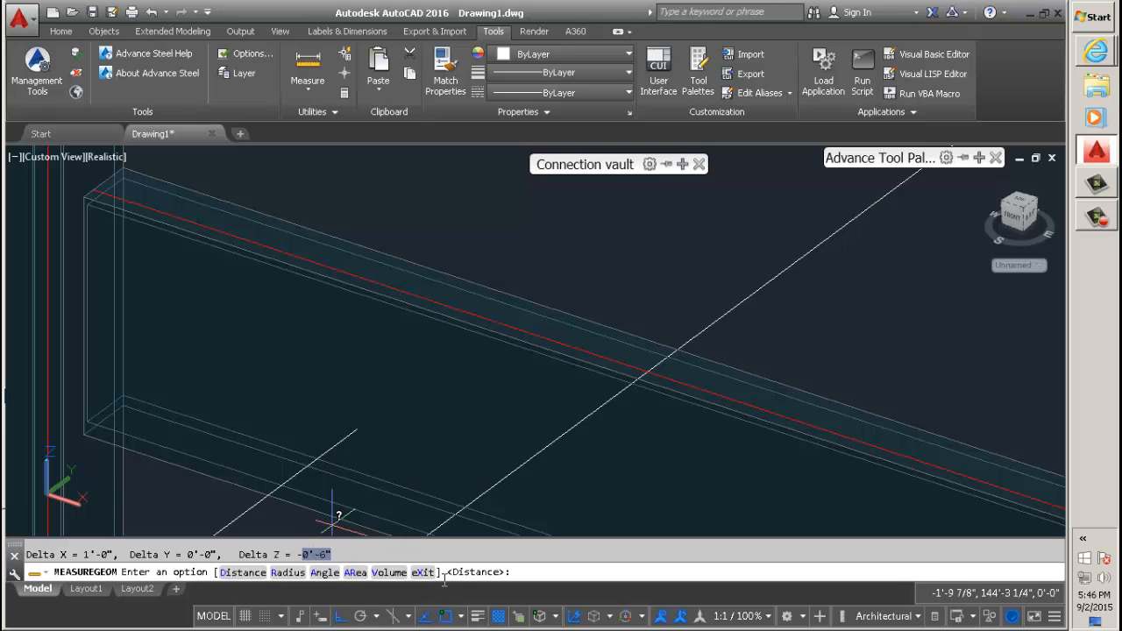
pyautogui.press('Escape')
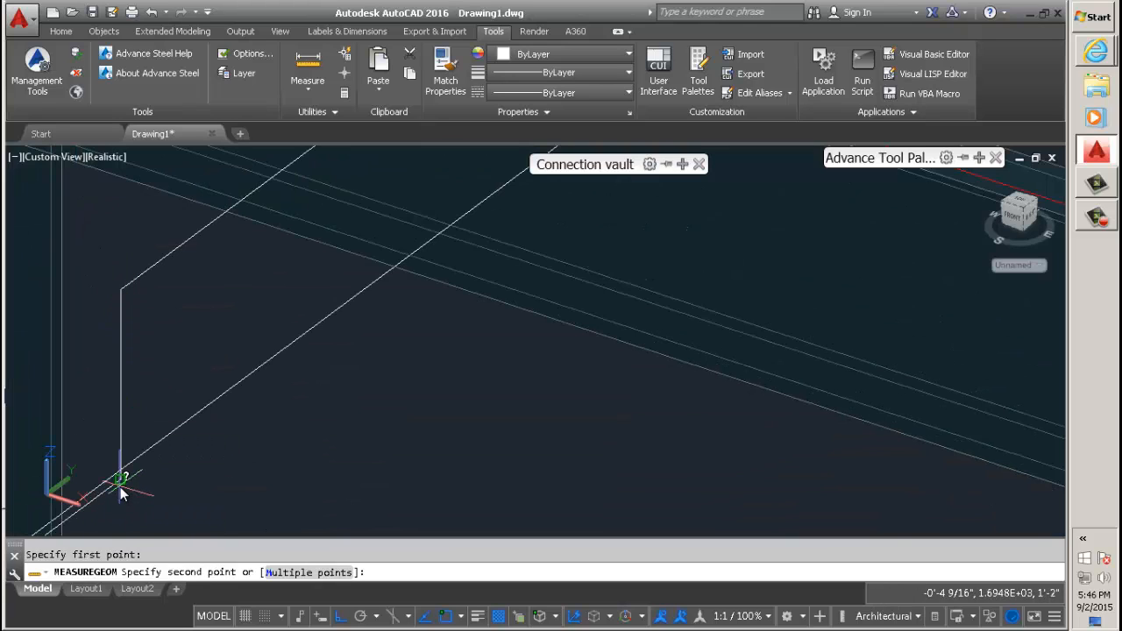
pyautogui.click(122, 489)
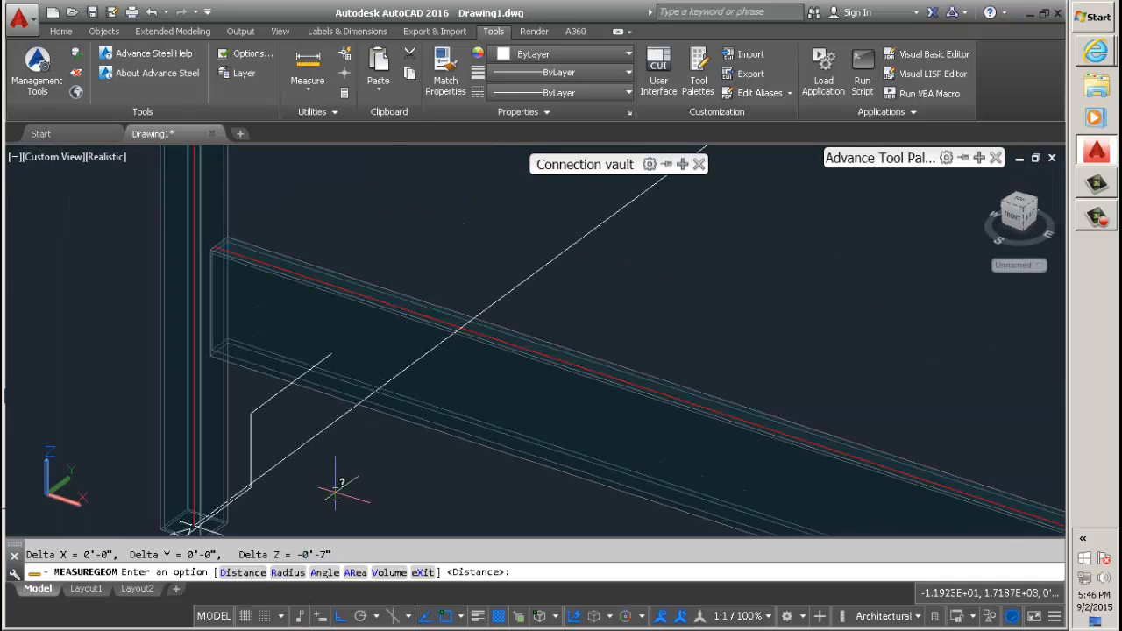
pyautogui.press('Escape')
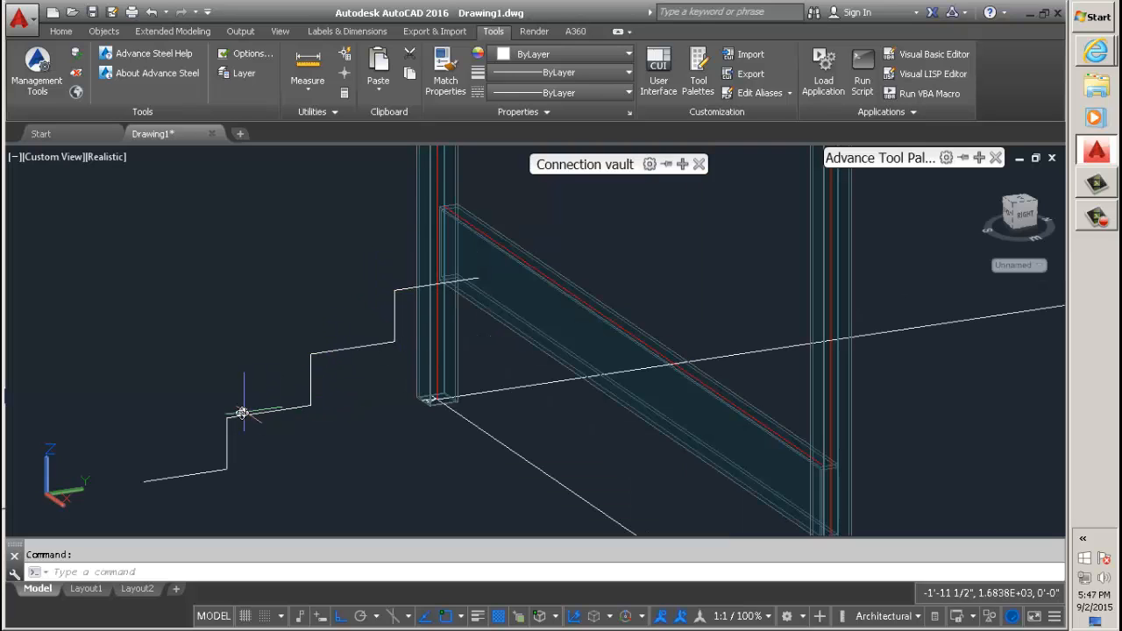
pyautogui.moveTo(139, 494)
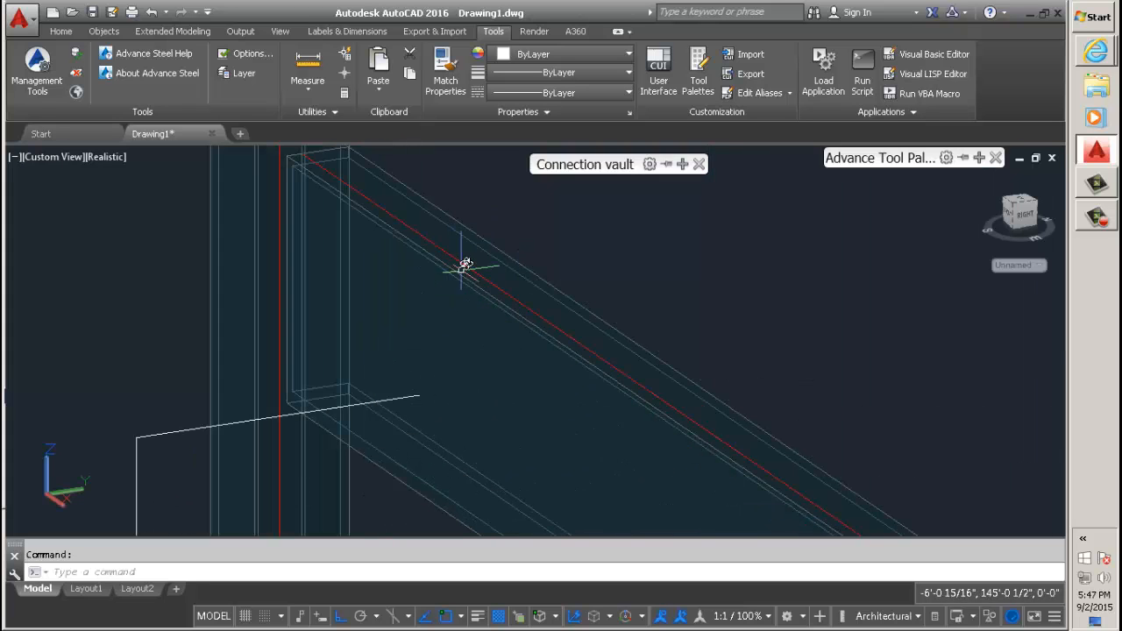
# Create the stair from the sketch's bottom point to its top point with right alignment 2
pyautogui.click(464, 263)
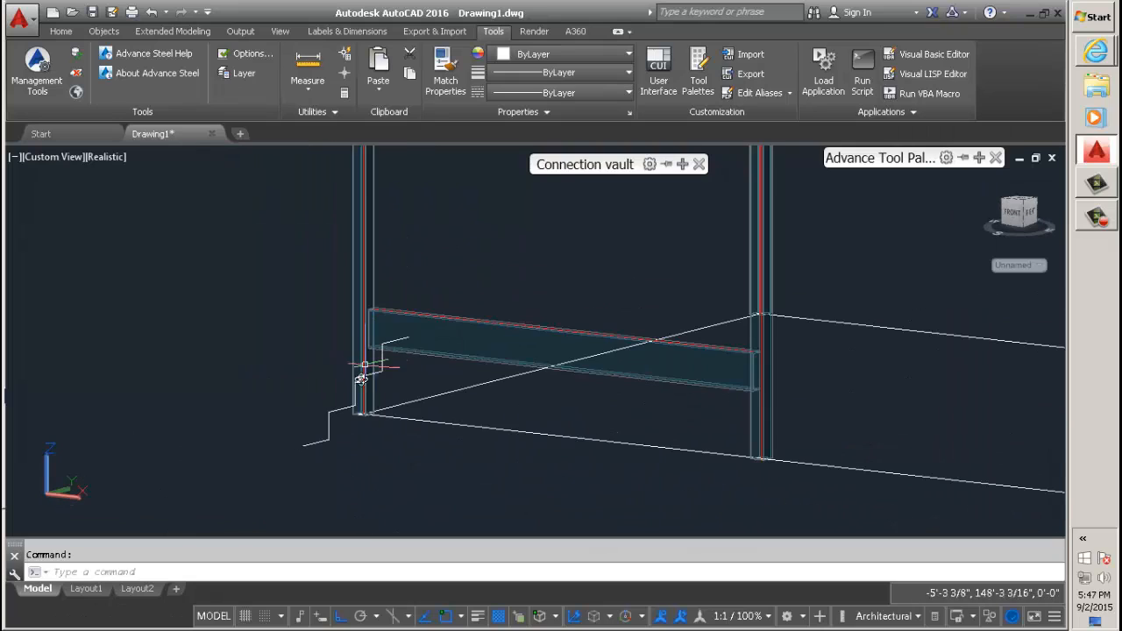
pyautogui.click(59, 32)
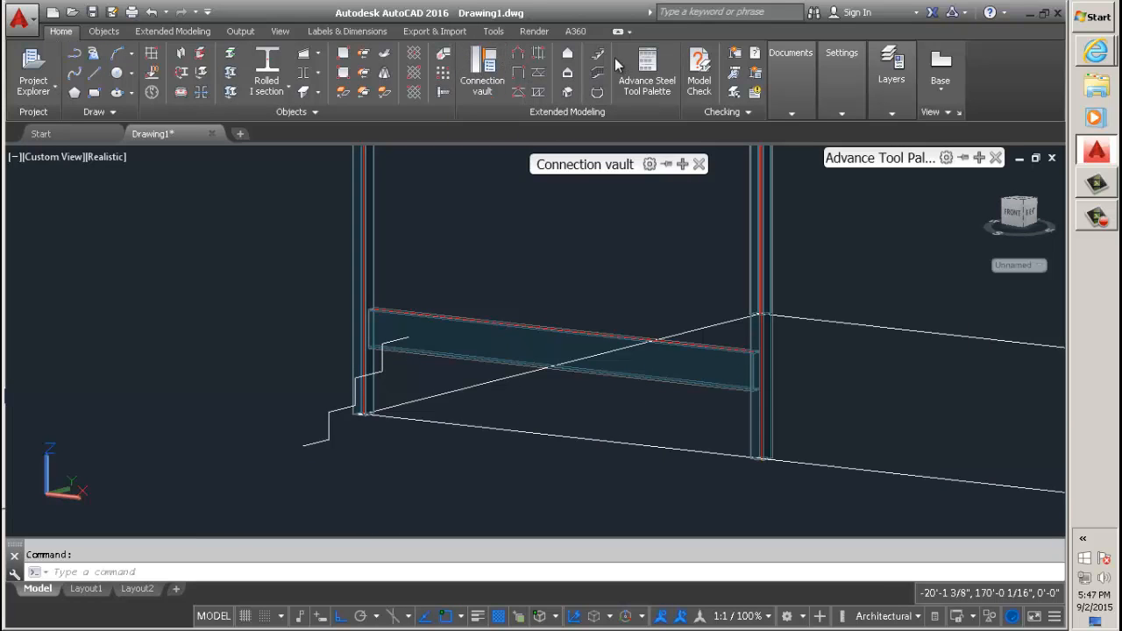
pyautogui.moveTo(319, 437)
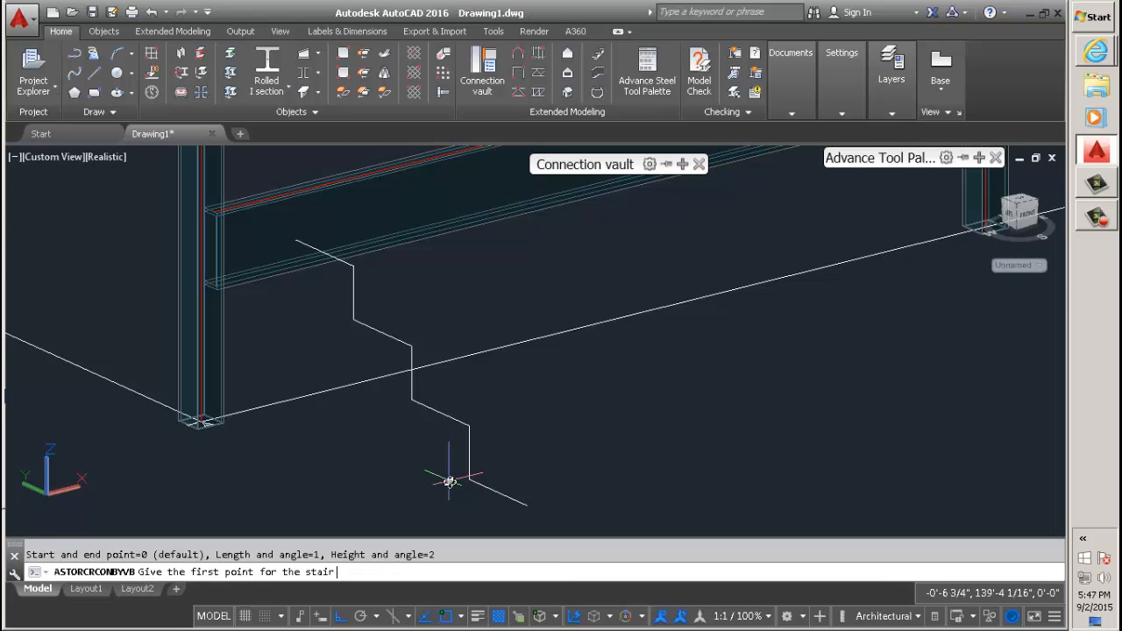
pyautogui.moveTo(466, 428)
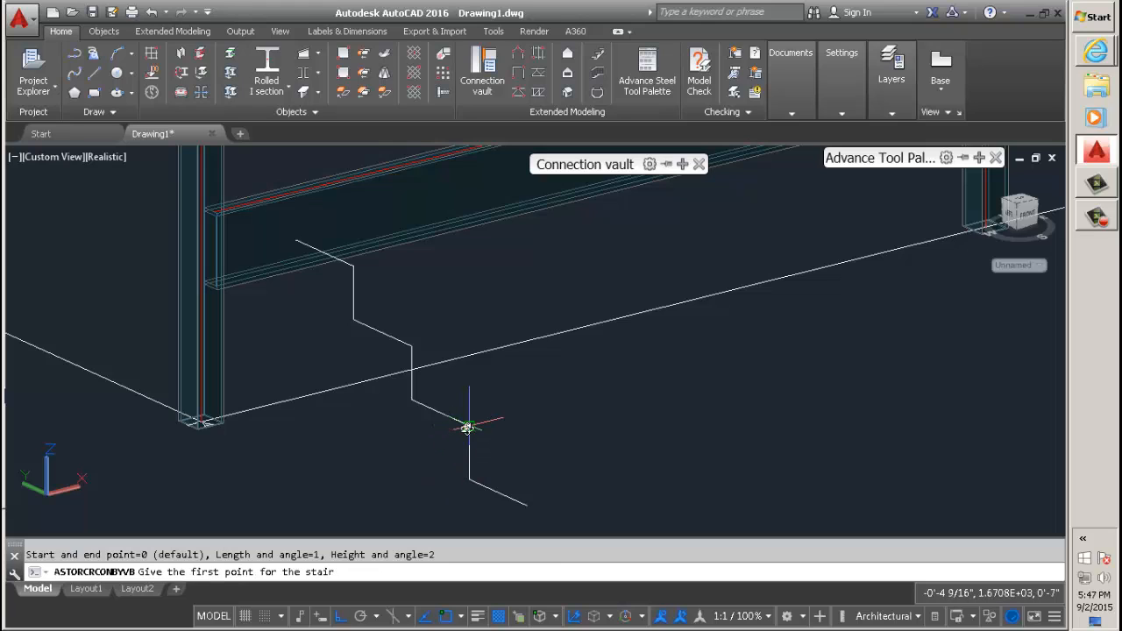
pyautogui.click(466, 428)
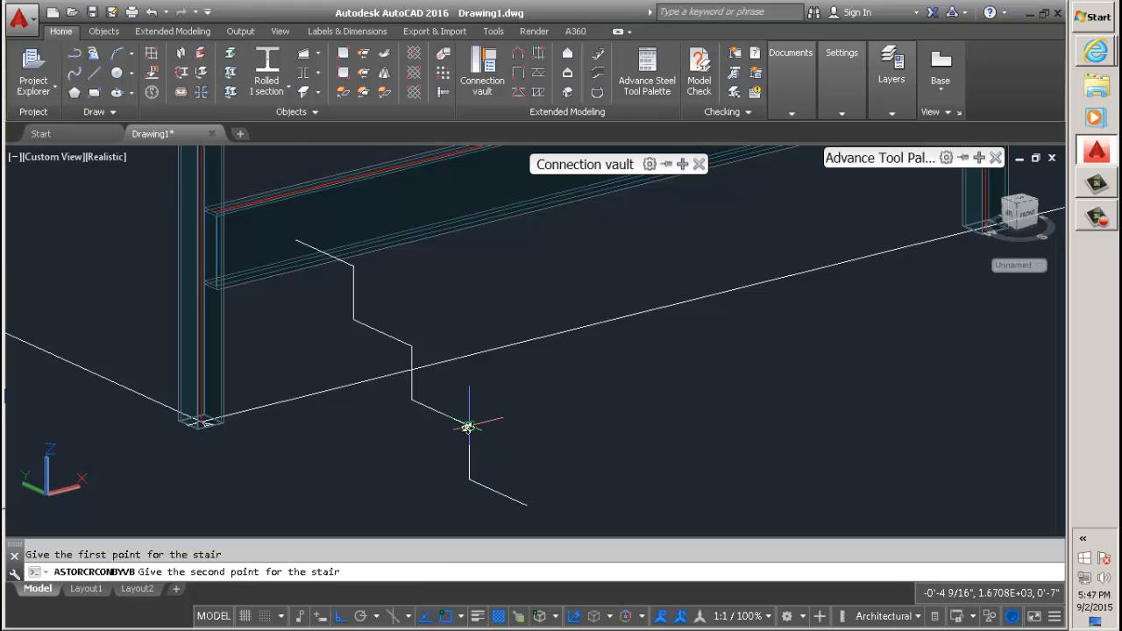
pyautogui.moveTo(358, 267)
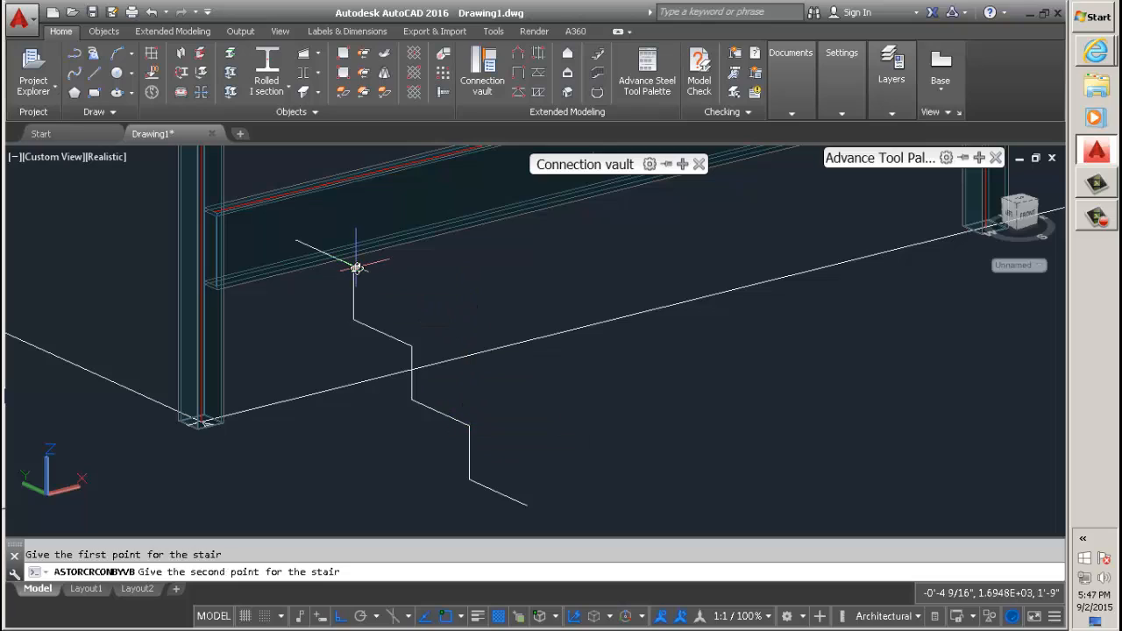
pyautogui.click(358, 266)
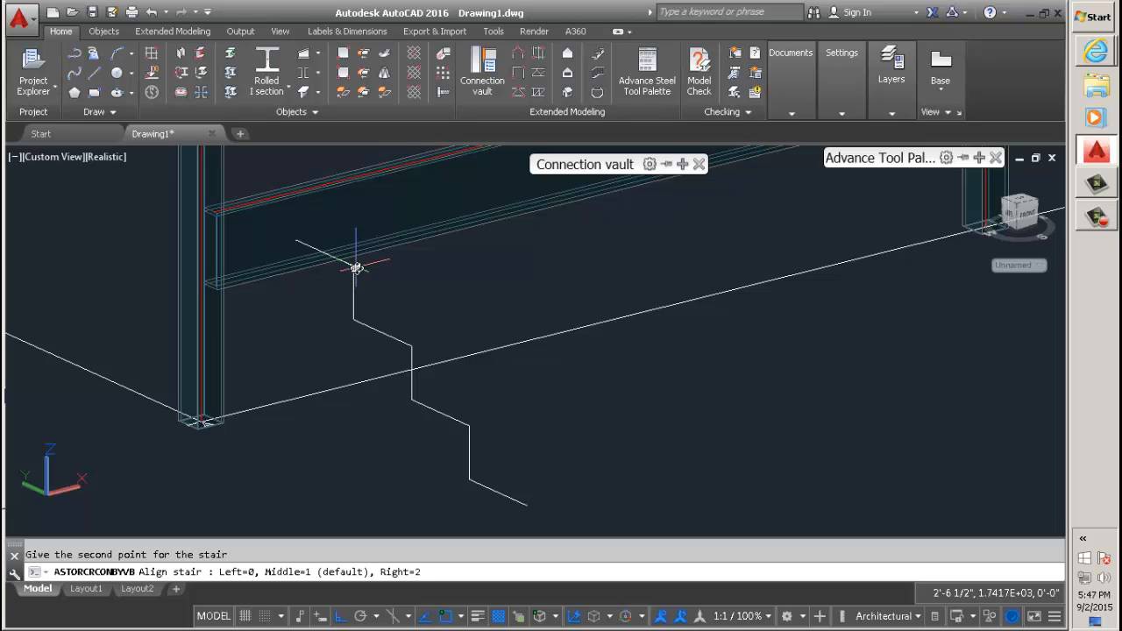
pyautogui.moveTo(297, 271)
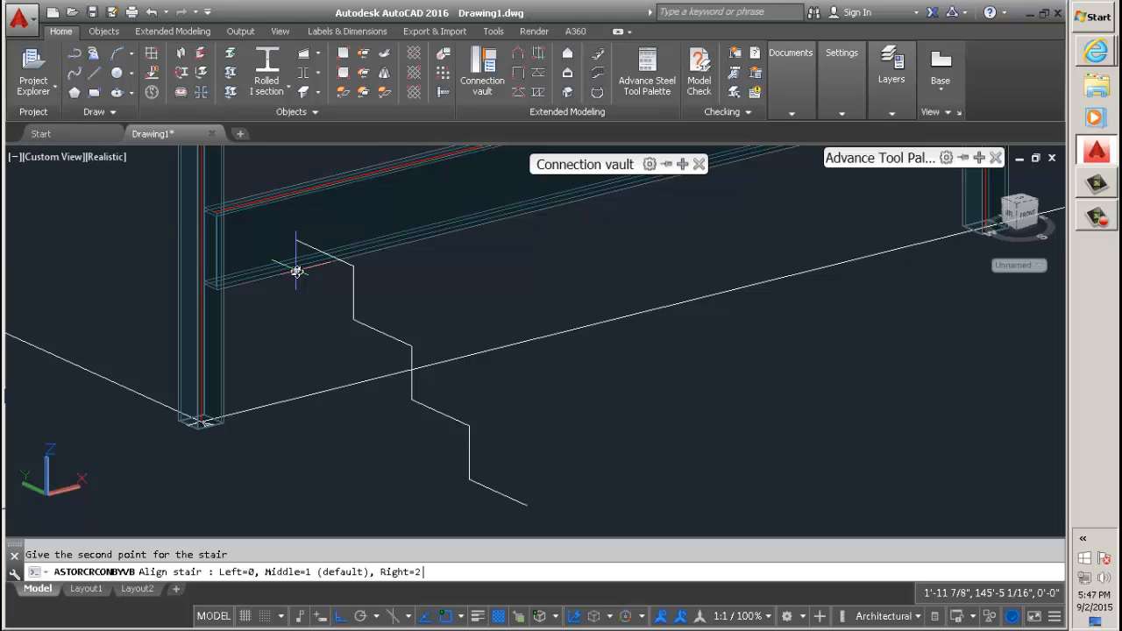
pyautogui.write('2')
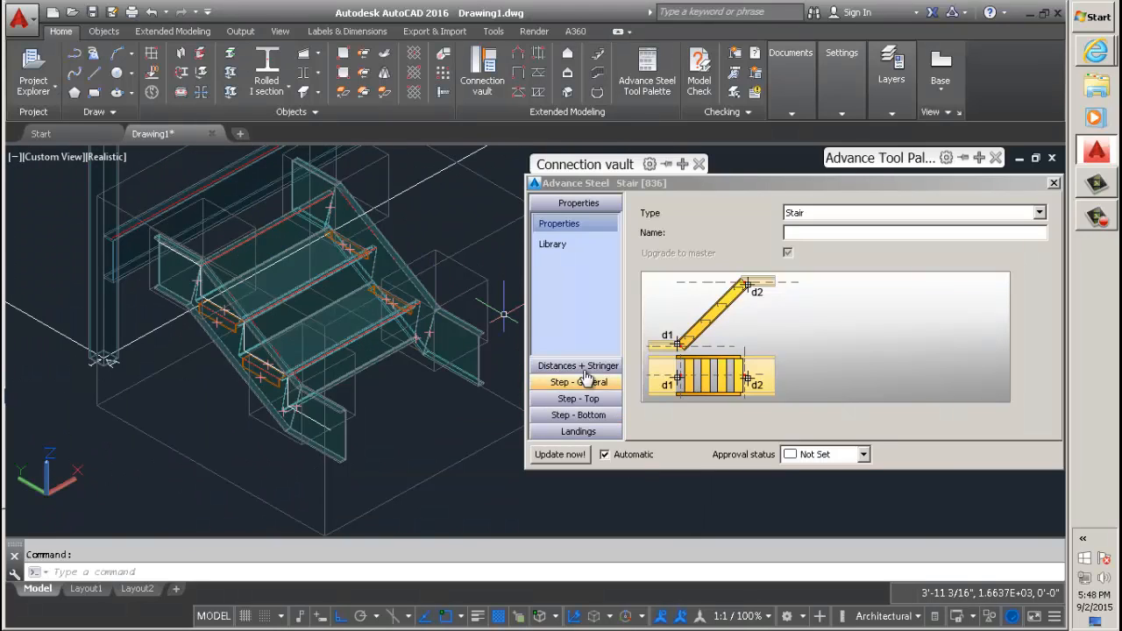
# Set the stringer profile to AISC 14.1 C Channels, size C10X15.3, rear matching front
pyautogui.click(577, 366)
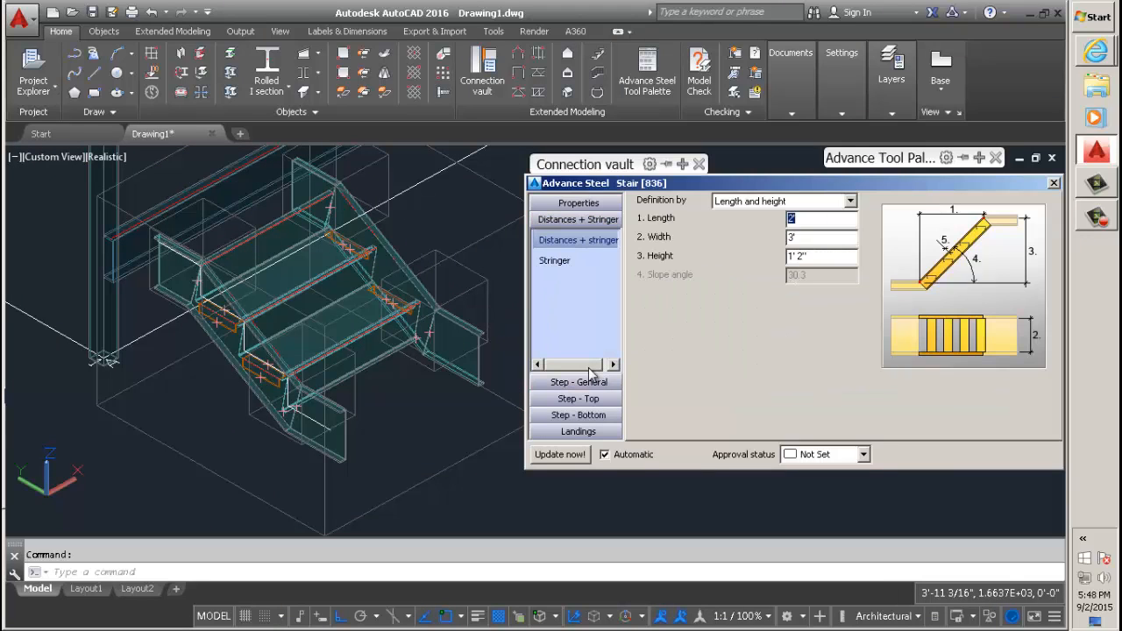
pyautogui.click(554, 259)
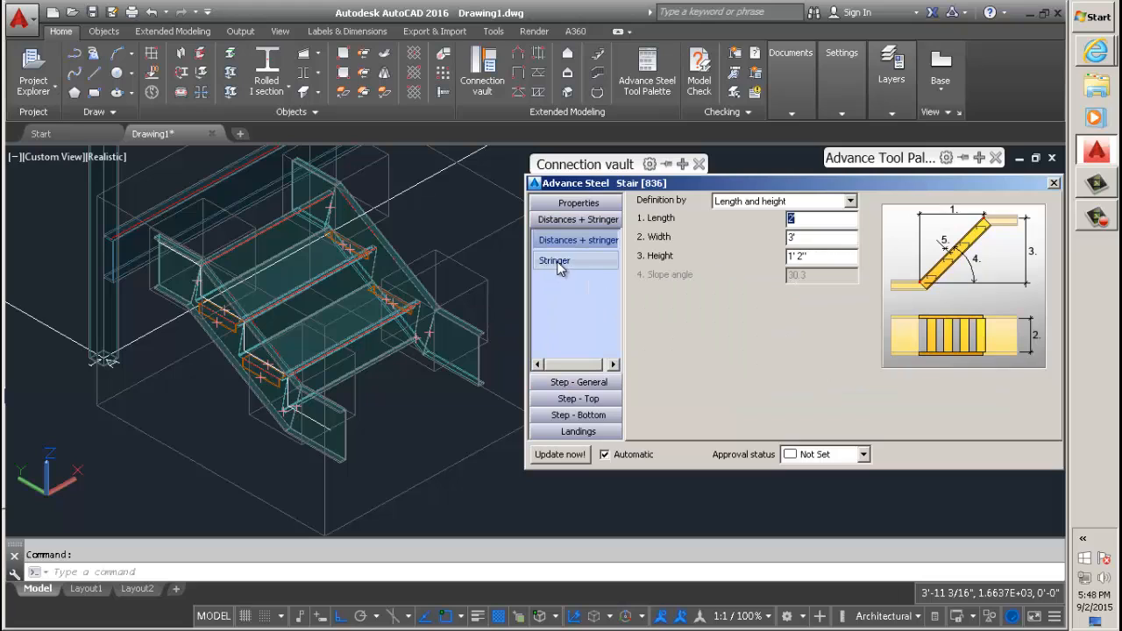
pyautogui.click(554, 259)
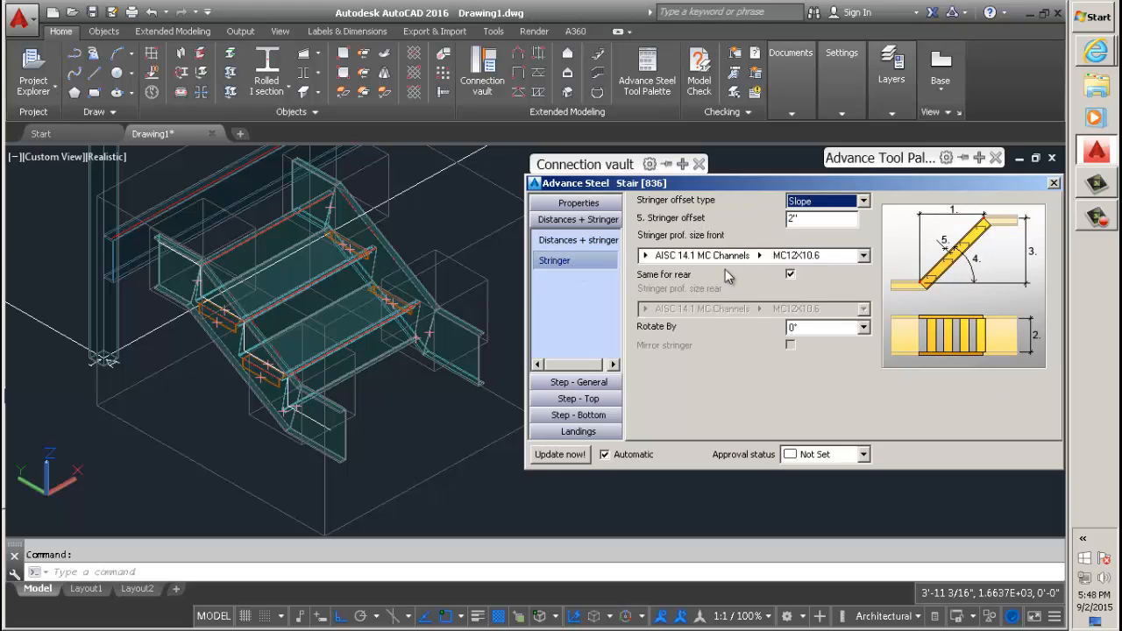
pyautogui.click(859, 256)
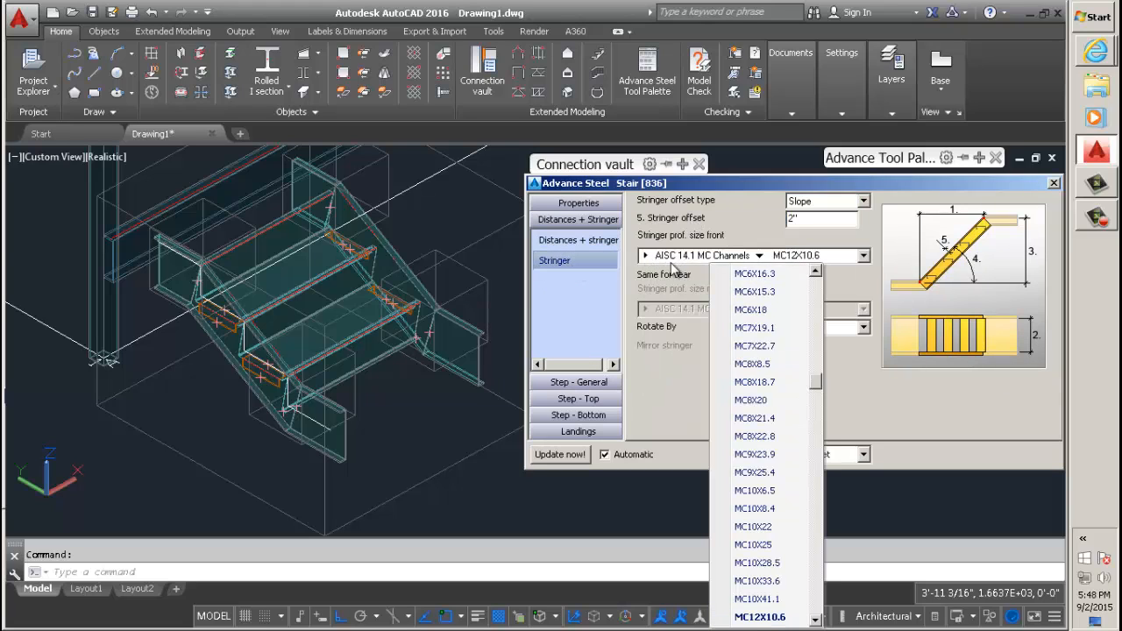
pyautogui.click(775, 256)
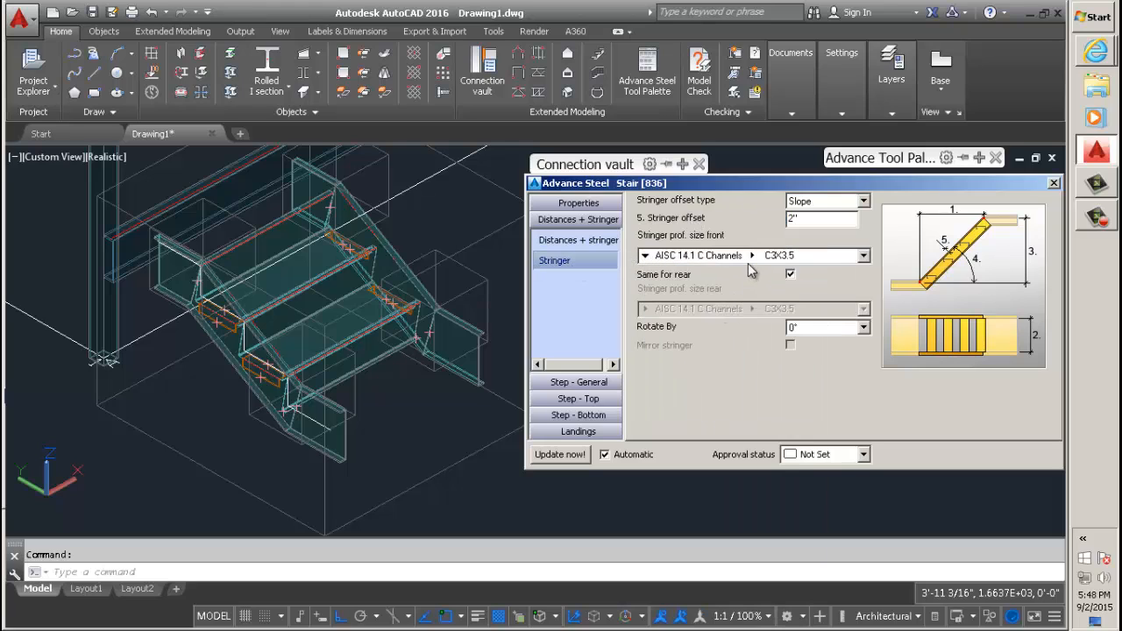
pyautogui.click(862, 256)
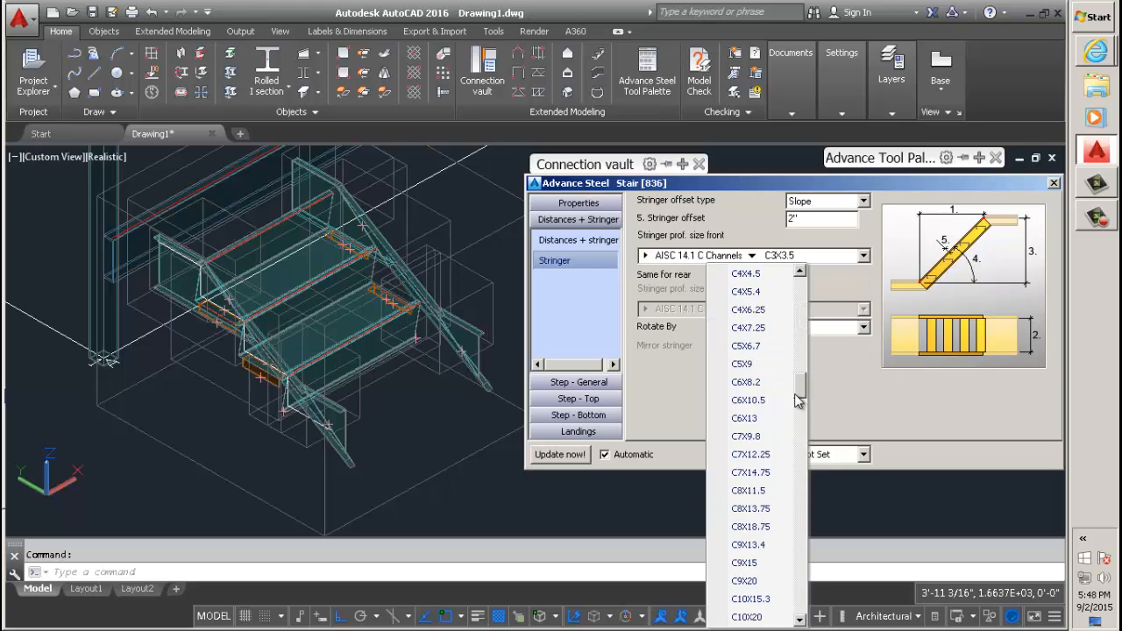
pyautogui.scroll(-3)
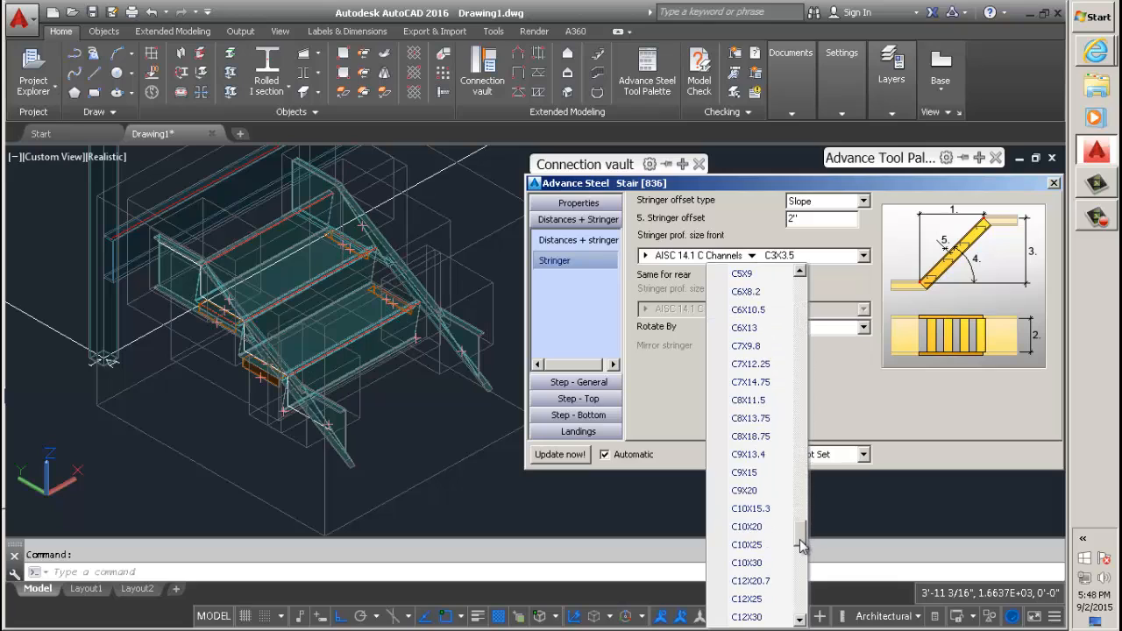
pyautogui.click(750, 508)
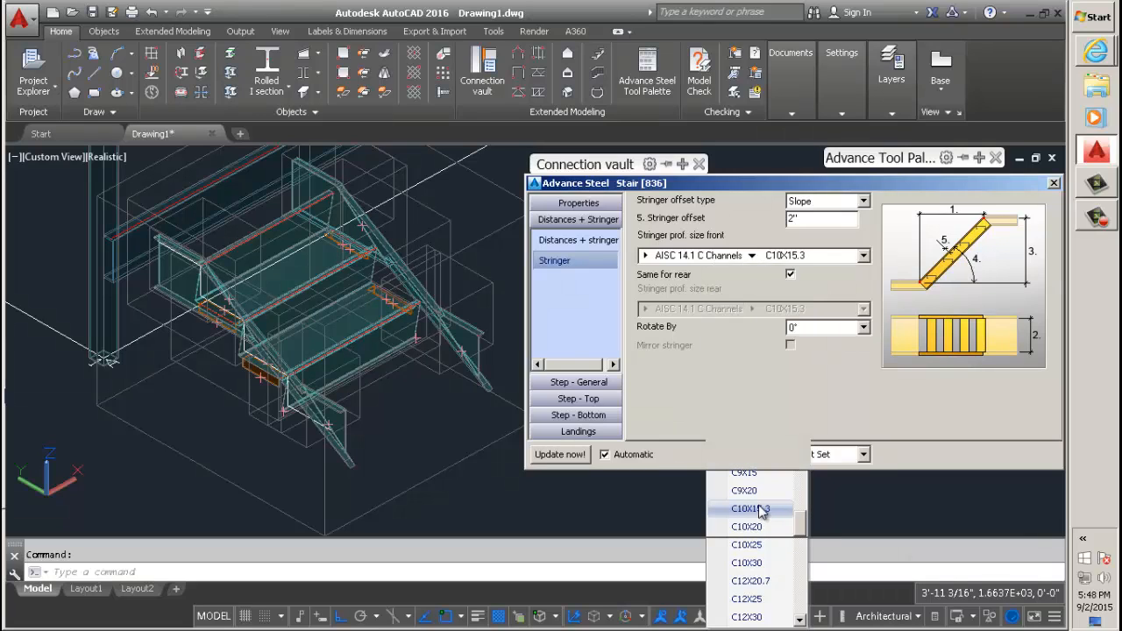
pyautogui.click(750, 509)
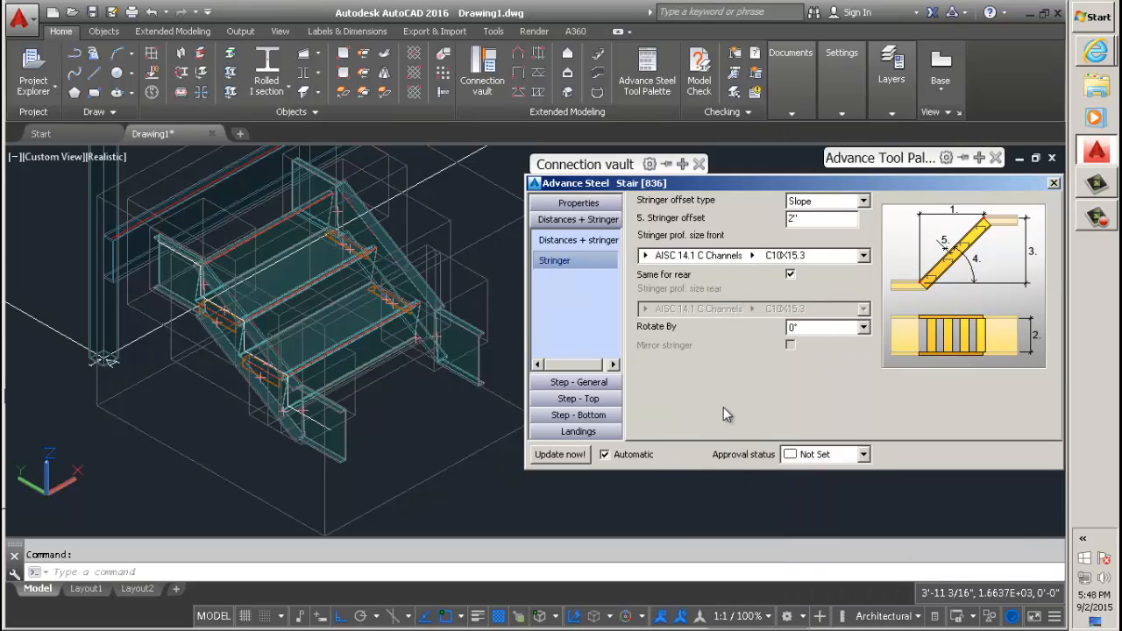
pyautogui.moveTo(565, 294)
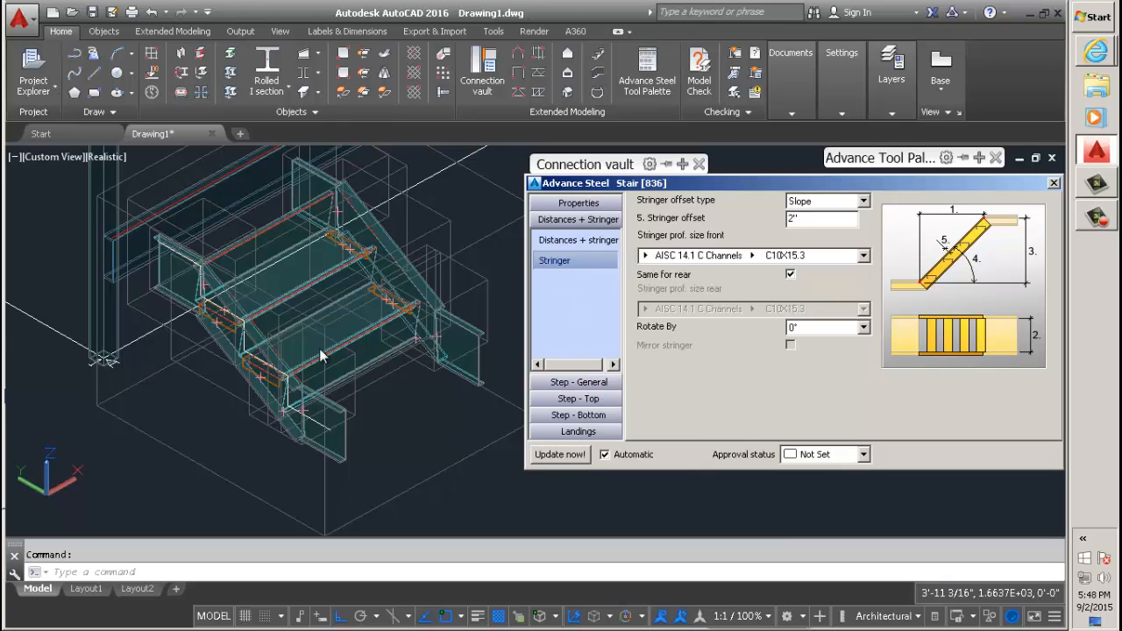
pyautogui.moveTo(480, 372)
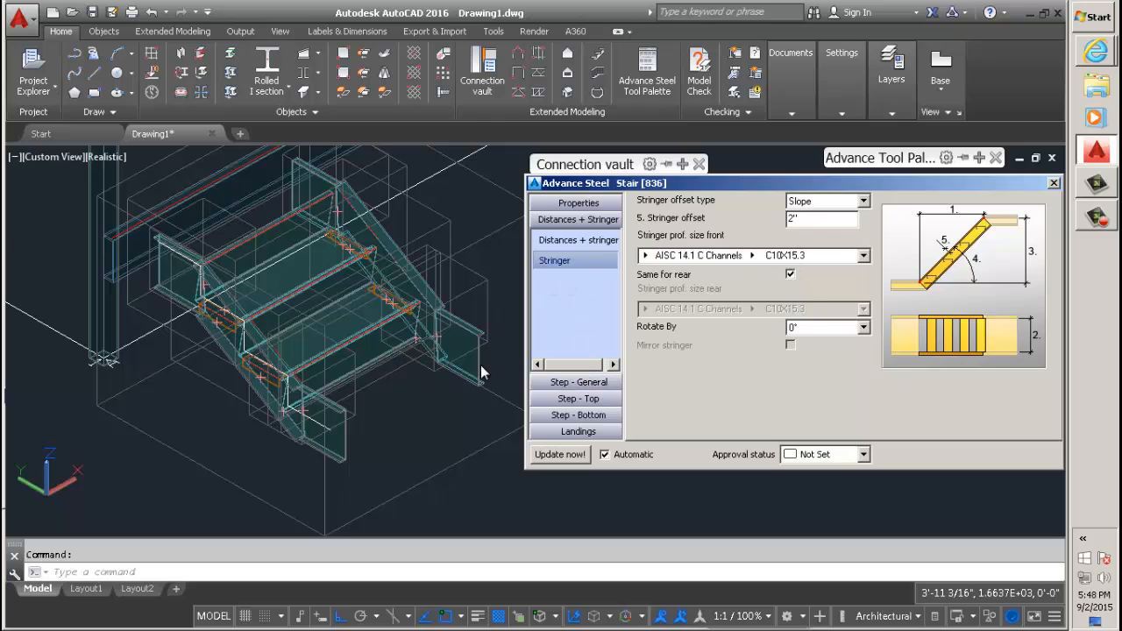
pyautogui.moveTo(421, 350)
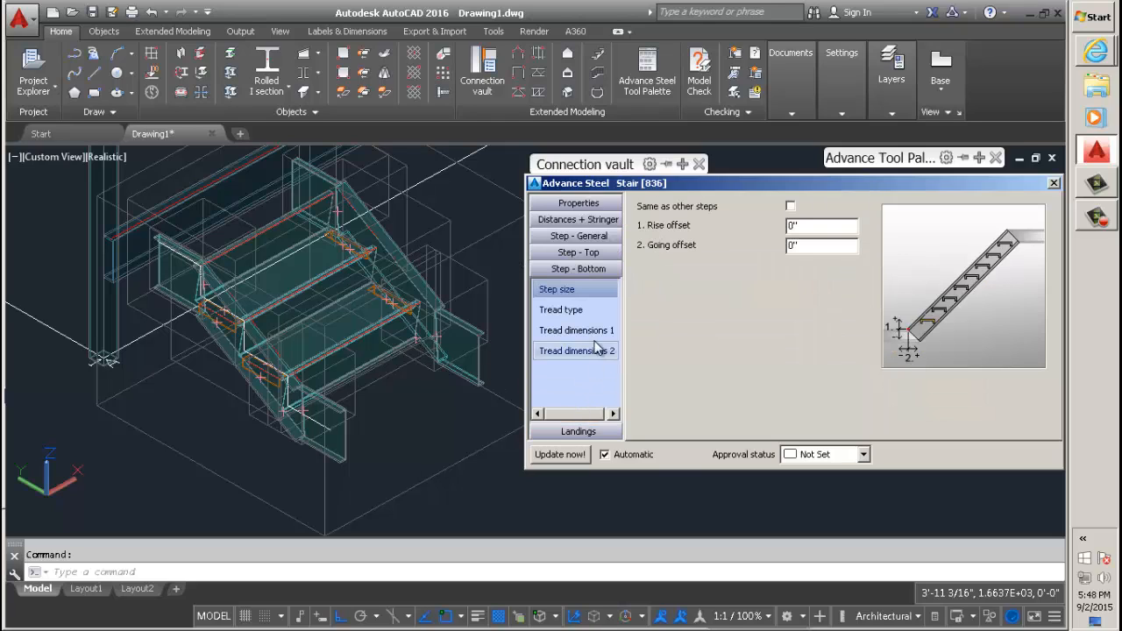
# Stop creating the front and rear bottom landing profiles
pyautogui.click(577, 431)
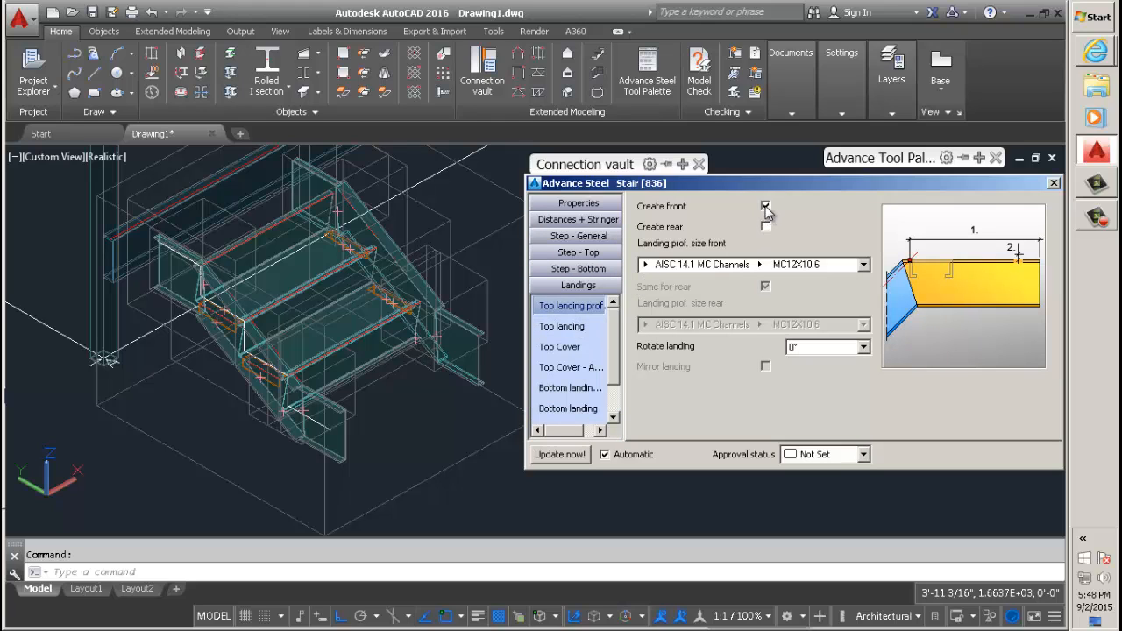
pyautogui.click(764, 206)
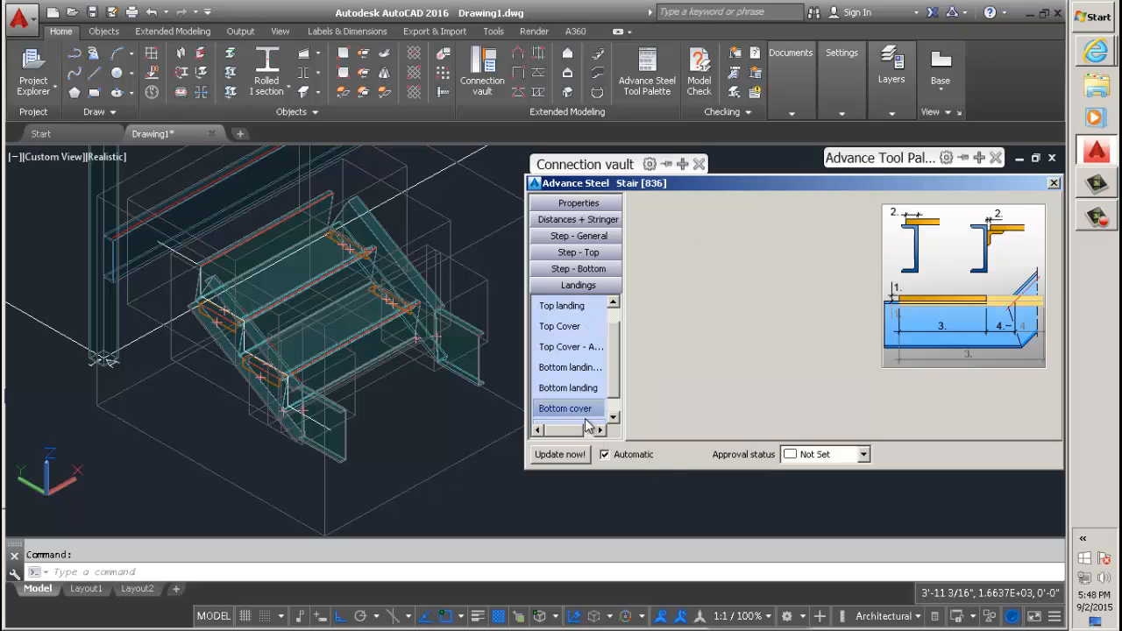
pyautogui.click(568, 388)
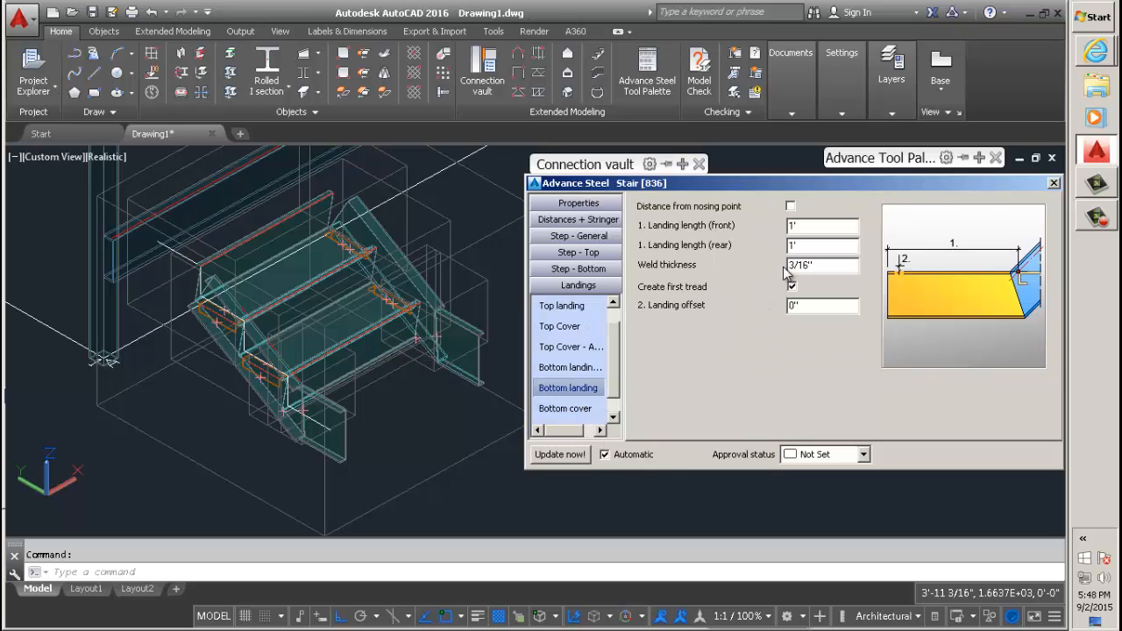
pyautogui.click(568, 366)
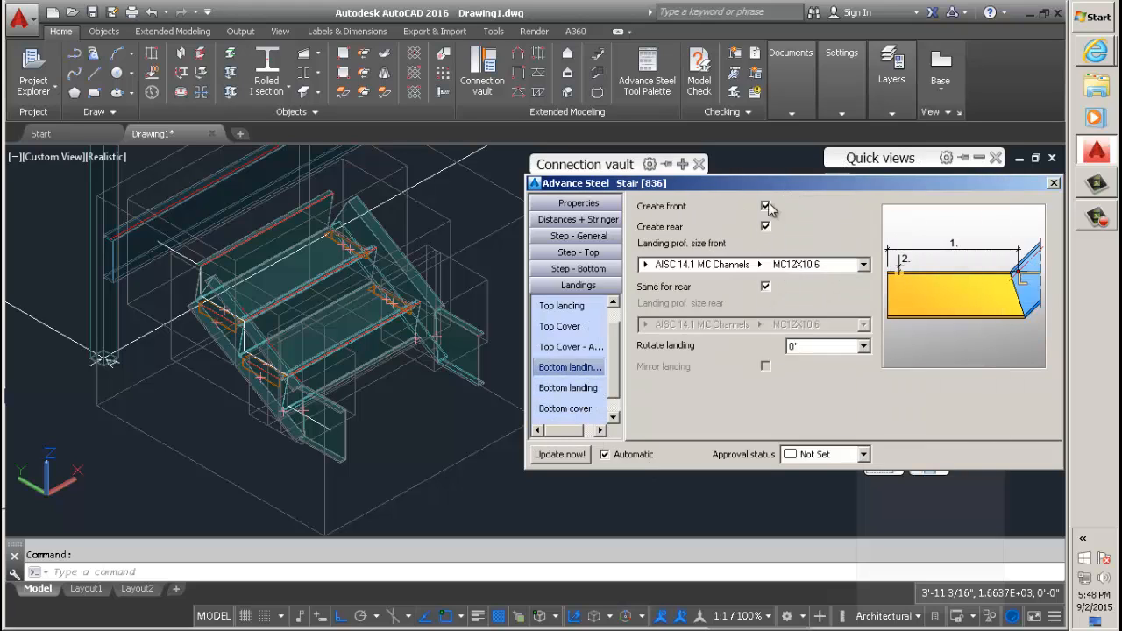
pyautogui.click(764, 205)
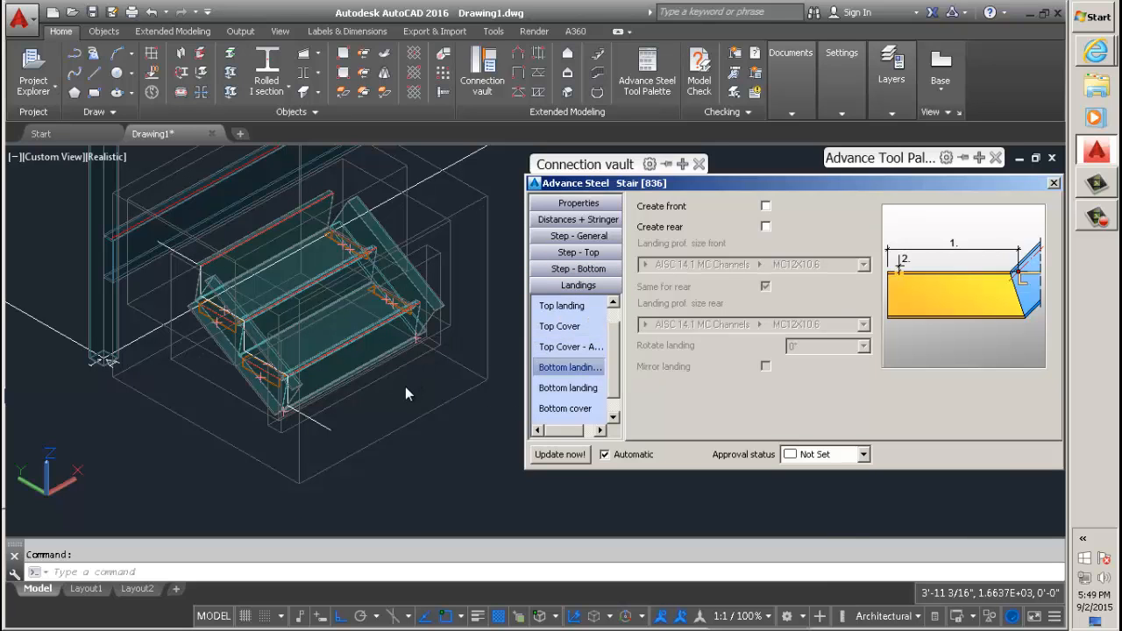
pyautogui.moveTo(406, 395); pyautogui.dragTo(343, 272)
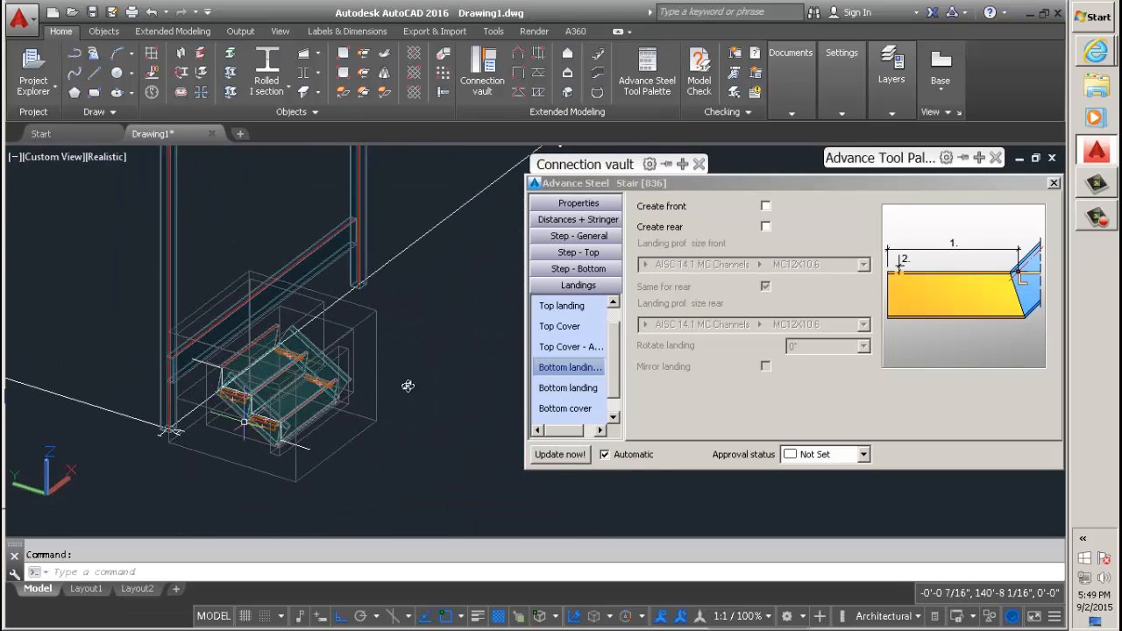
# Confirm Type 3 treads on the Step-Top and Step-General pages and review the stair length settings
pyautogui.click(578, 252)
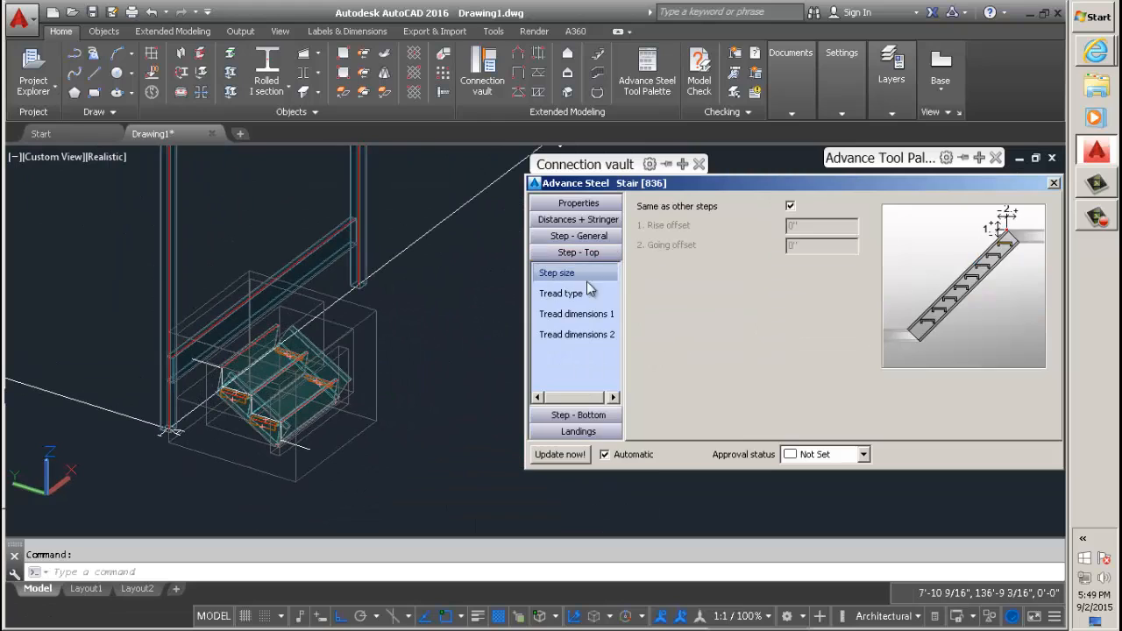
pyautogui.click(561, 292)
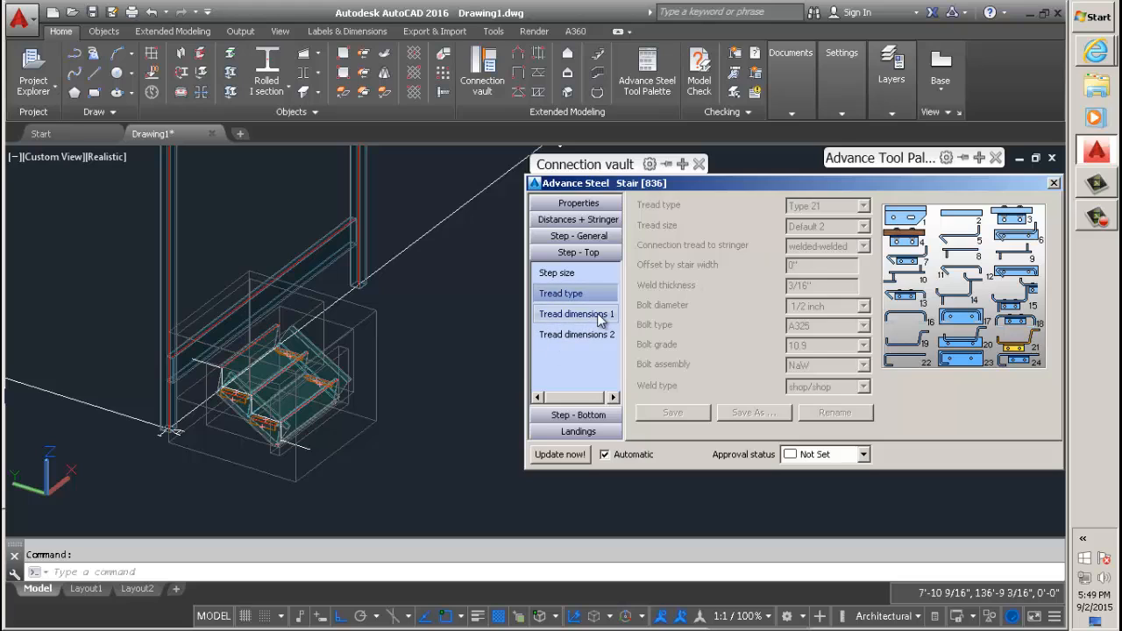
pyautogui.click(556, 256)
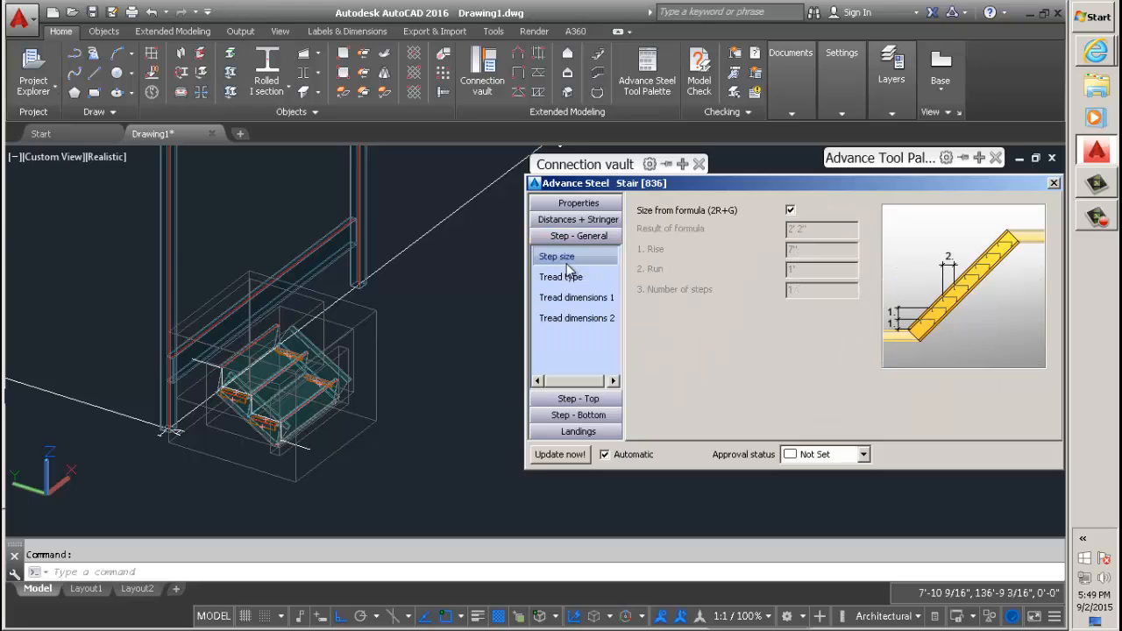
pyautogui.click(561, 277)
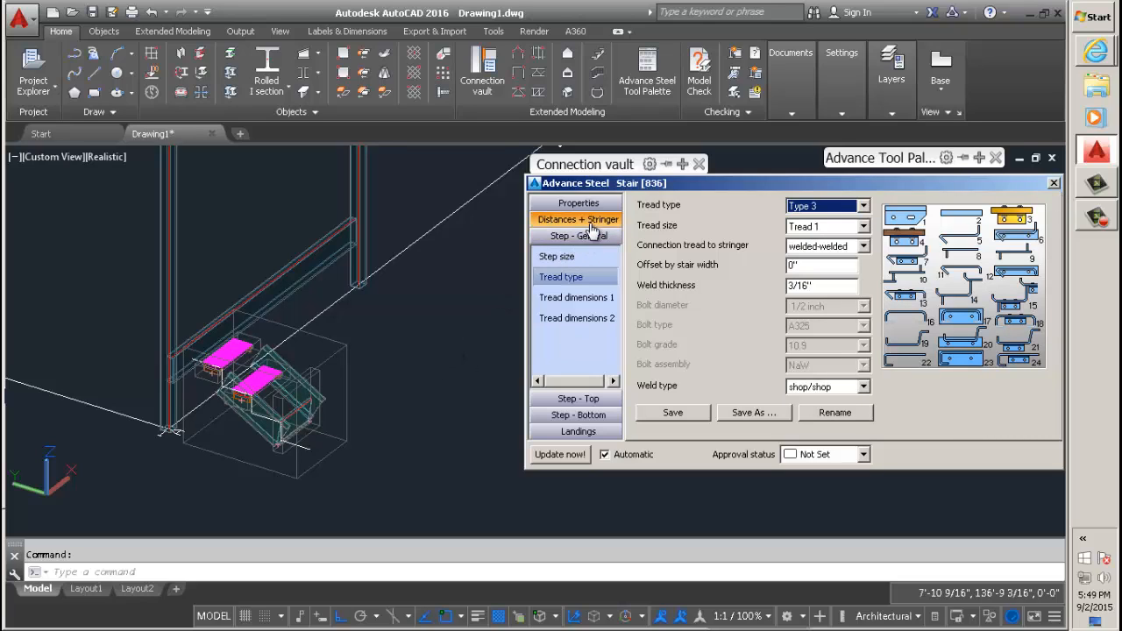
pyautogui.click(575, 220)
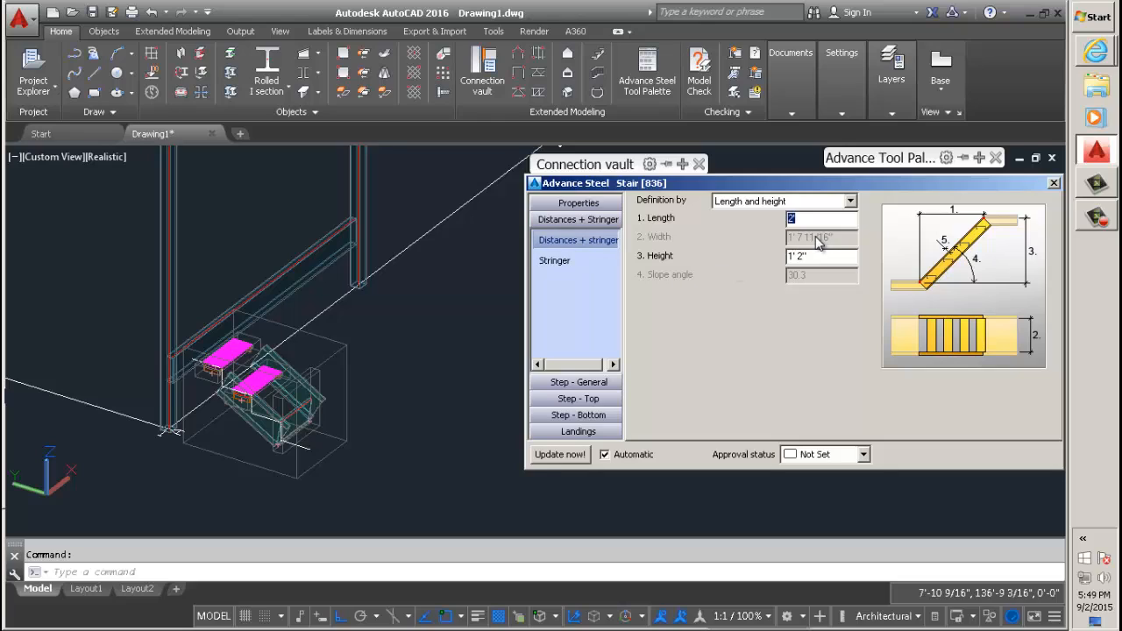
pyautogui.moveTo(349, 366)
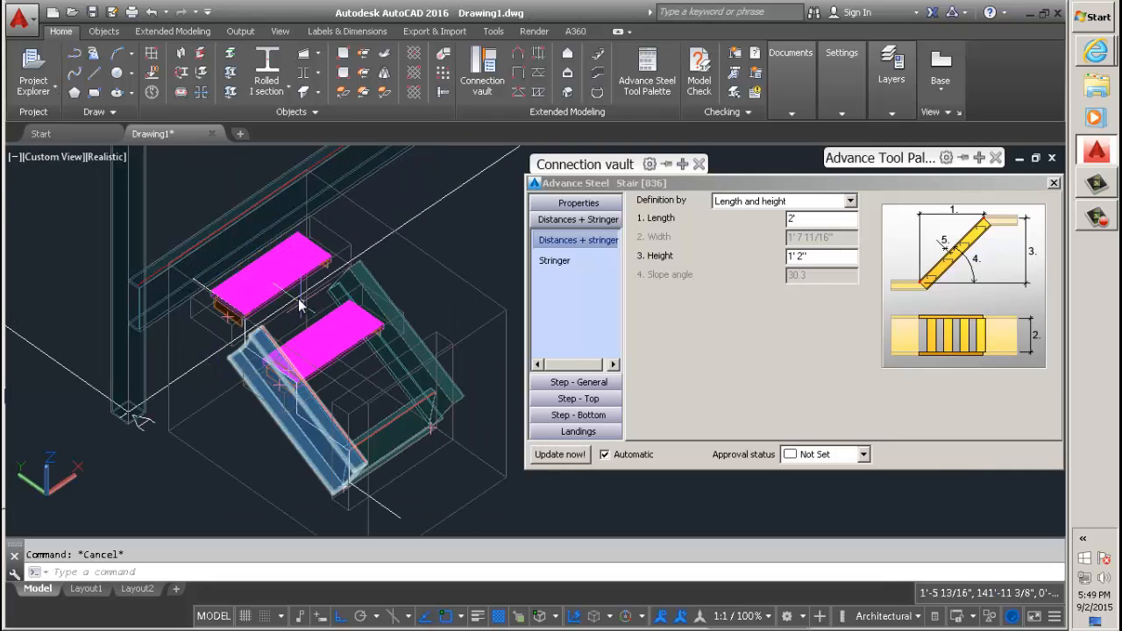
pyautogui.click(575, 382)
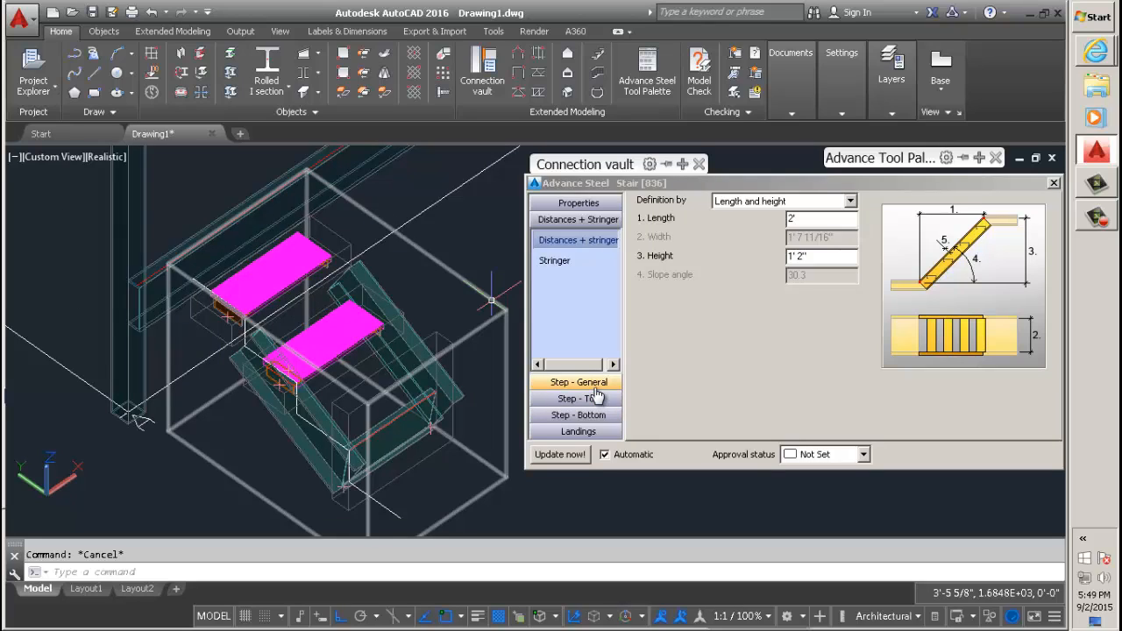
pyautogui.click(575, 382)
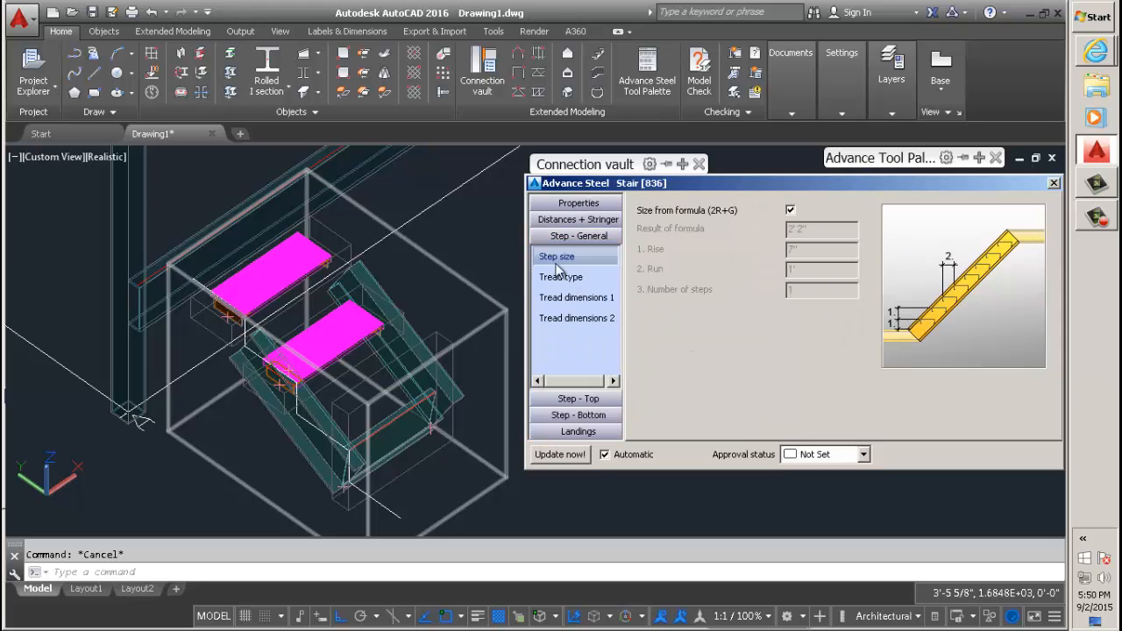
# Make the treads McNichols variable grating and set the stair width to 3'
pyautogui.click(561, 277)
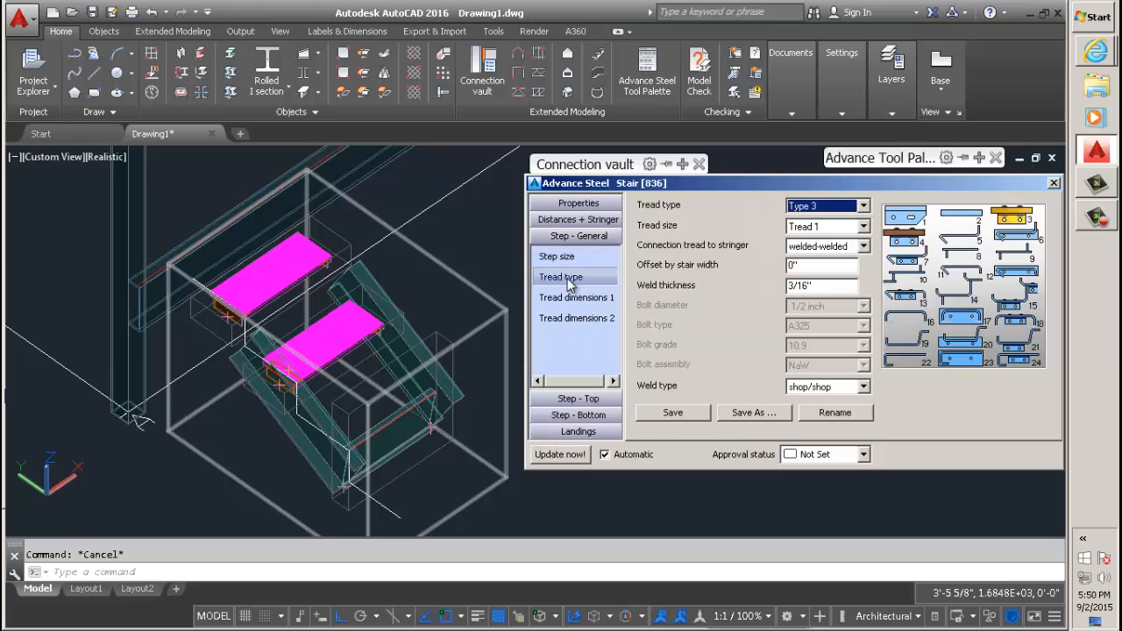
pyautogui.click(575, 298)
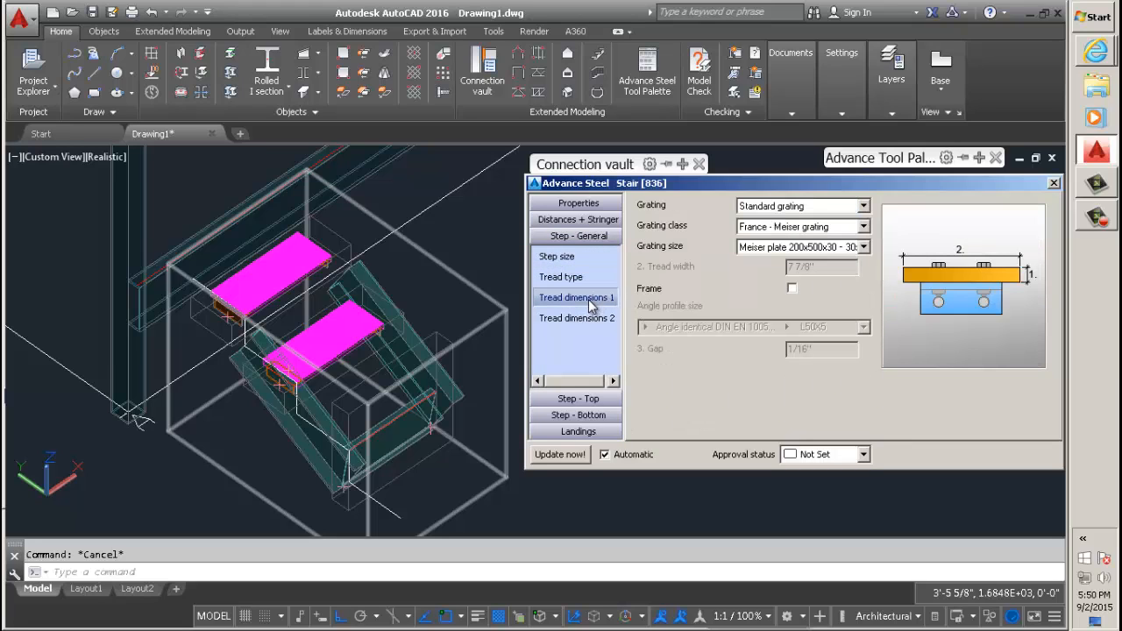
pyautogui.click(861, 205)
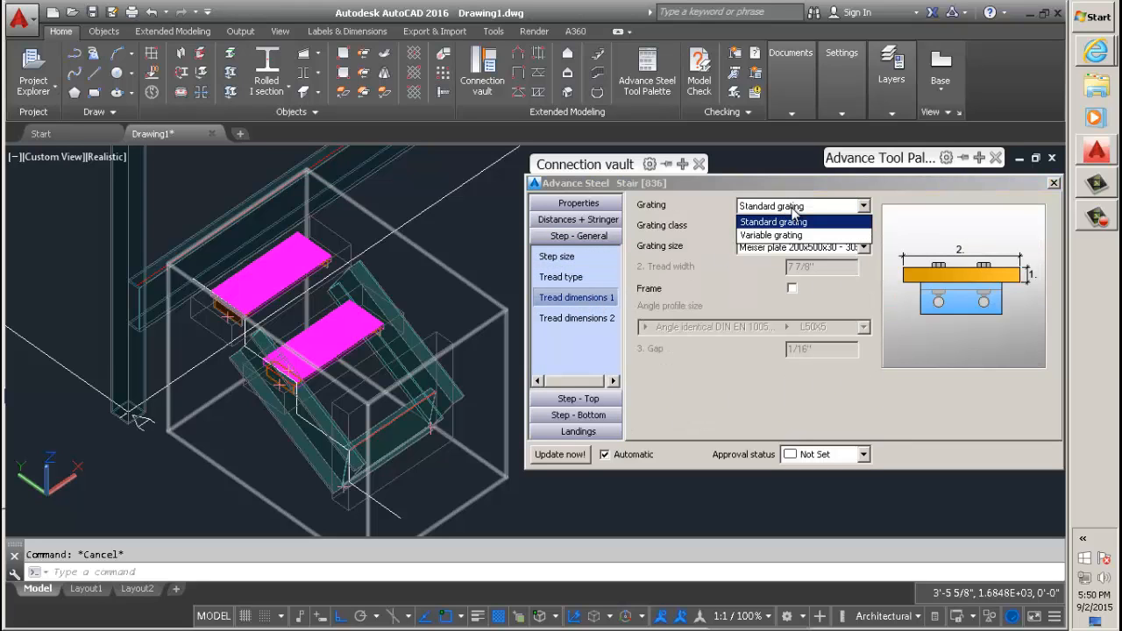
pyautogui.click(771, 235)
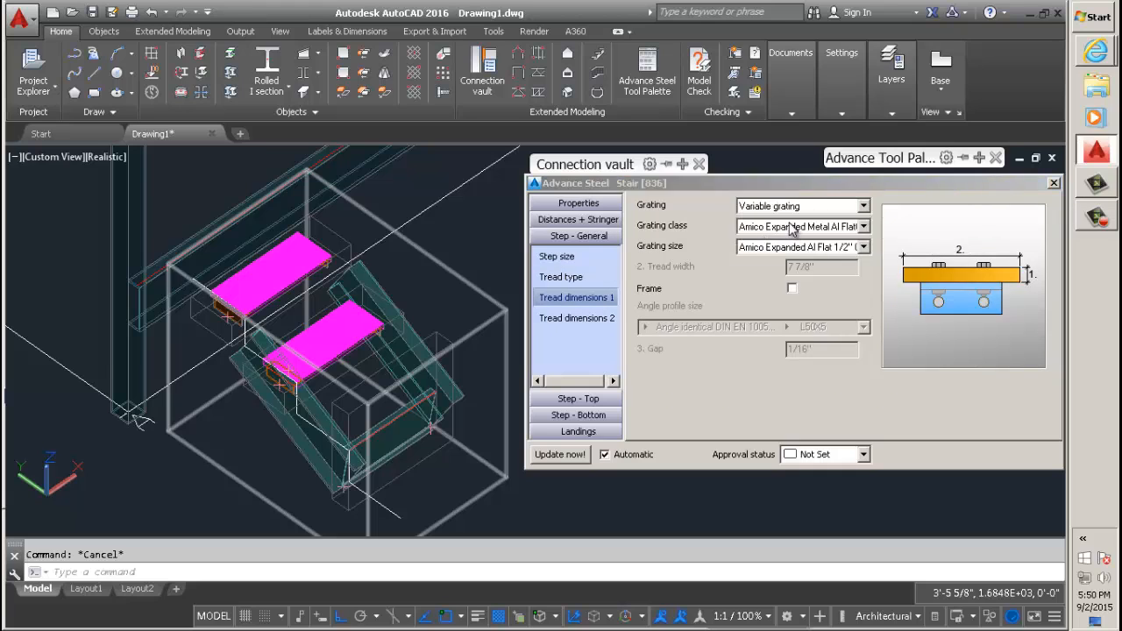
pyautogui.click(861, 226)
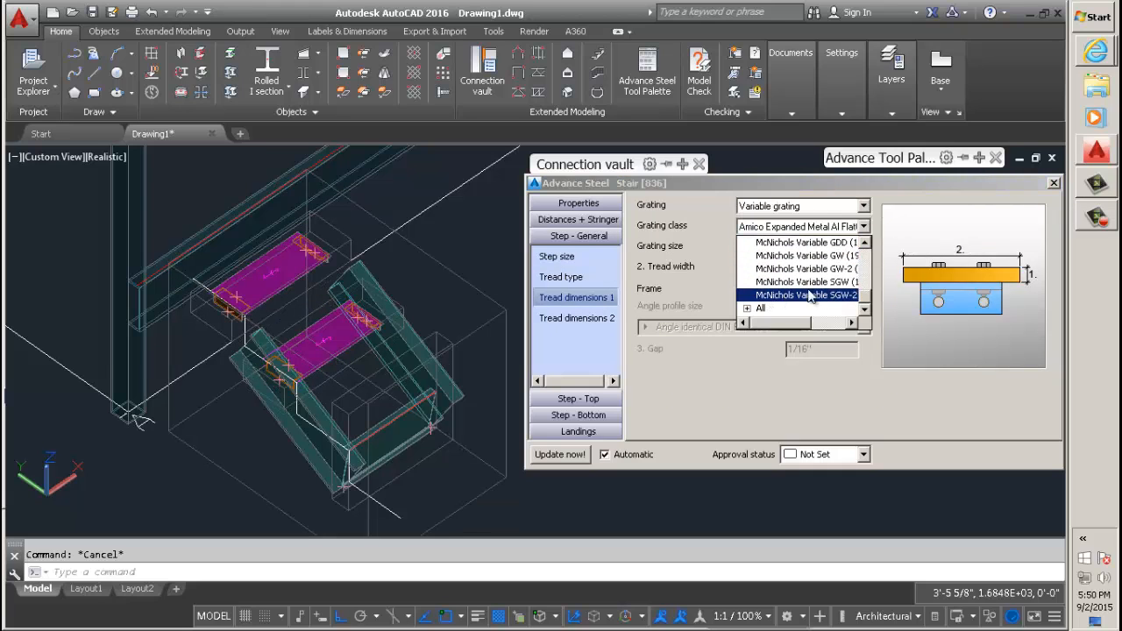
pyautogui.scroll(3)
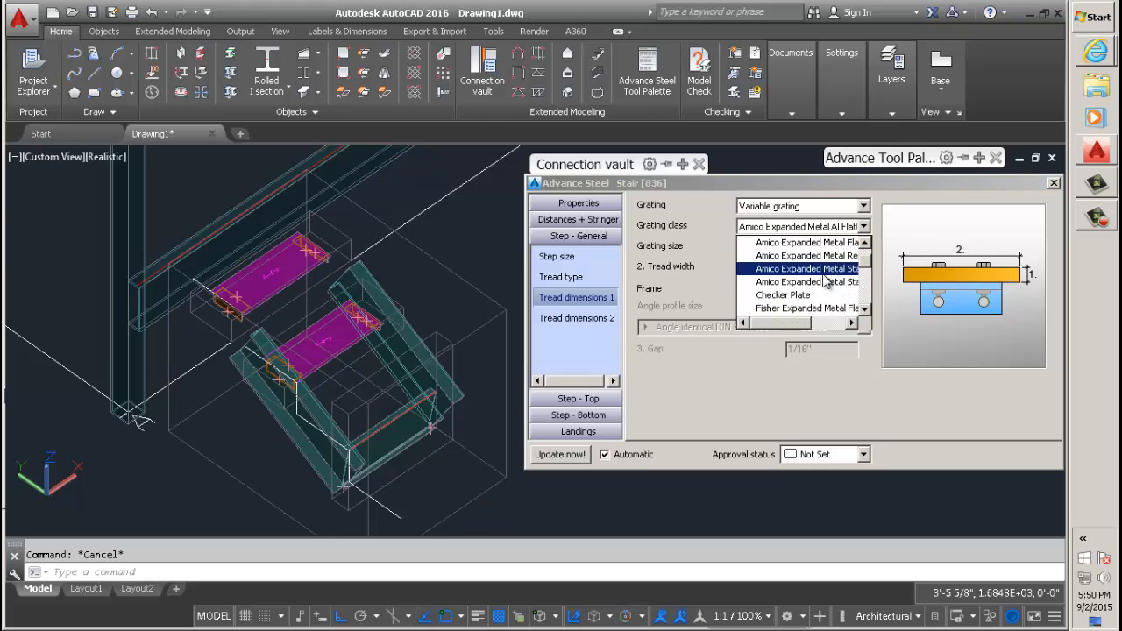
pyautogui.click(803, 268)
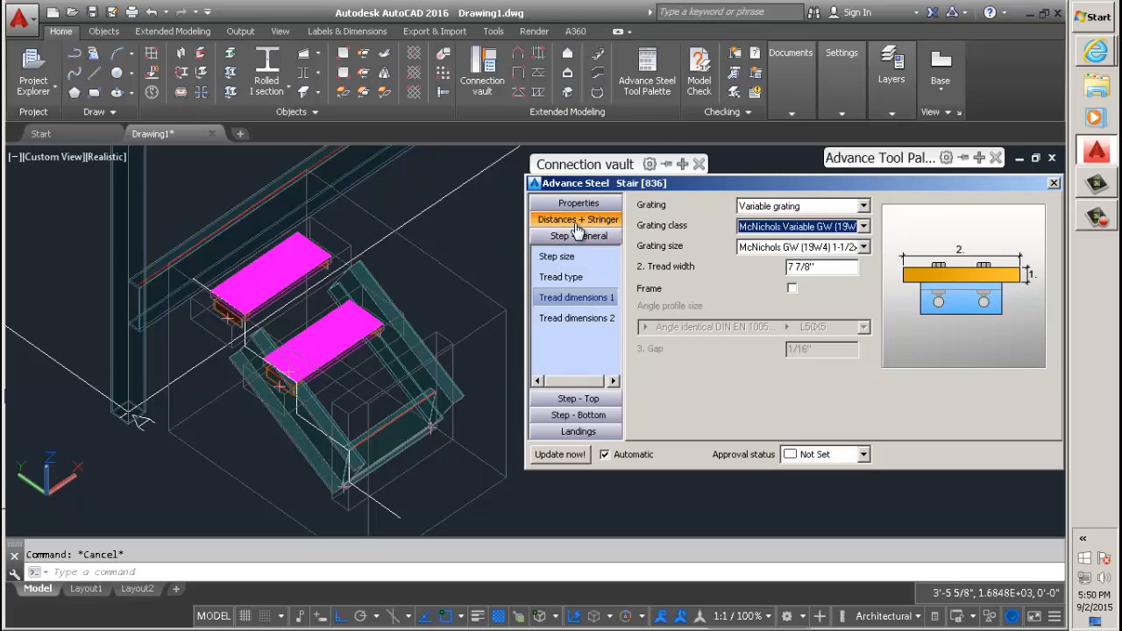
pyautogui.click(575, 219)
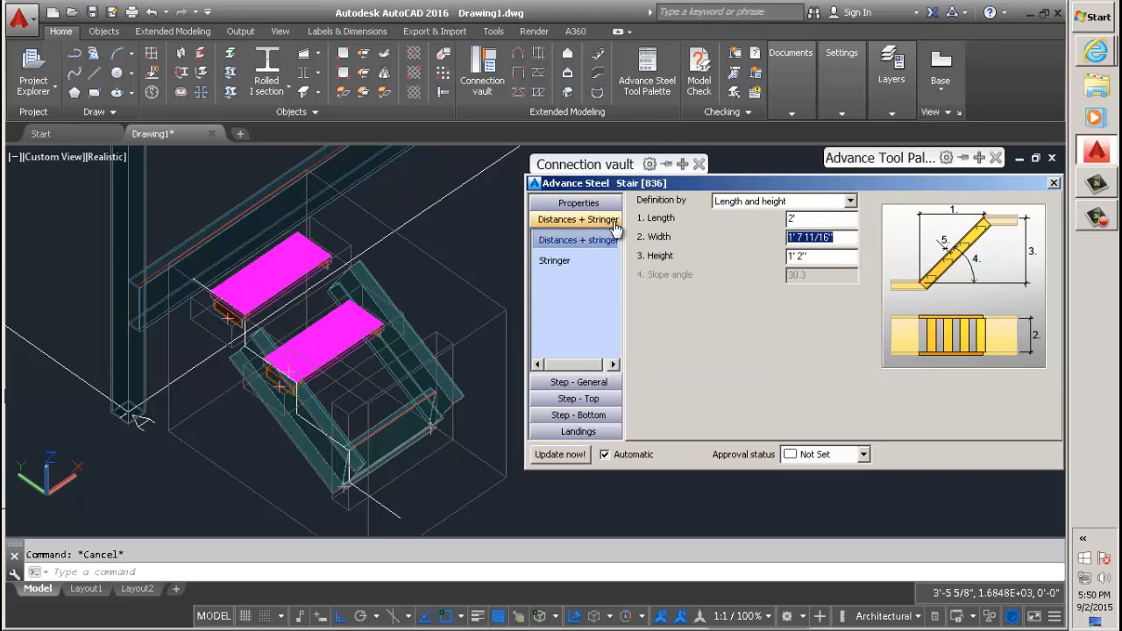
pyautogui.write("3'")
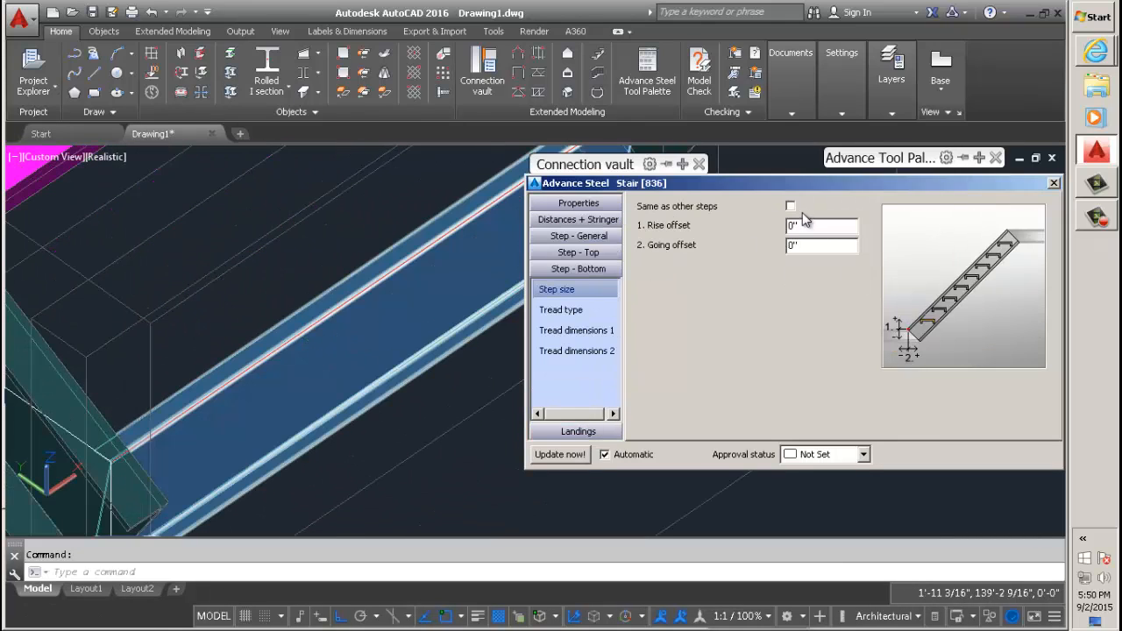
# Make the bottom step the same as the other steps and view the treads from another side
pyautogui.click(789, 205)
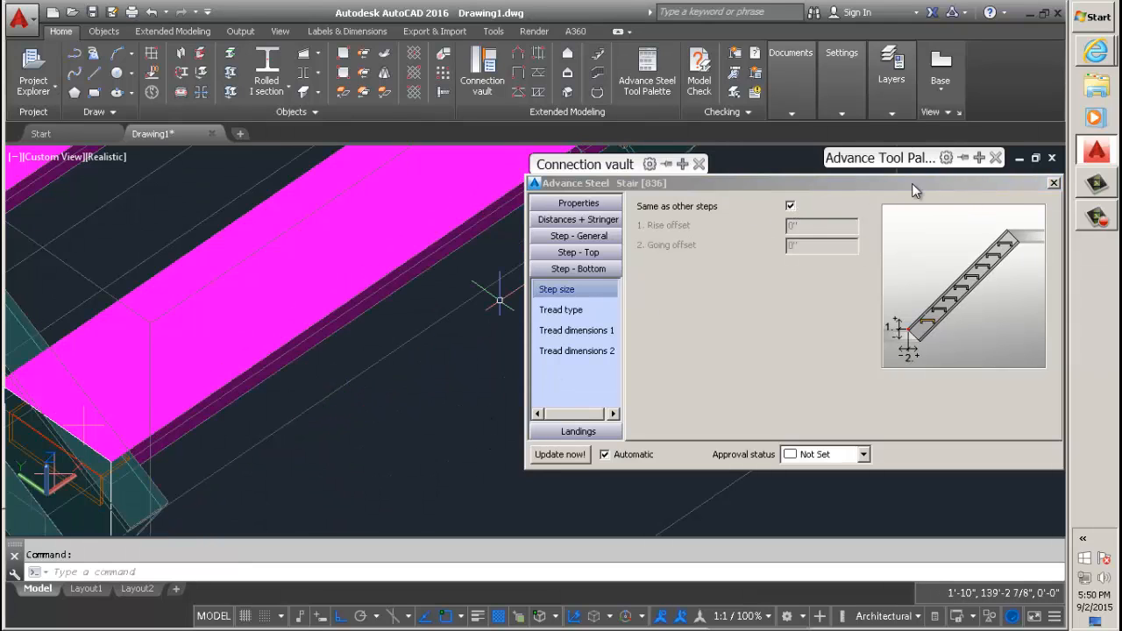
pyautogui.moveTo(350, 361)
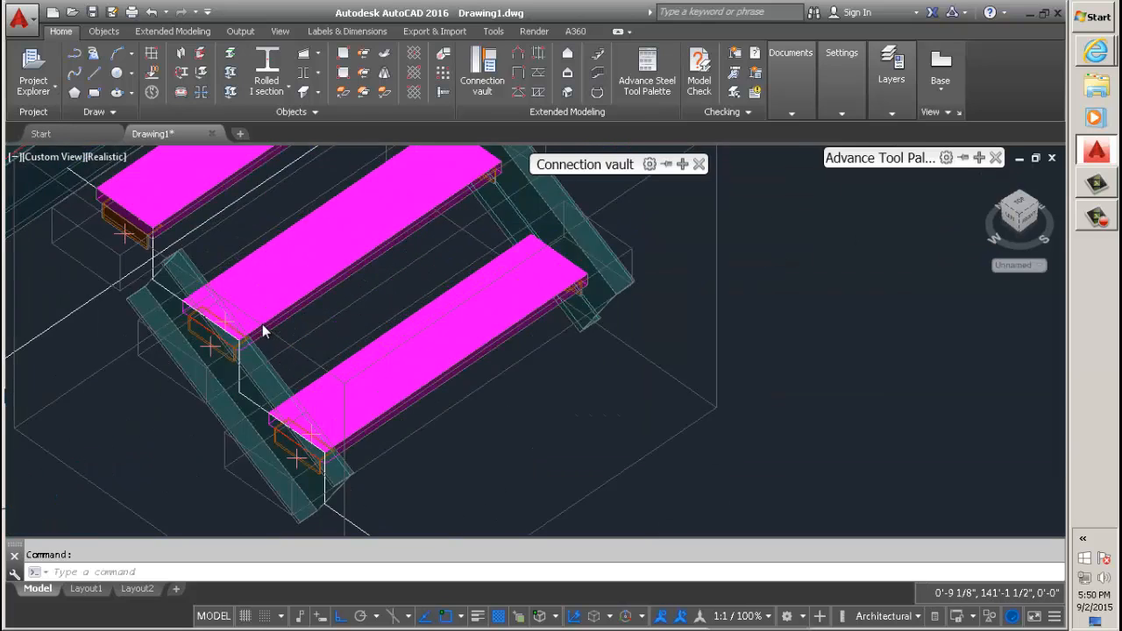
pyautogui.moveTo(263, 331); pyautogui.dragTo(333, 288)
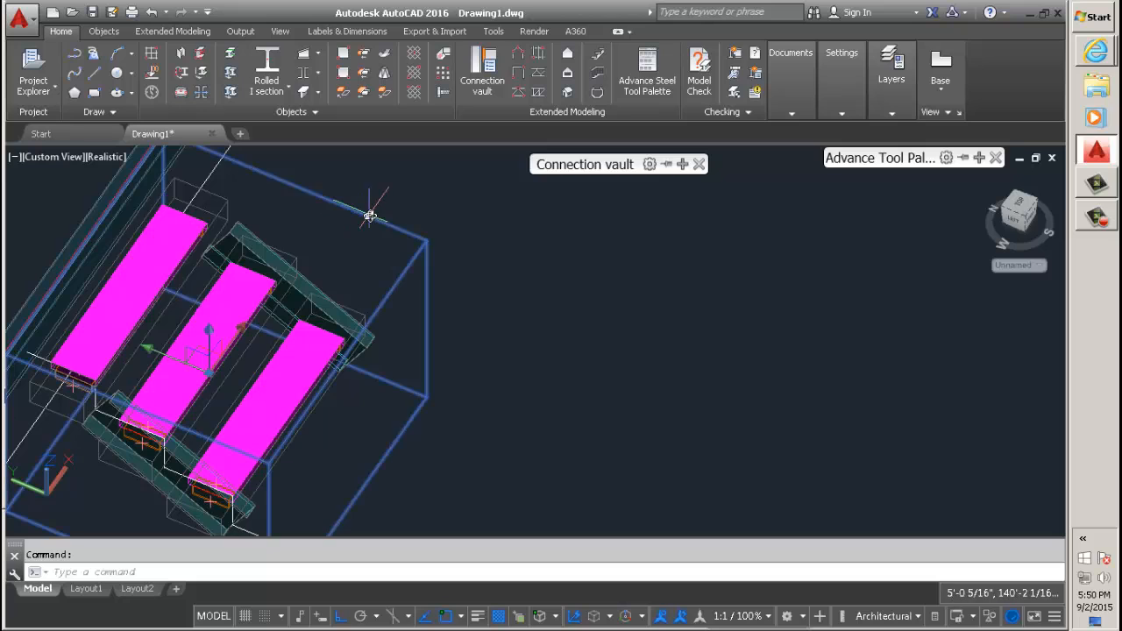
pyautogui.moveTo(701, 228)
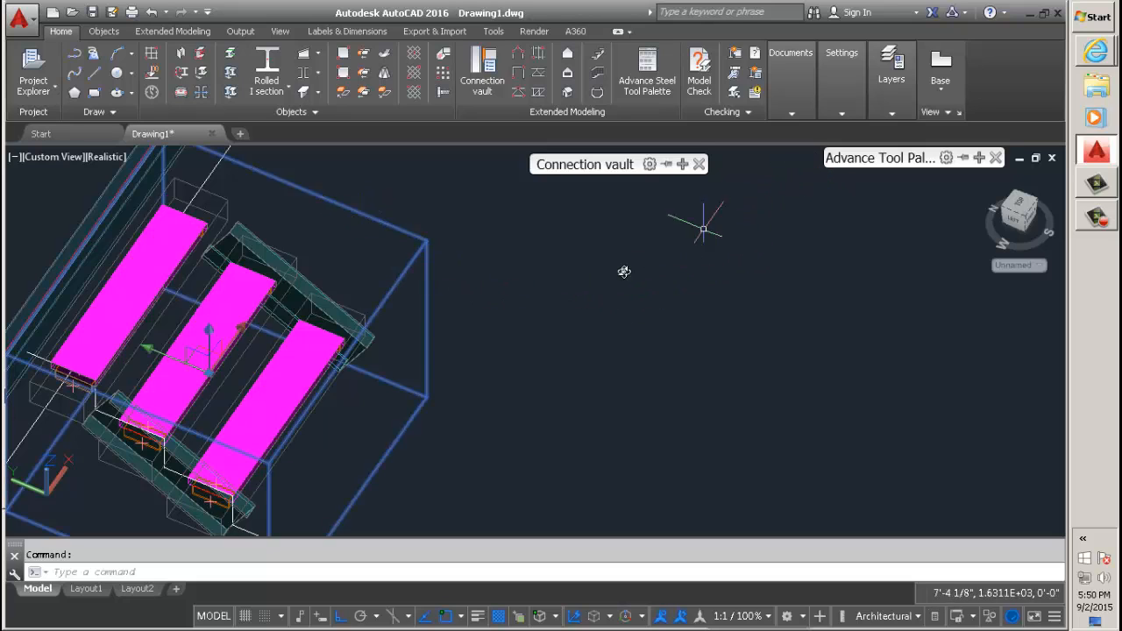
pyautogui.moveTo(214, 210)
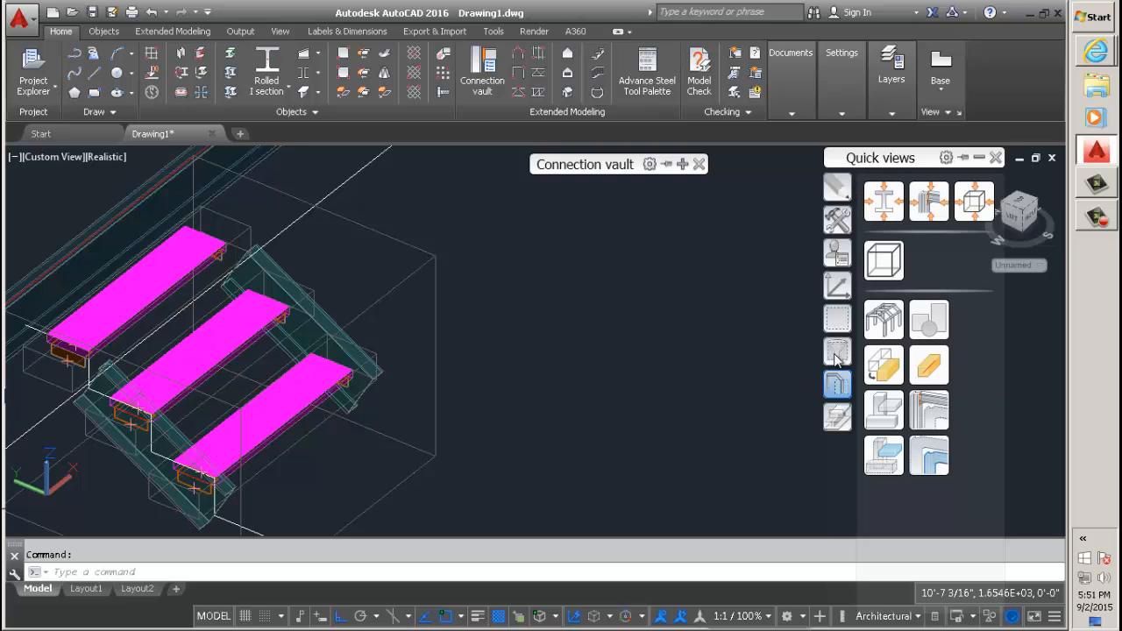
pyautogui.moveTo(837, 351)
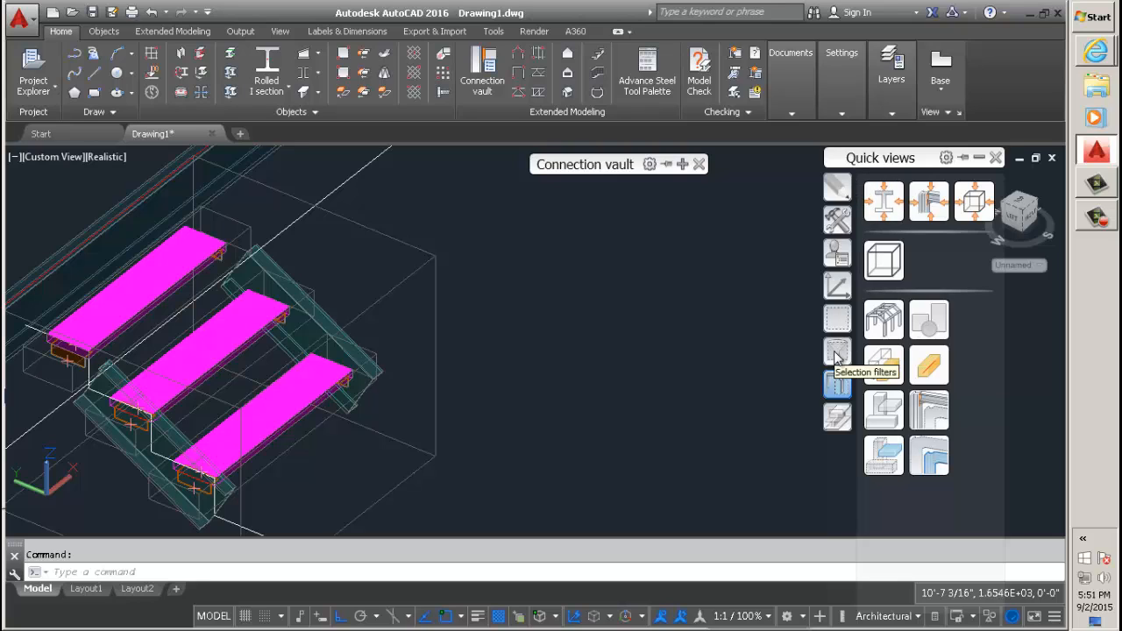
# Hide the four filter-selected objects with Selected objects off and inspect the treads and stringers
pyautogui.click(836, 354)
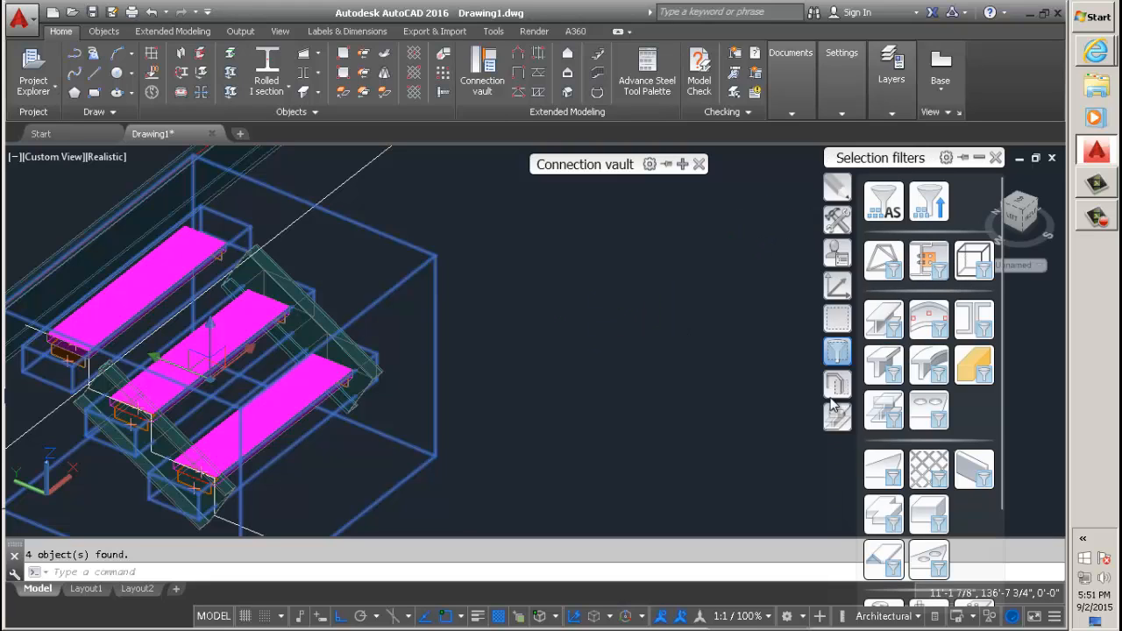
pyautogui.click(836, 384)
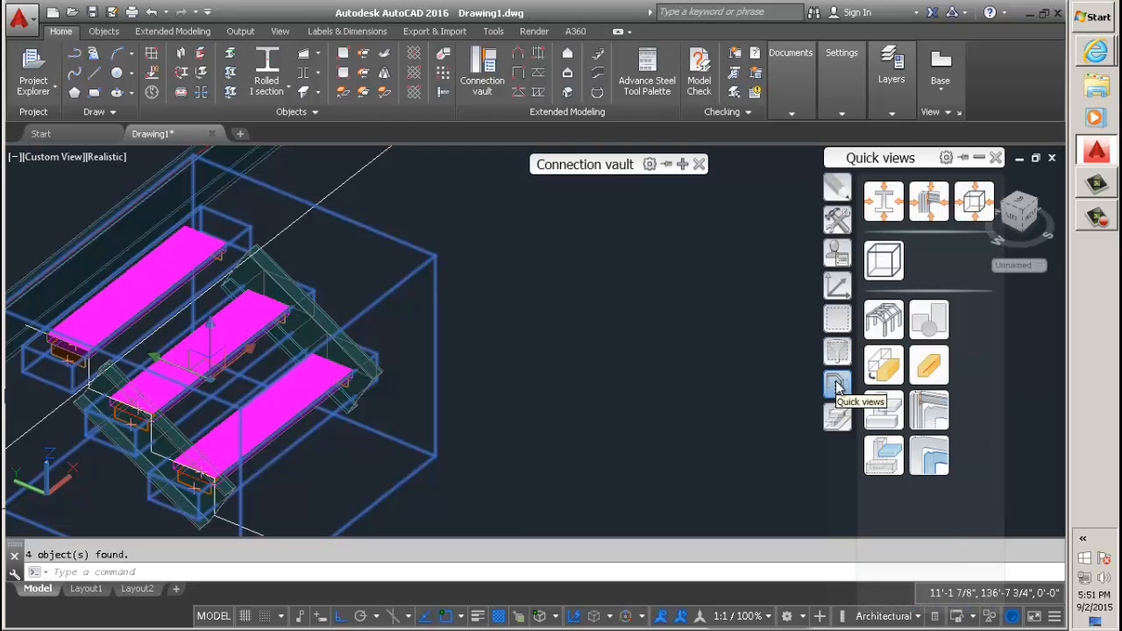
pyautogui.moveTo(883, 406)
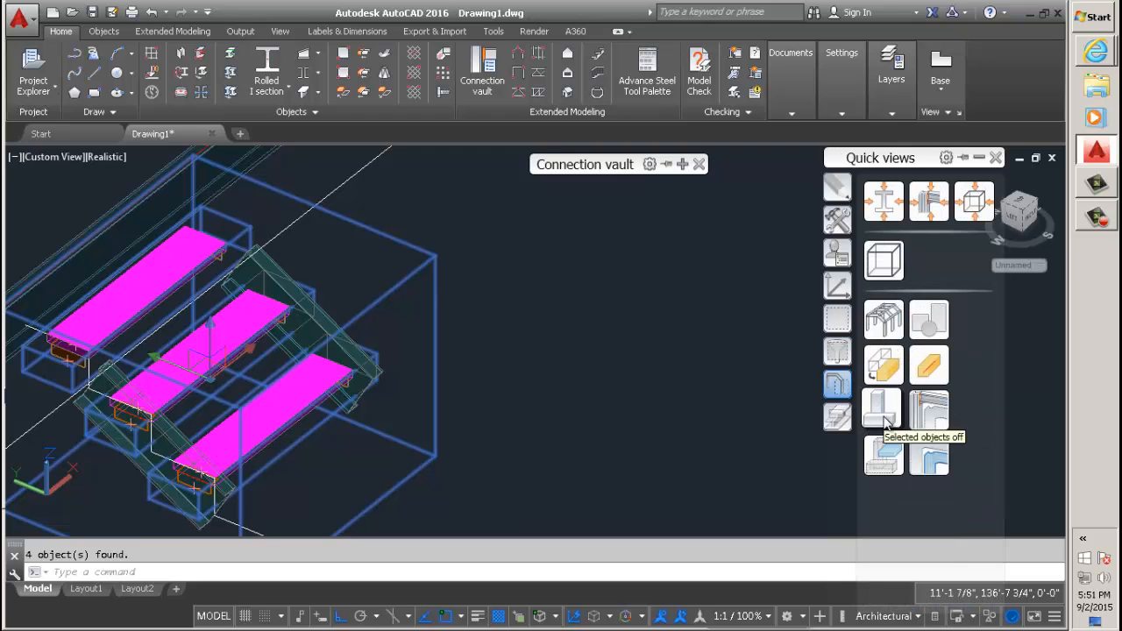
pyautogui.click(882, 407)
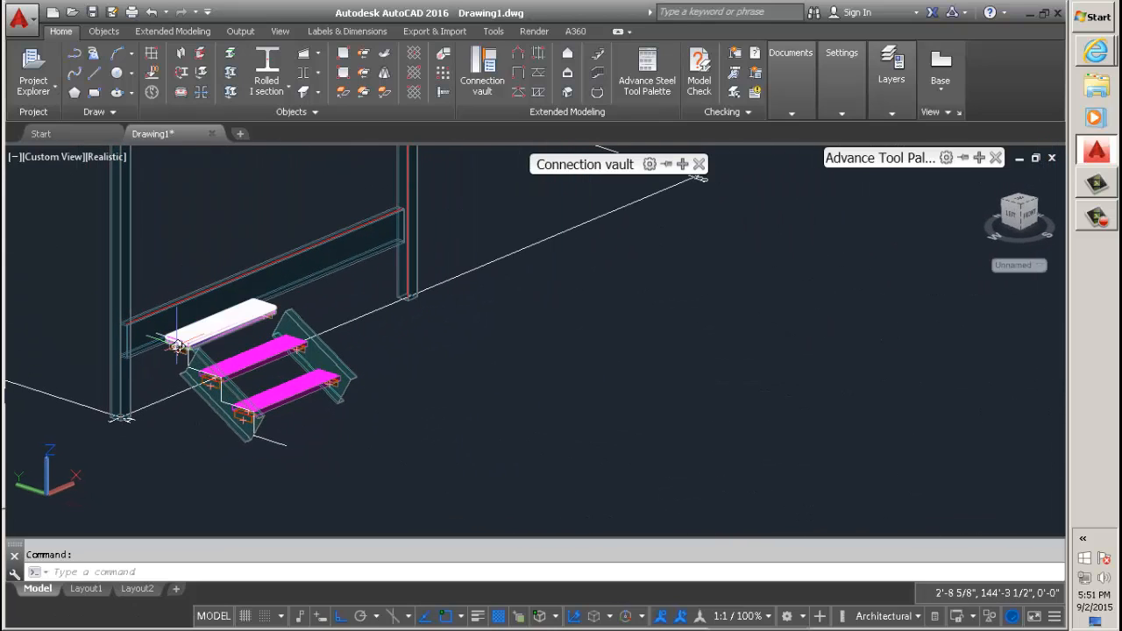
pyautogui.scroll(3)
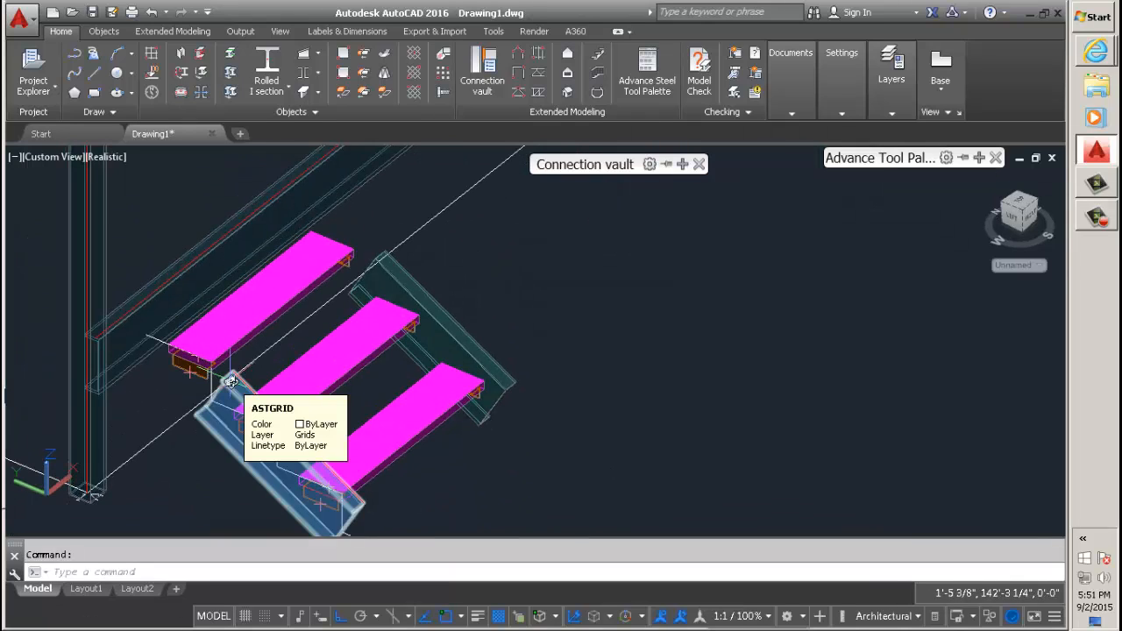
pyautogui.moveTo(132, 263)
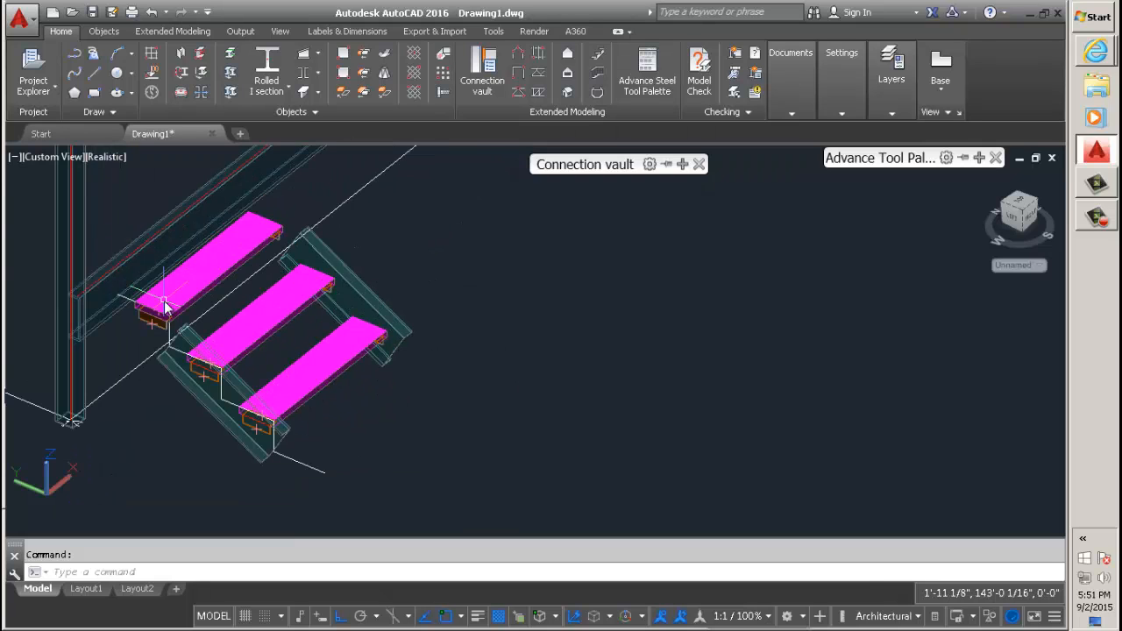
pyautogui.moveTo(167, 301); pyautogui.dragTo(266, 340)
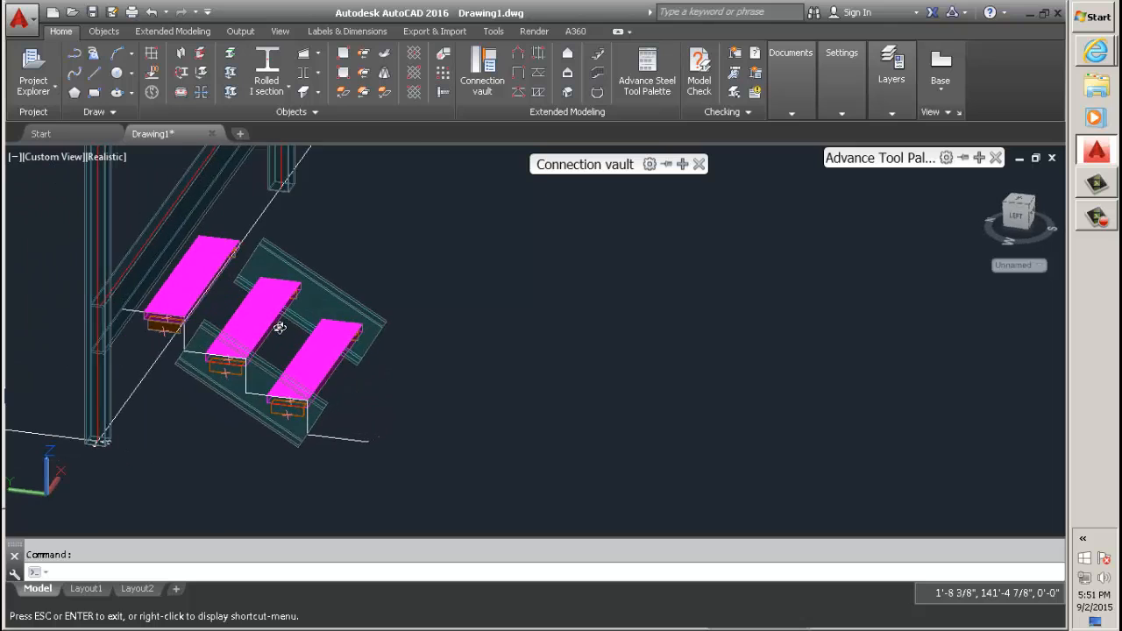
pyautogui.moveTo(280, 328); pyautogui.dragTo(286, 410)
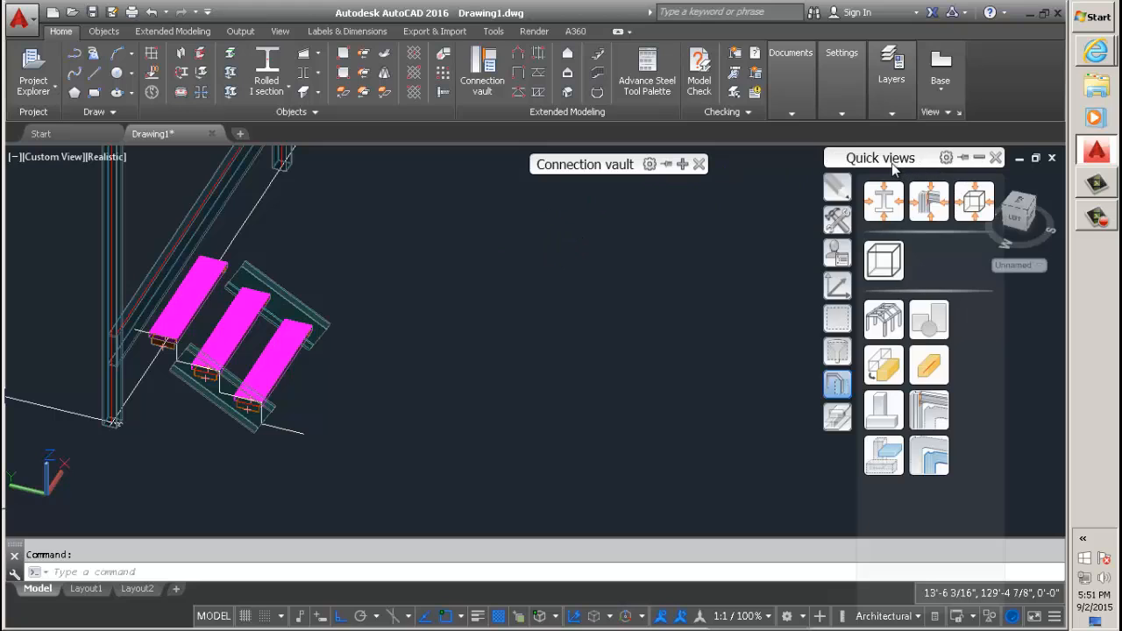
pyautogui.moveTo(797, 252)
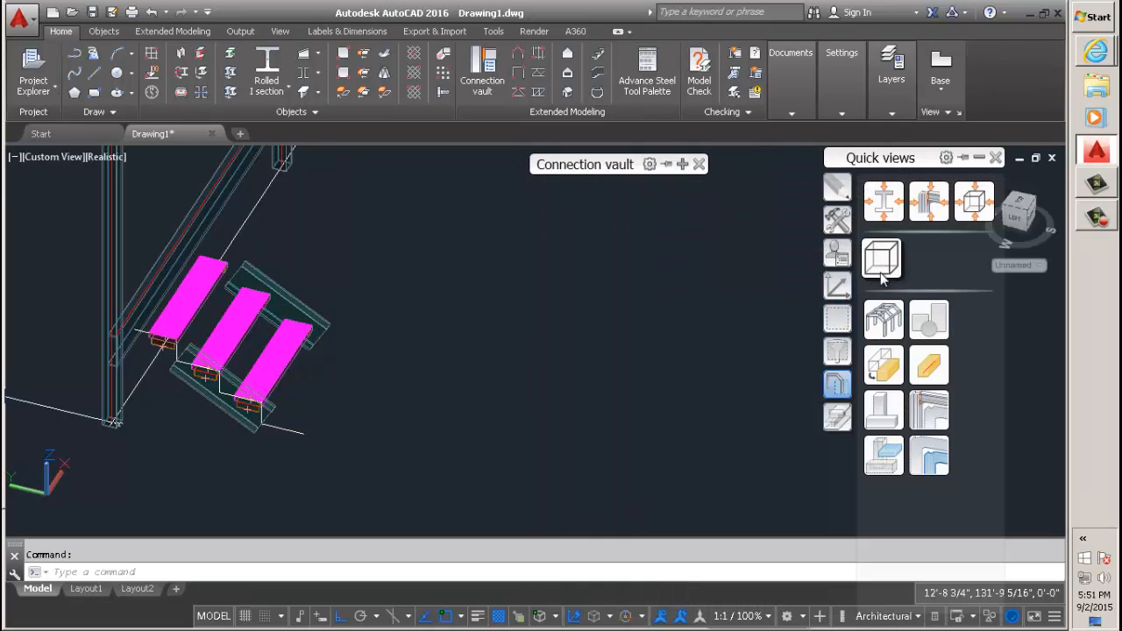
pyautogui.moveTo(859, 354)
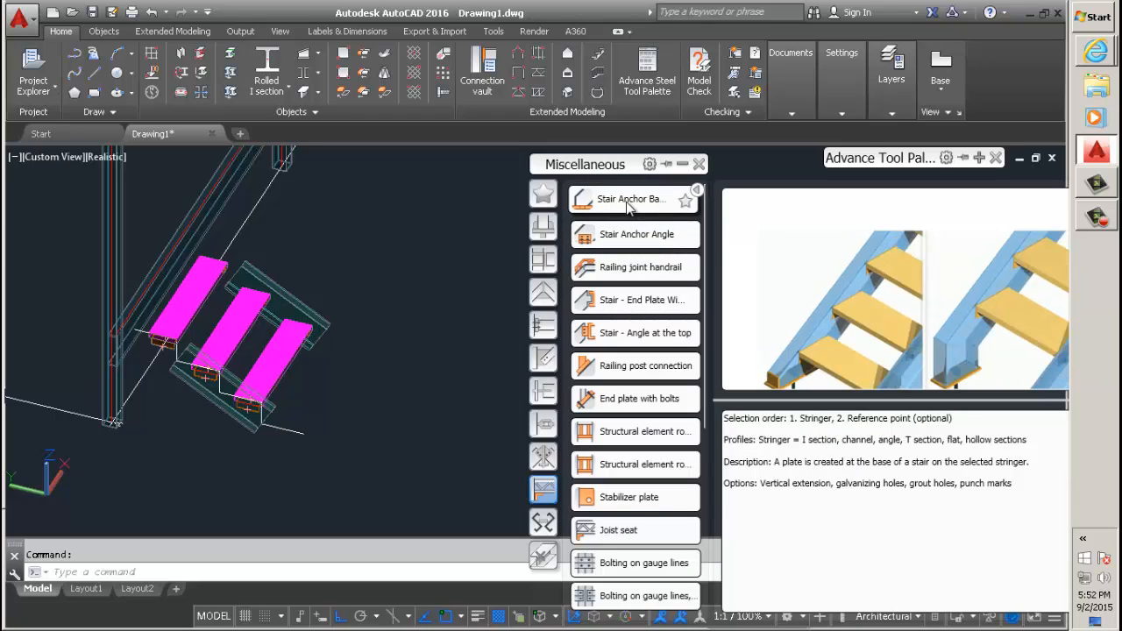
# Add a stair anchor base plate joint with a vertical cut layout and close its settings
pyautogui.click(631, 202)
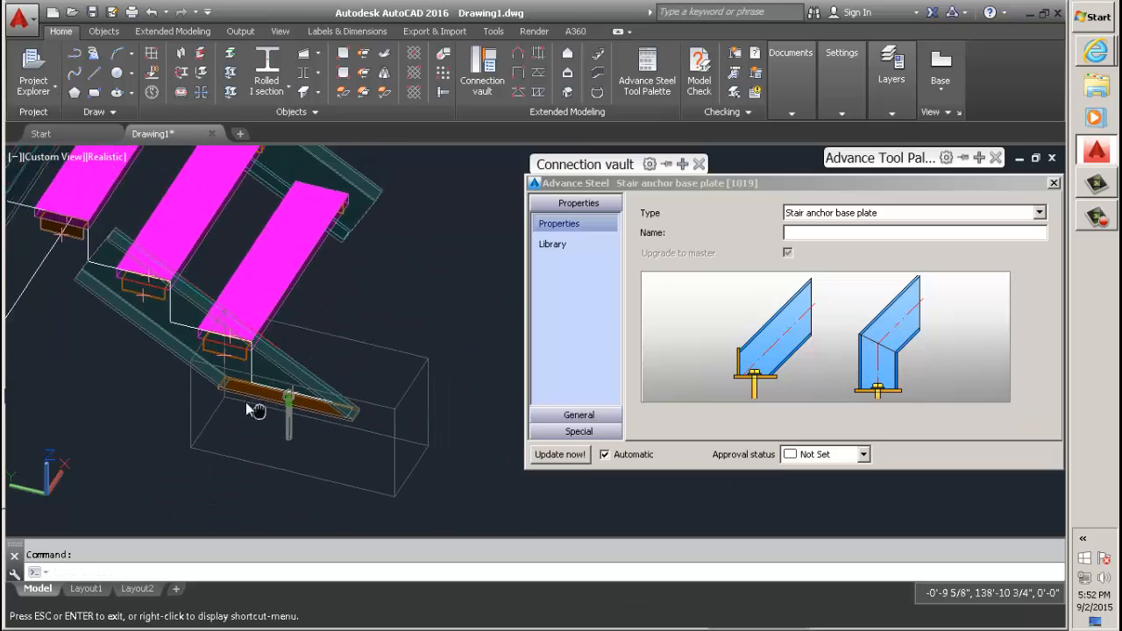
pyautogui.moveTo(254, 410); pyautogui.dragTo(131, 354)
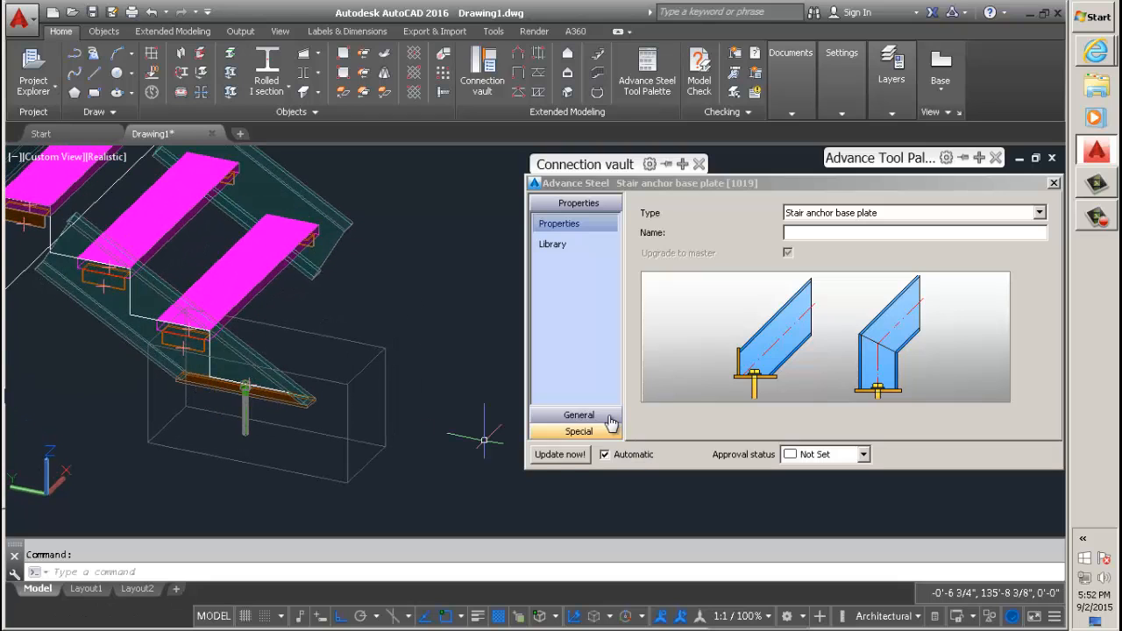
pyautogui.click(578, 414)
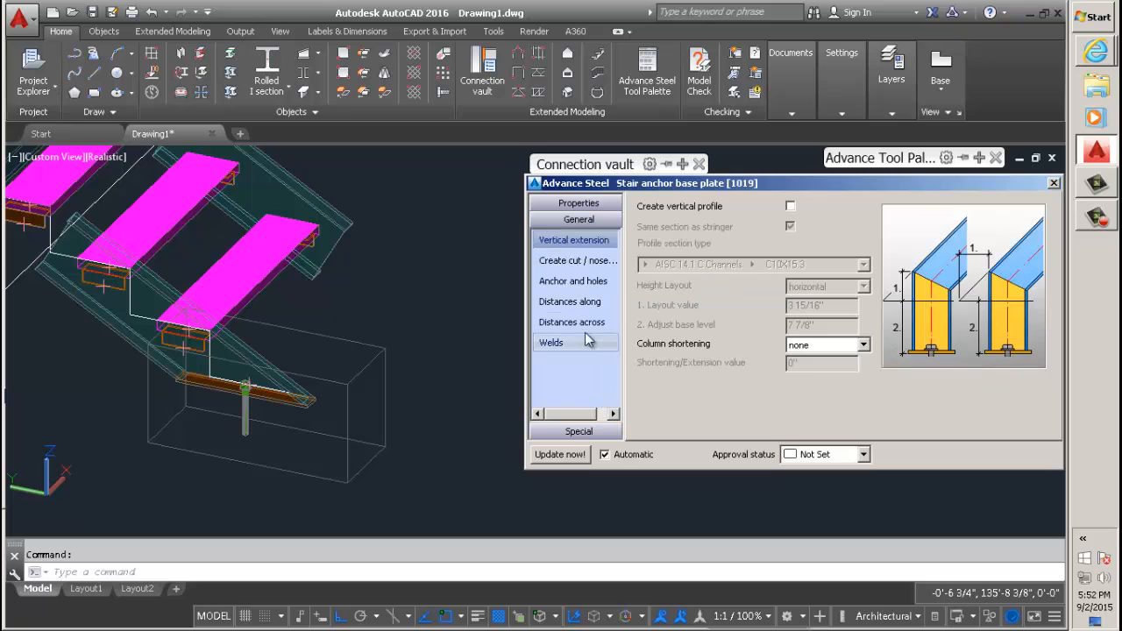
pyautogui.click(577, 260)
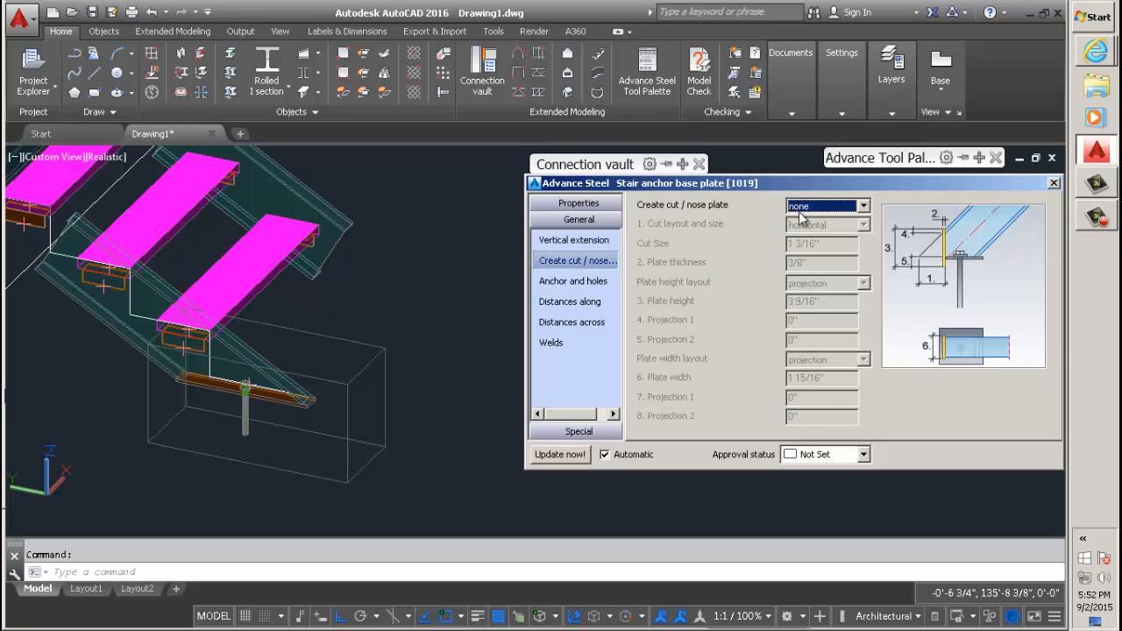
pyautogui.click(821, 205)
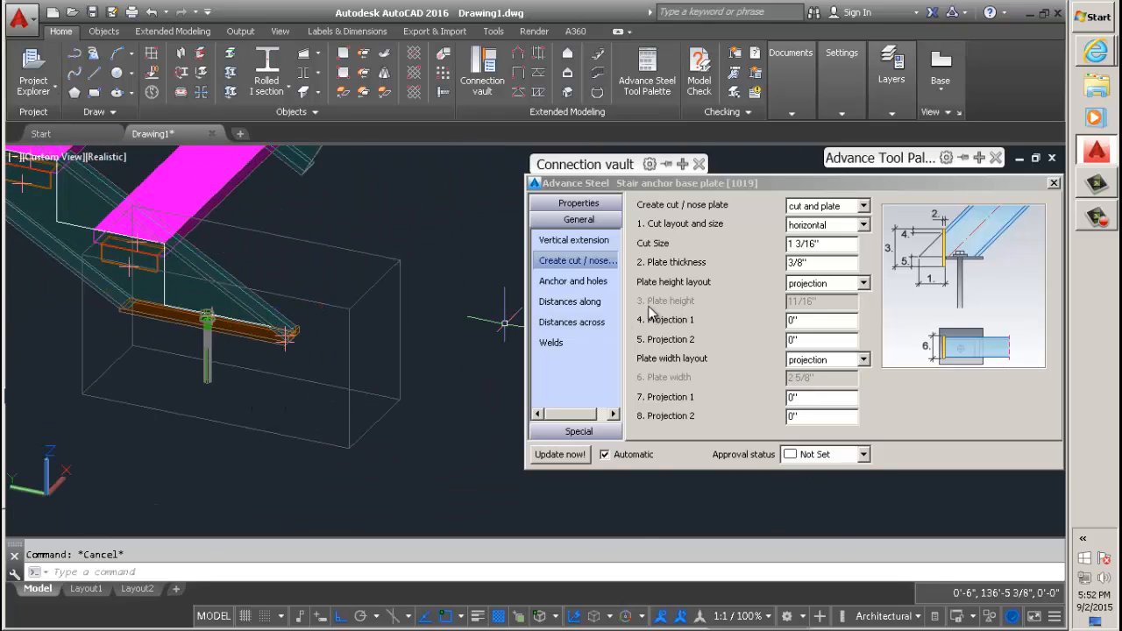
pyautogui.click(861, 225)
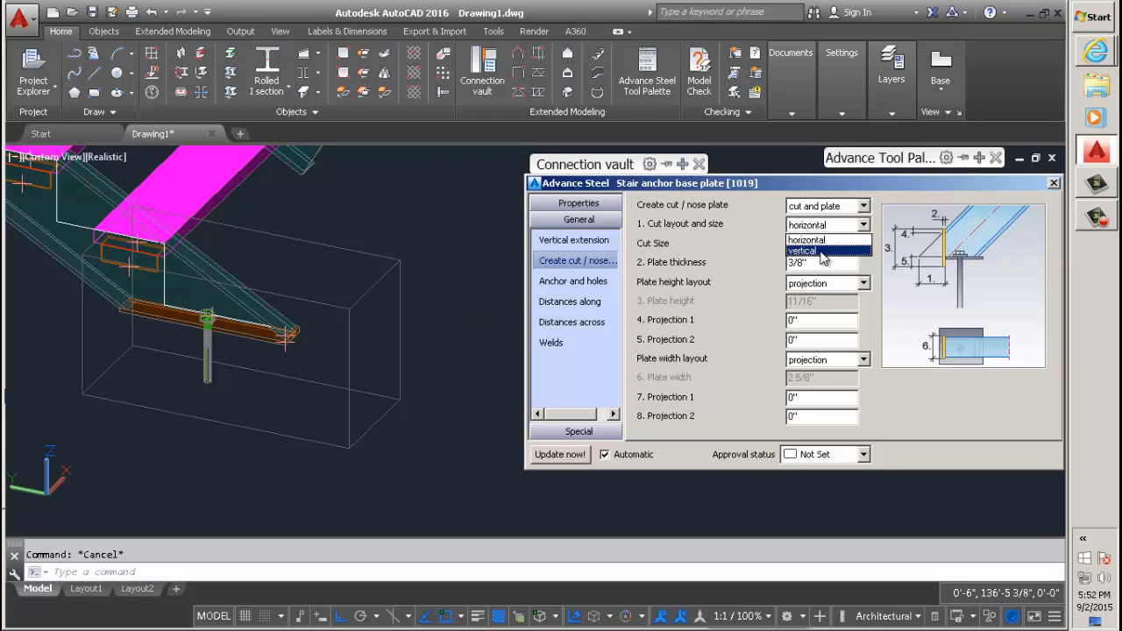
pyautogui.click(802, 250)
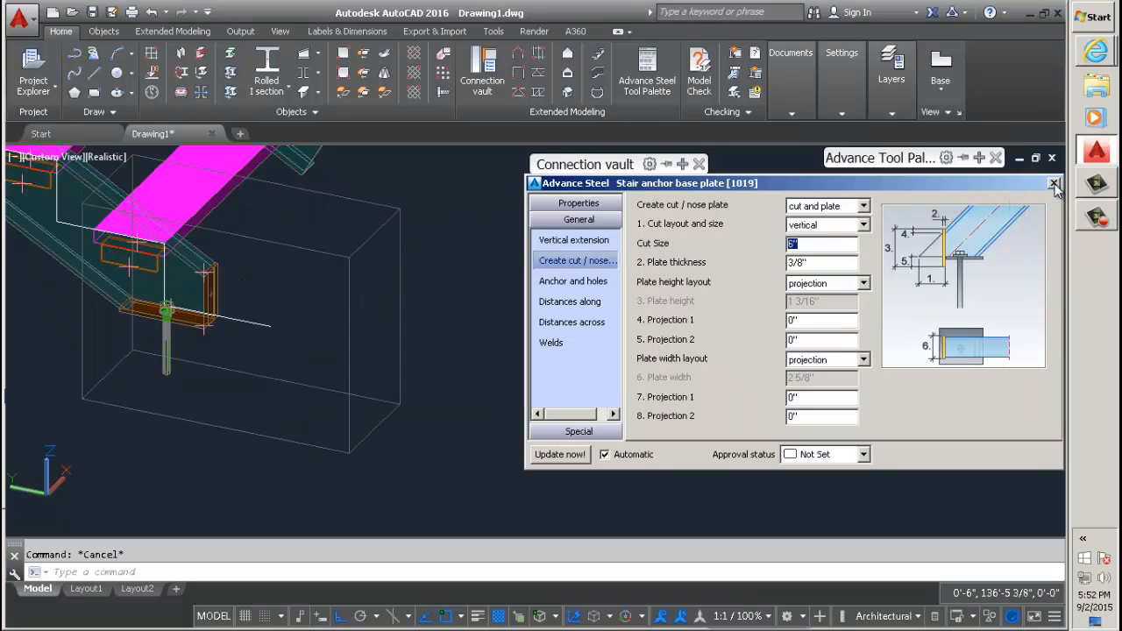
pyautogui.click(1055, 186)
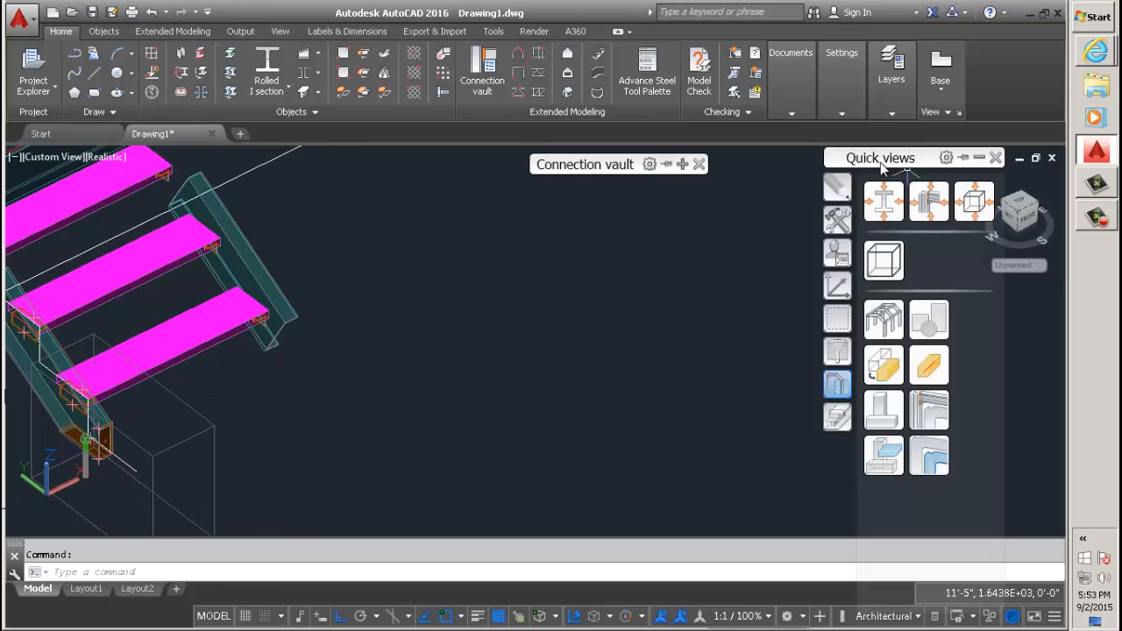
pyautogui.moveTo(849, 417)
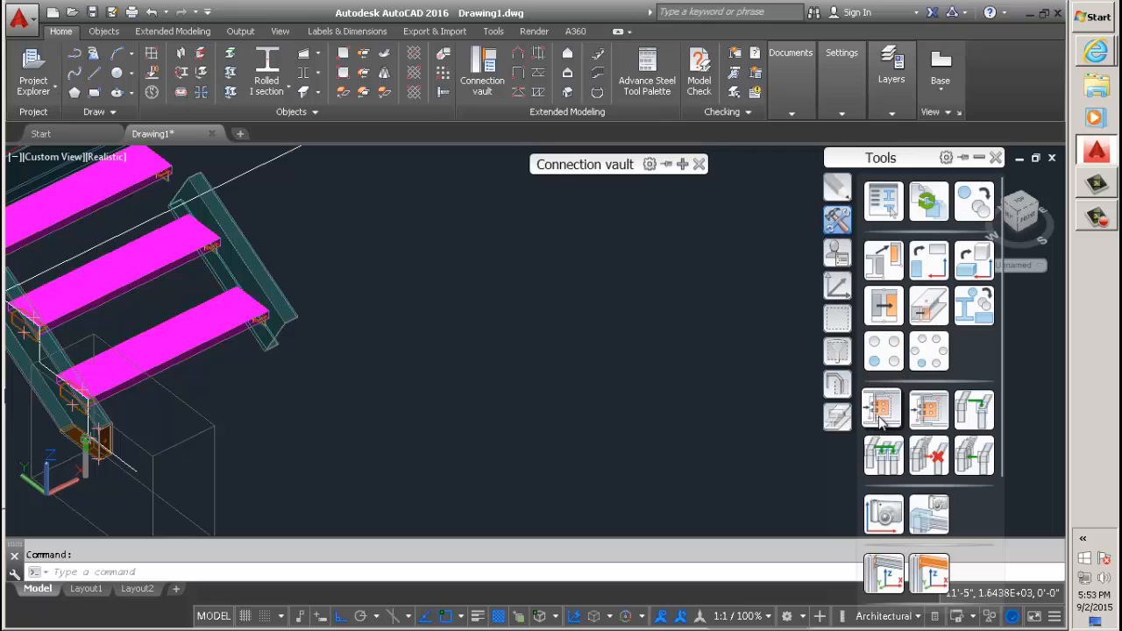
# Transfer the anchor base plate joint onto the bottom of the second stringer
pyautogui.click(880, 410)
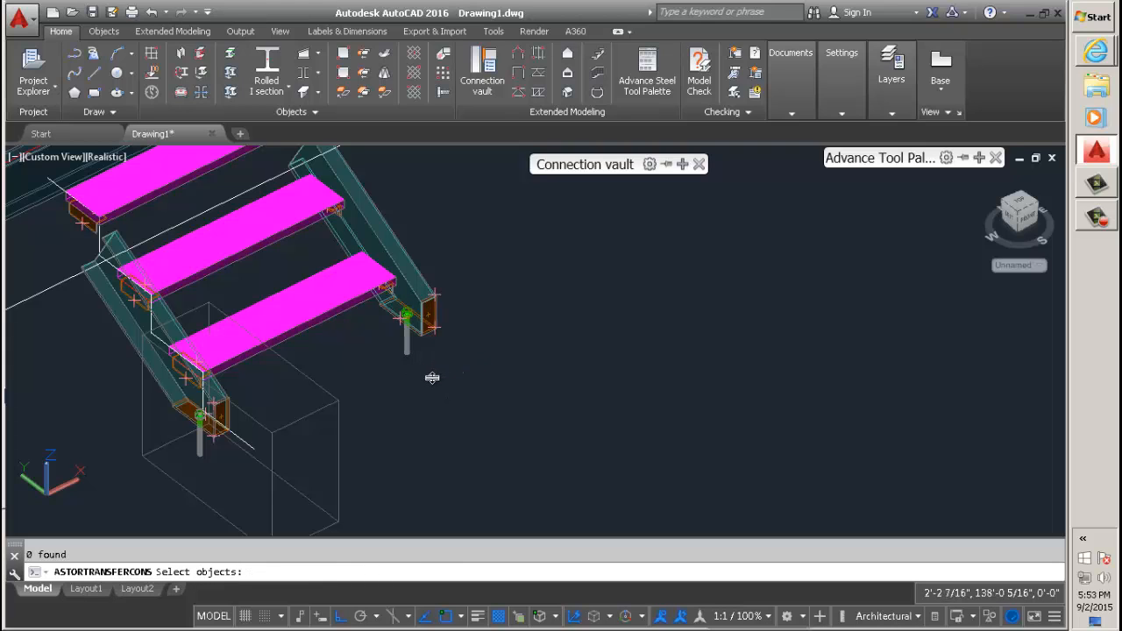
pyautogui.scroll(3)
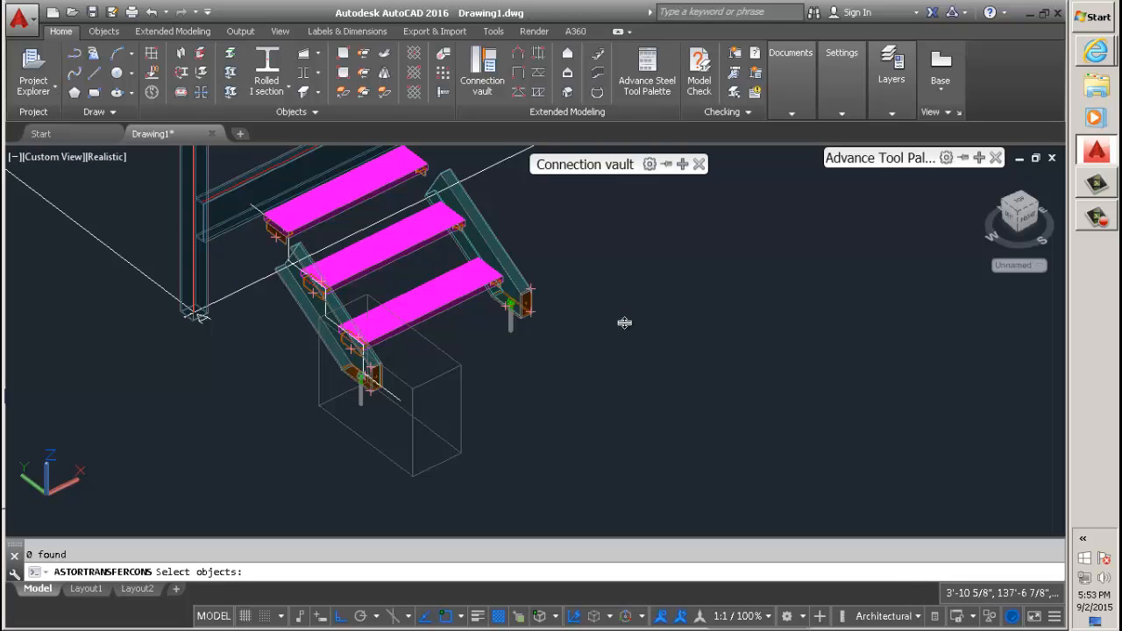
pyautogui.moveTo(620, 326)
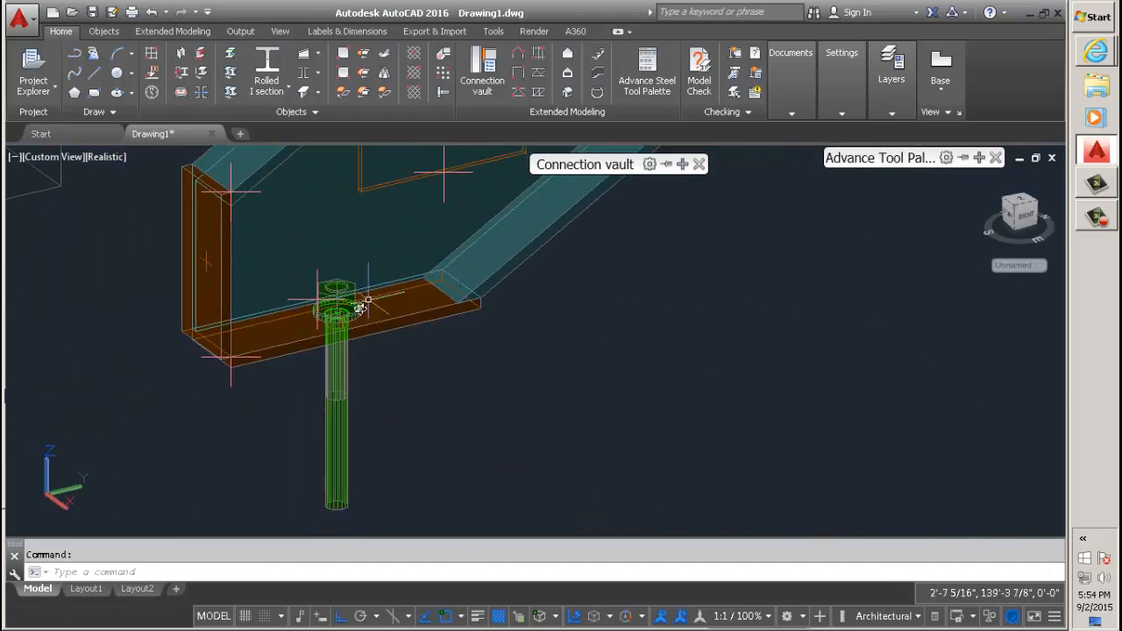
pyautogui.moveTo(359, 312); pyautogui.dragTo(382, 433)
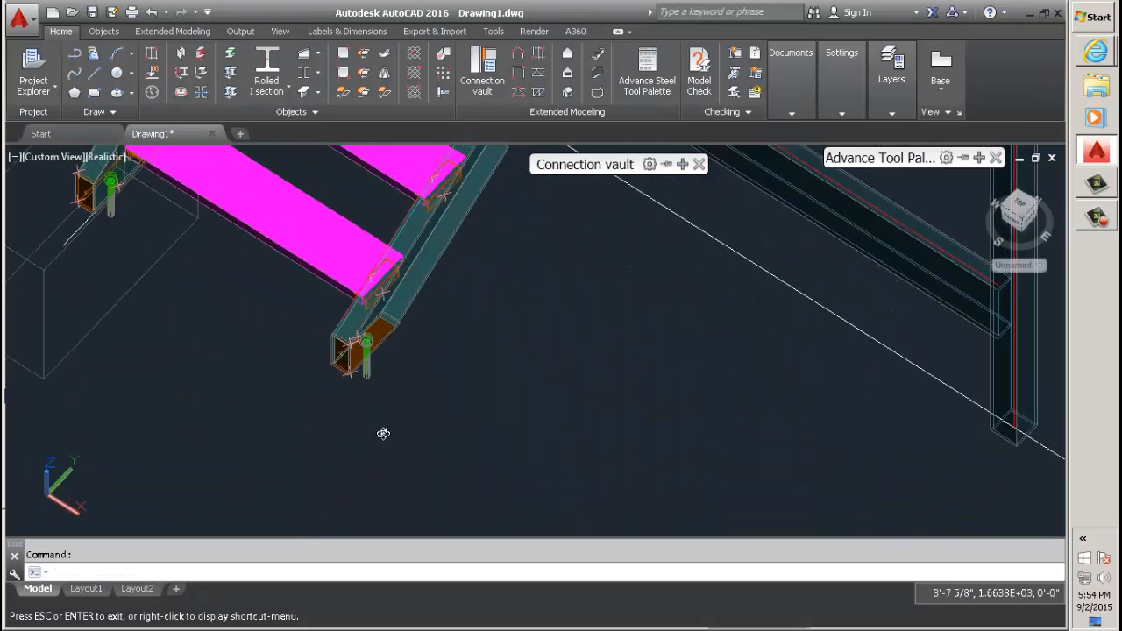
pyautogui.moveTo(382, 433); pyautogui.dragTo(455, 426)
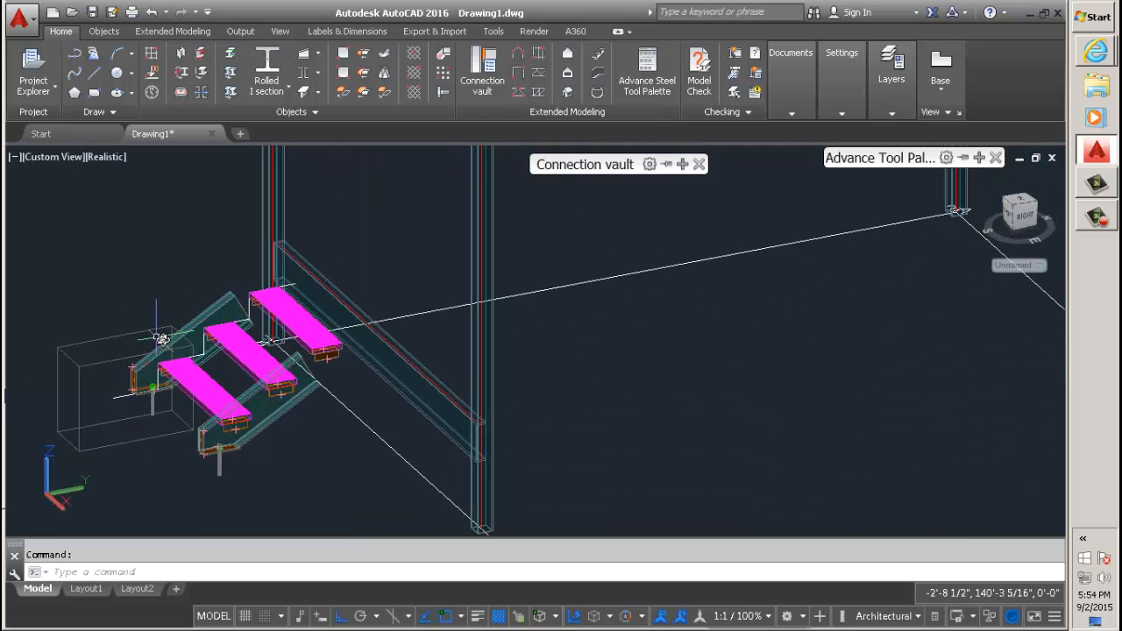
pyautogui.moveTo(228, 368)
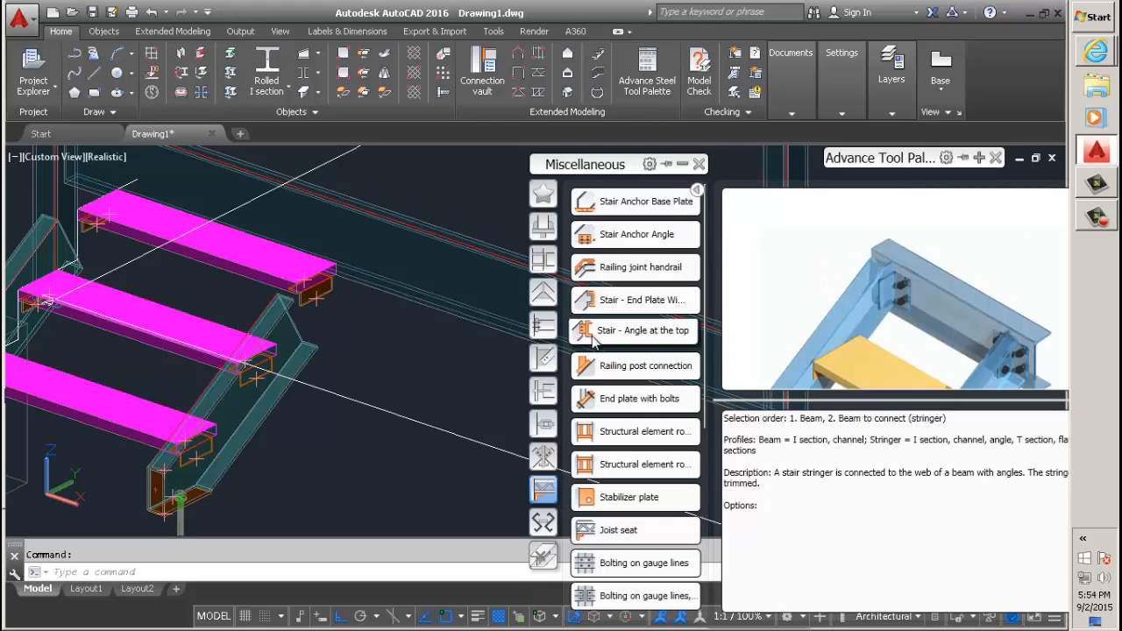
pyautogui.moveTo(631, 330)
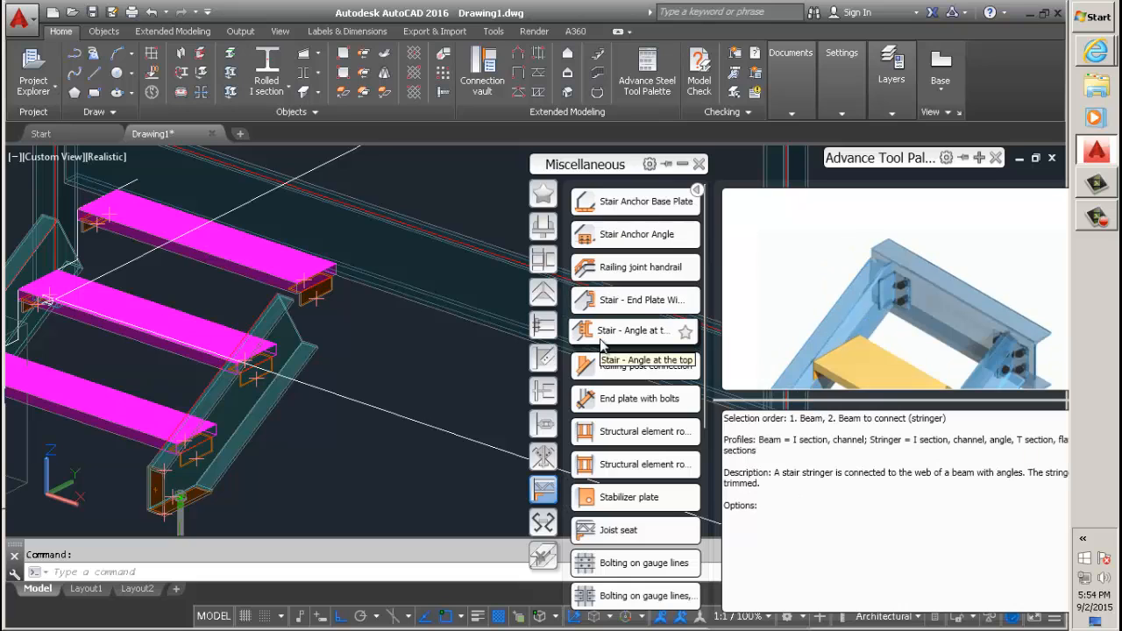
# Start the Stair - Angle at the top joint between the main channel and a stringer
pyautogui.click(633, 360)
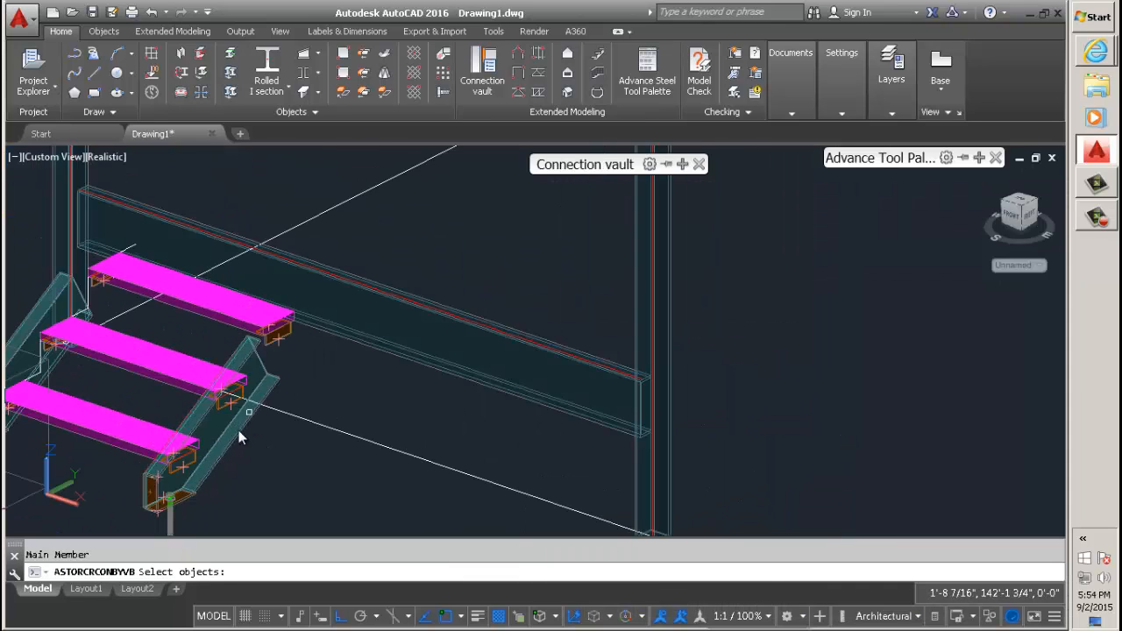
pyautogui.moveTo(309, 332)
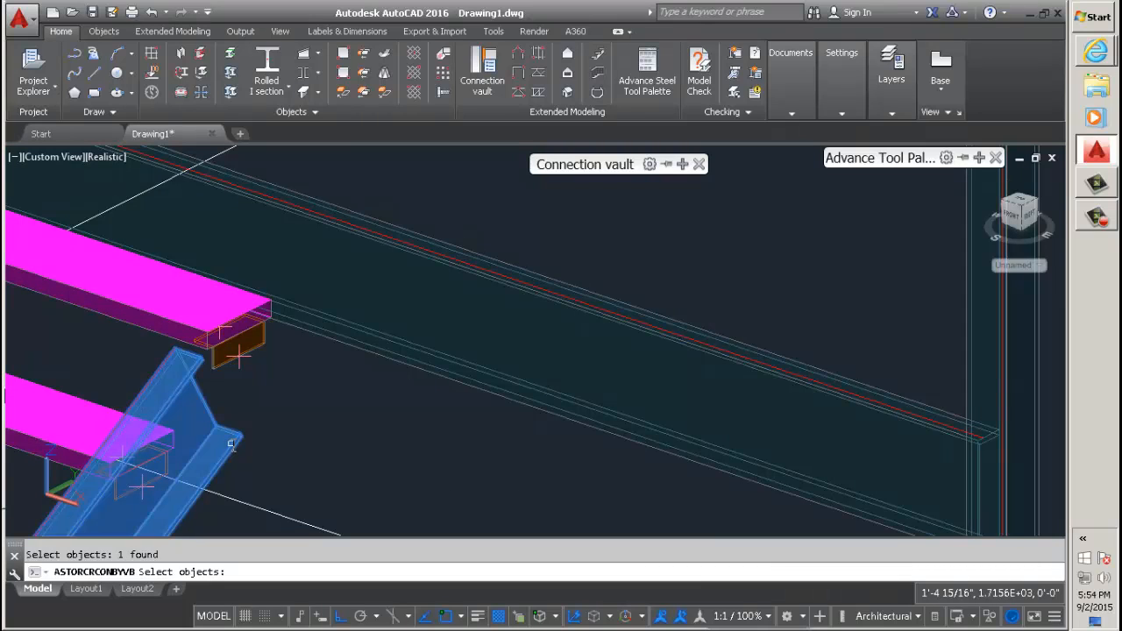
pyautogui.moveTo(274, 425)
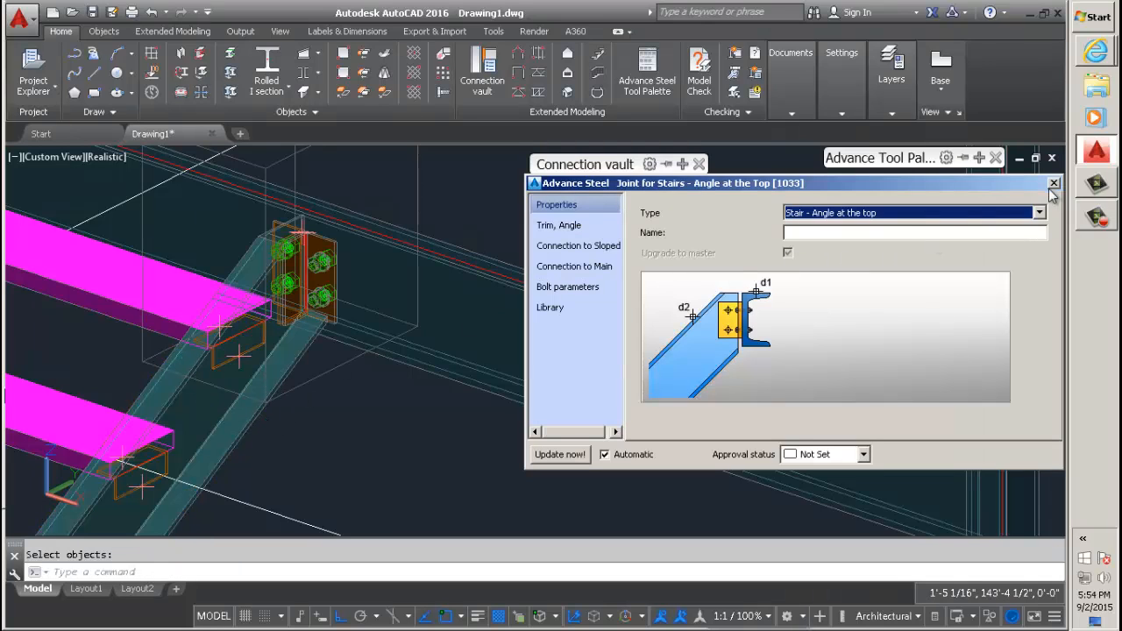
# Close the angle-at-the-top joint settings and inspect the bolted angle connection
pyautogui.click(1054, 182)
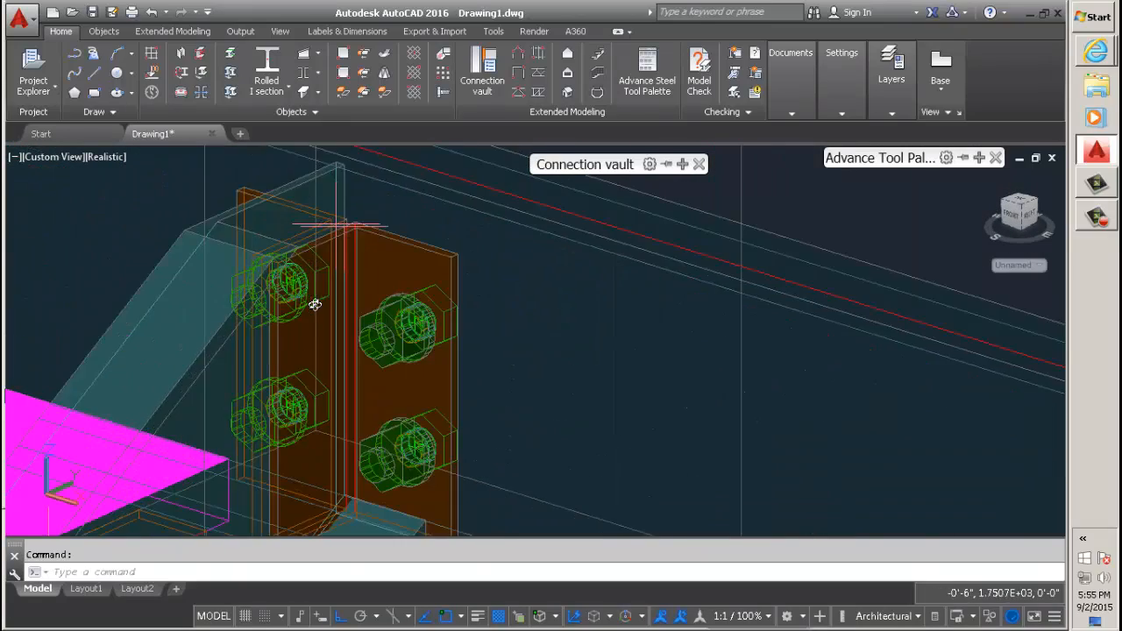
pyautogui.moveTo(315, 305); pyautogui.dragTo(376, 354)
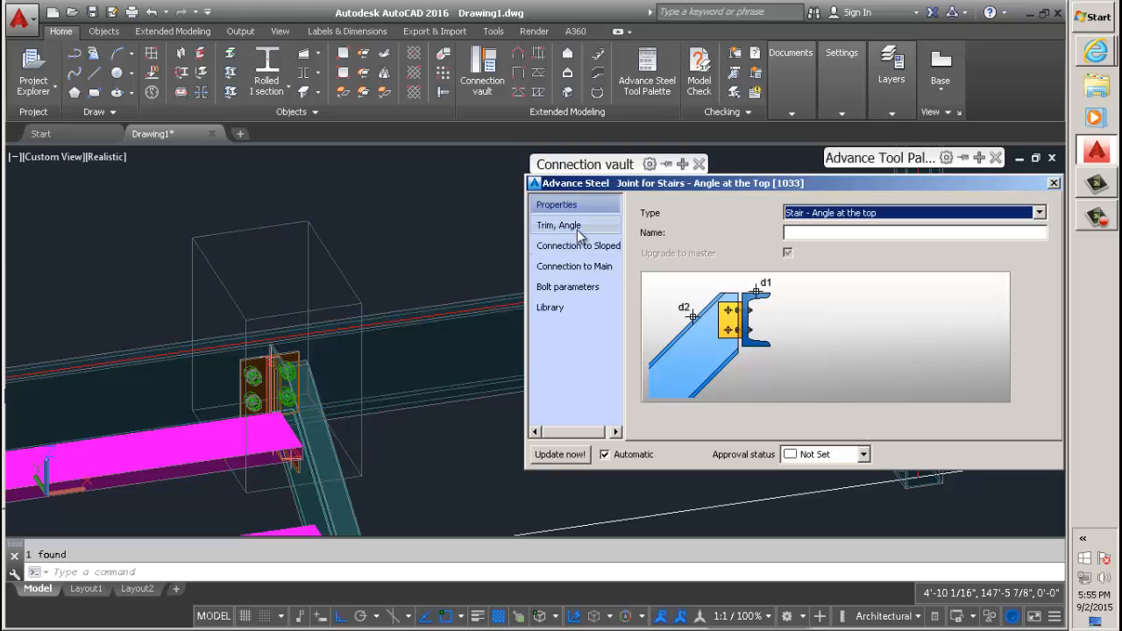
# Review the joint's Properties, Connection, Bolts and Library pages, returning to Trim, Angle
pyautogui.click(557, 224)
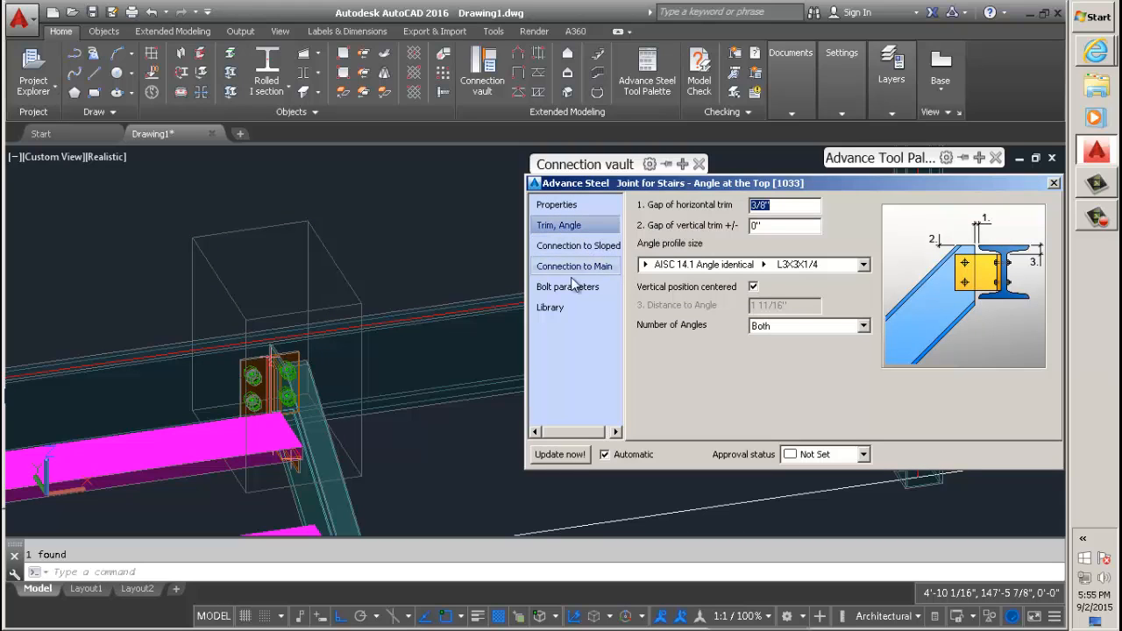
pyautogui.click(575, 266)
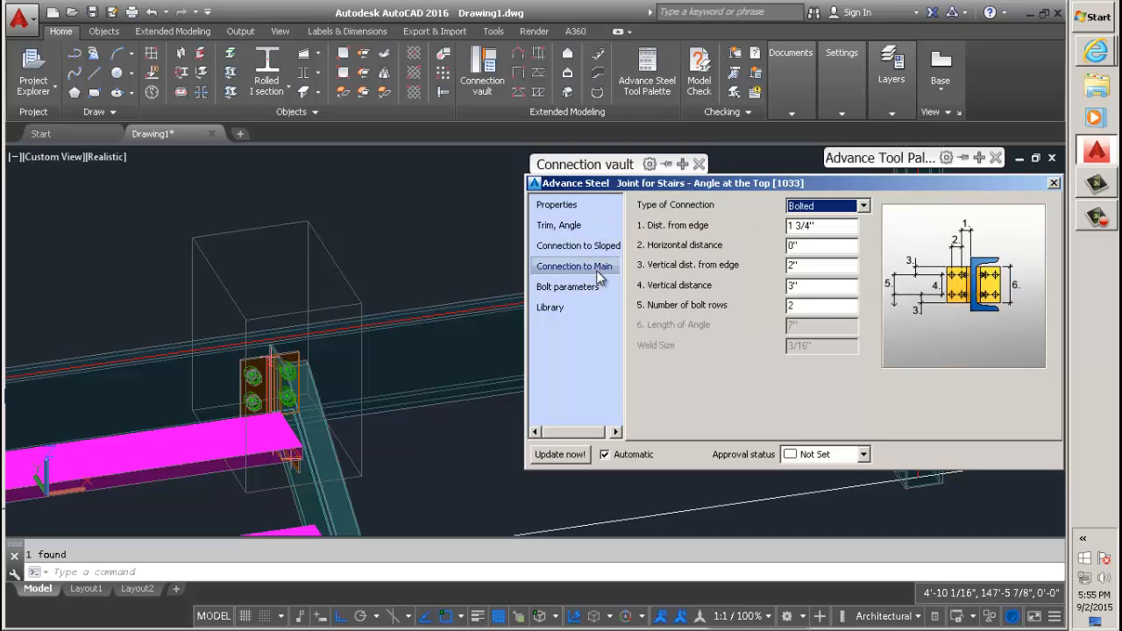
pyautogui.click(556, 203)
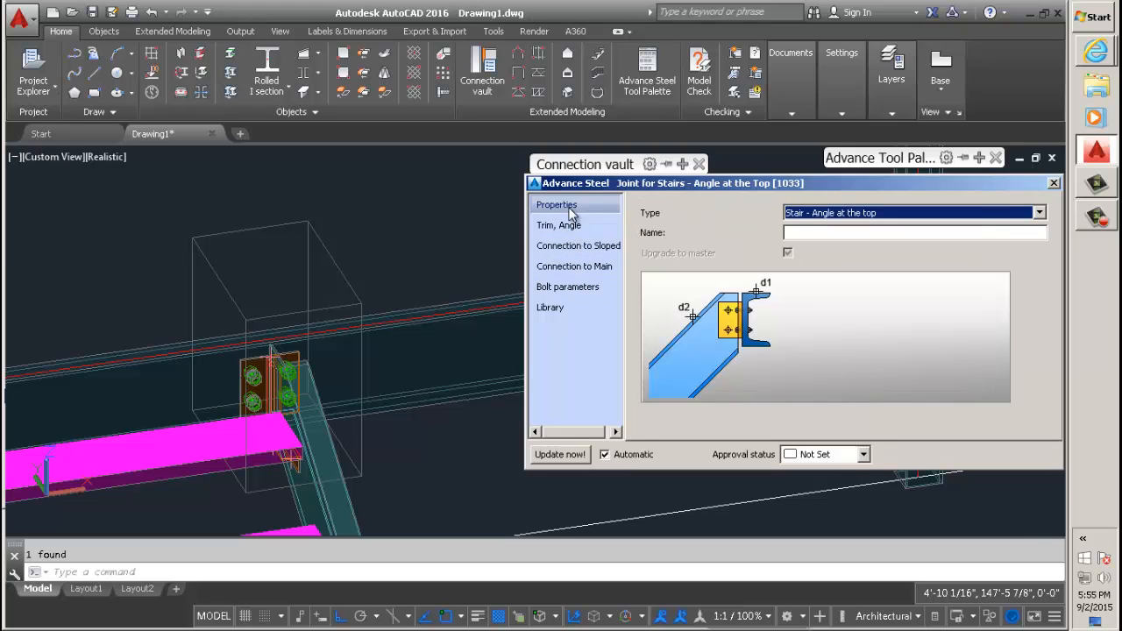
pyautogui.click(558, 224)
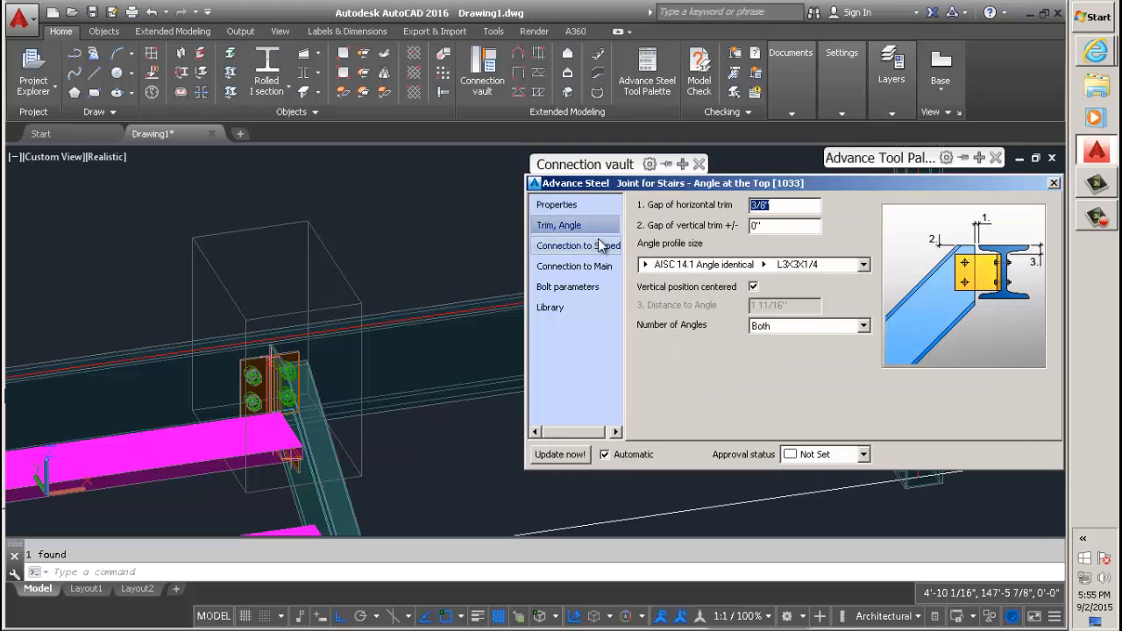
pyautogui.click(568, 287)
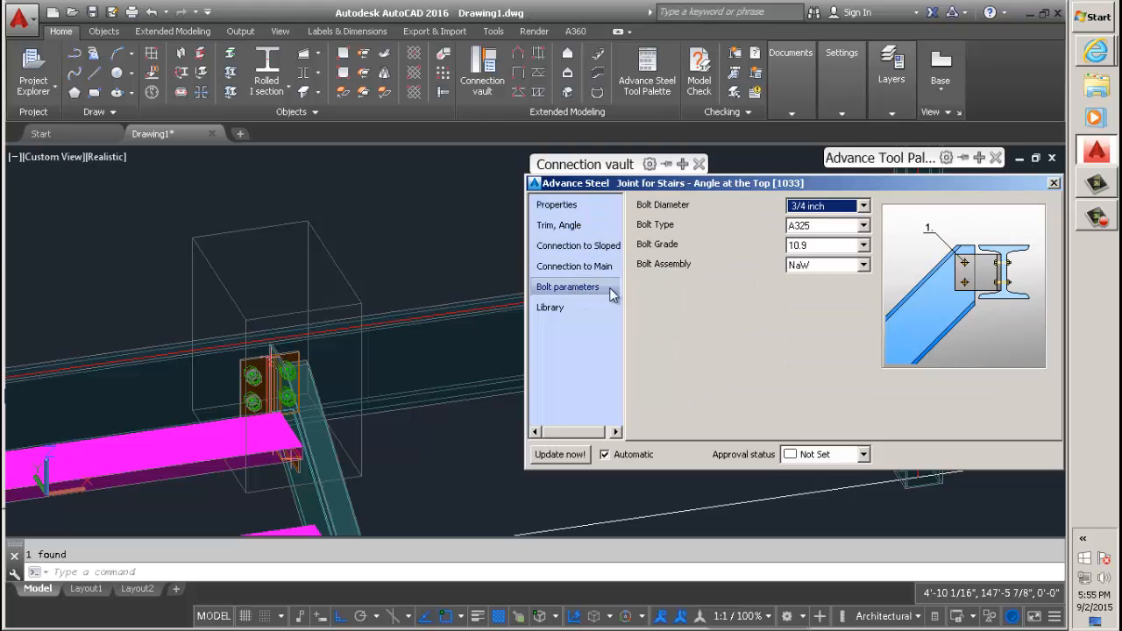
pyautogui.click(550, 307)
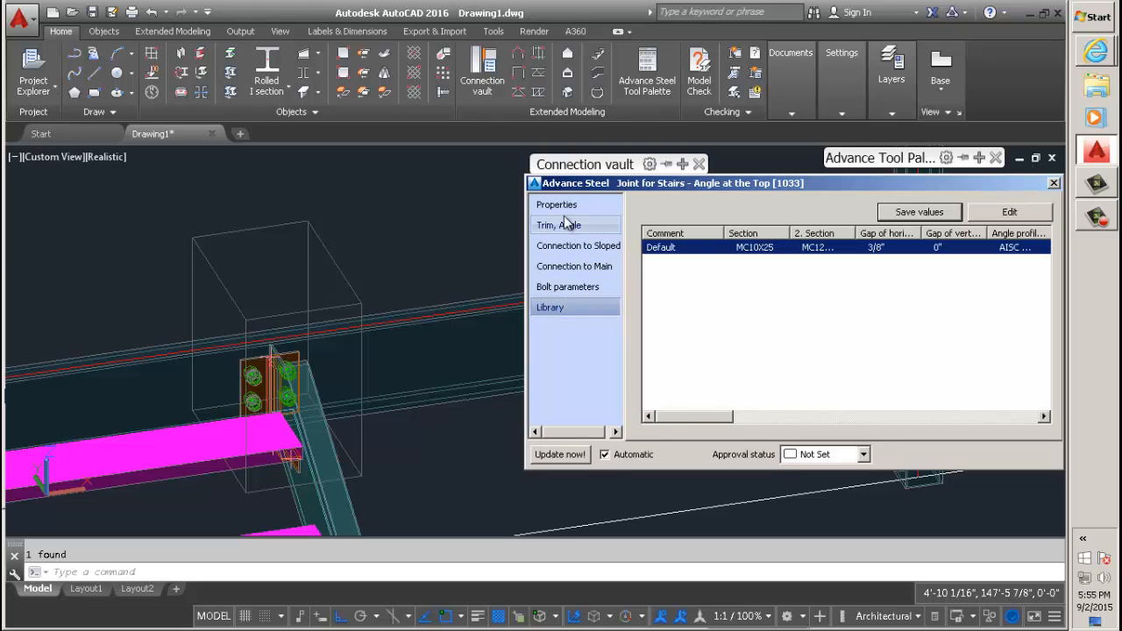
pyautogui.click(557, 224)
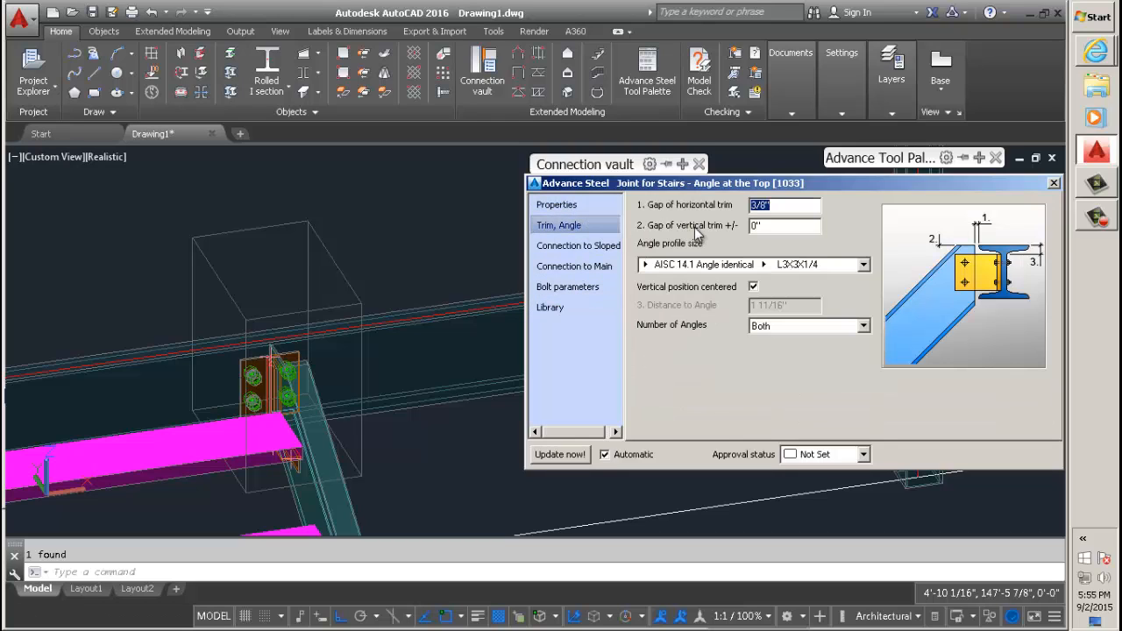
pyautogui.moveTo(652, 287)
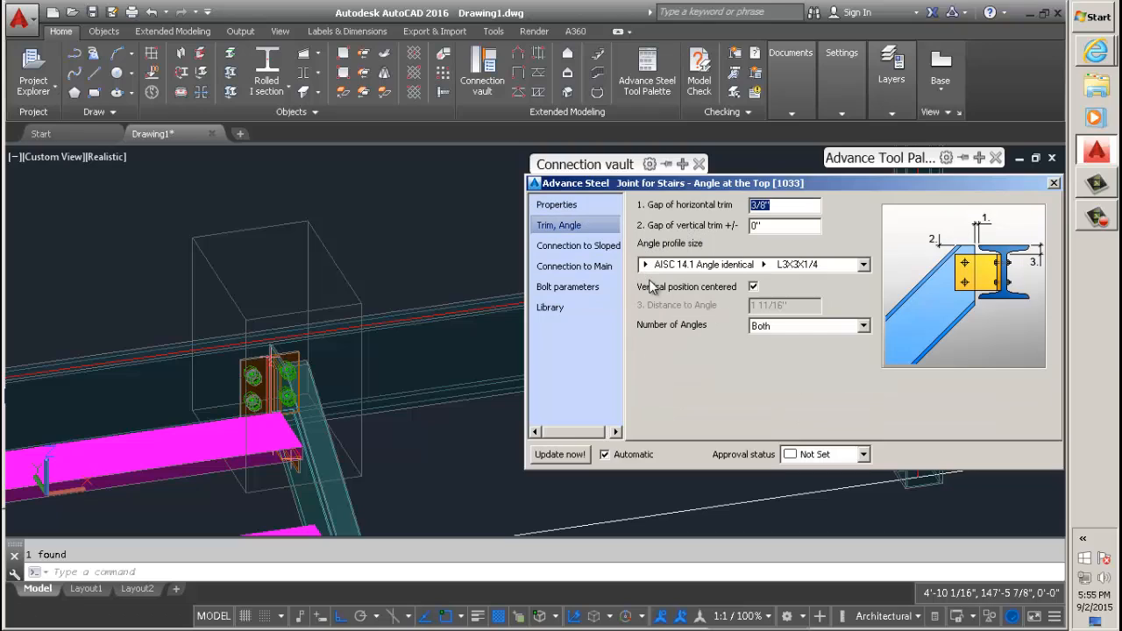
pyautogui.moveTo(785, 331)
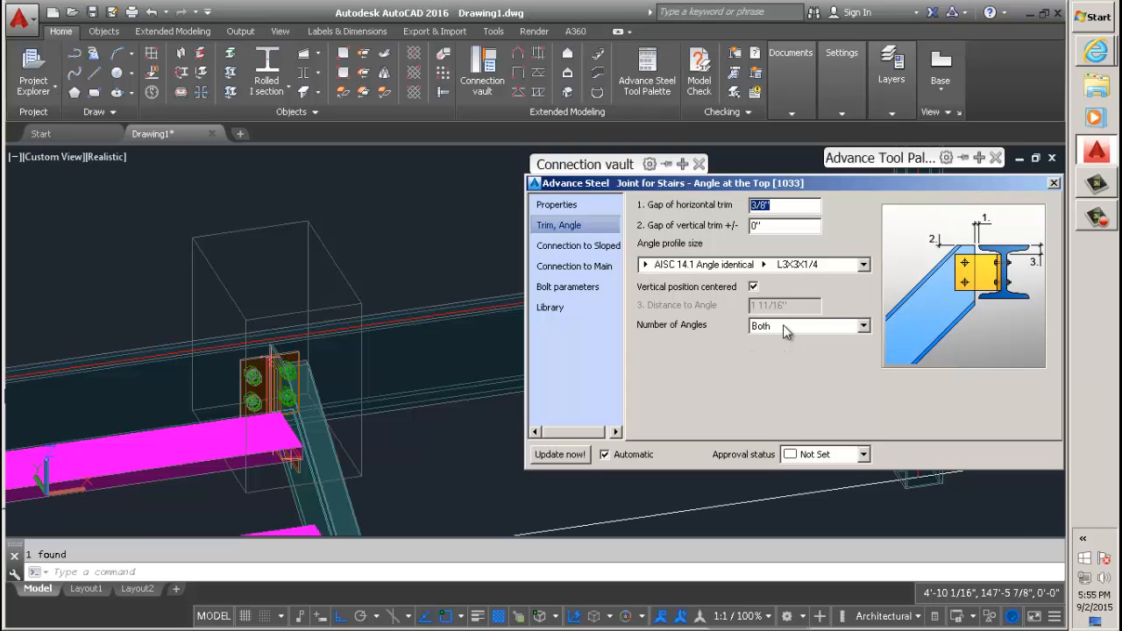
# Set Number of Angles to Right so a single angle sits on the stringer's right side
pyautogui.click(862, 325)
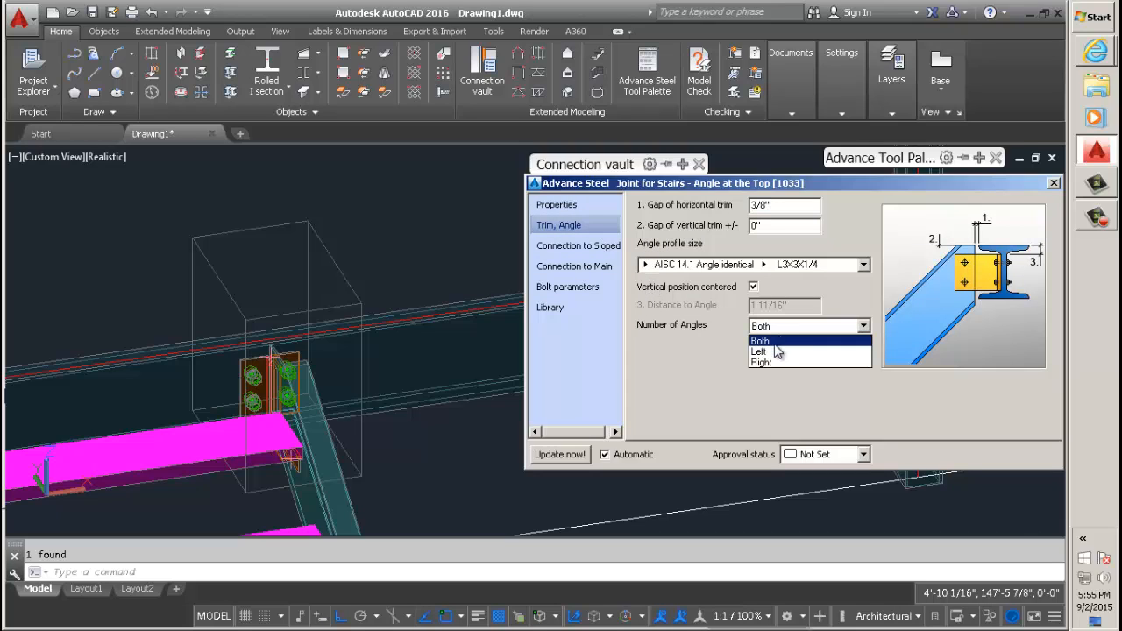
pyautogui.click(759, 350)
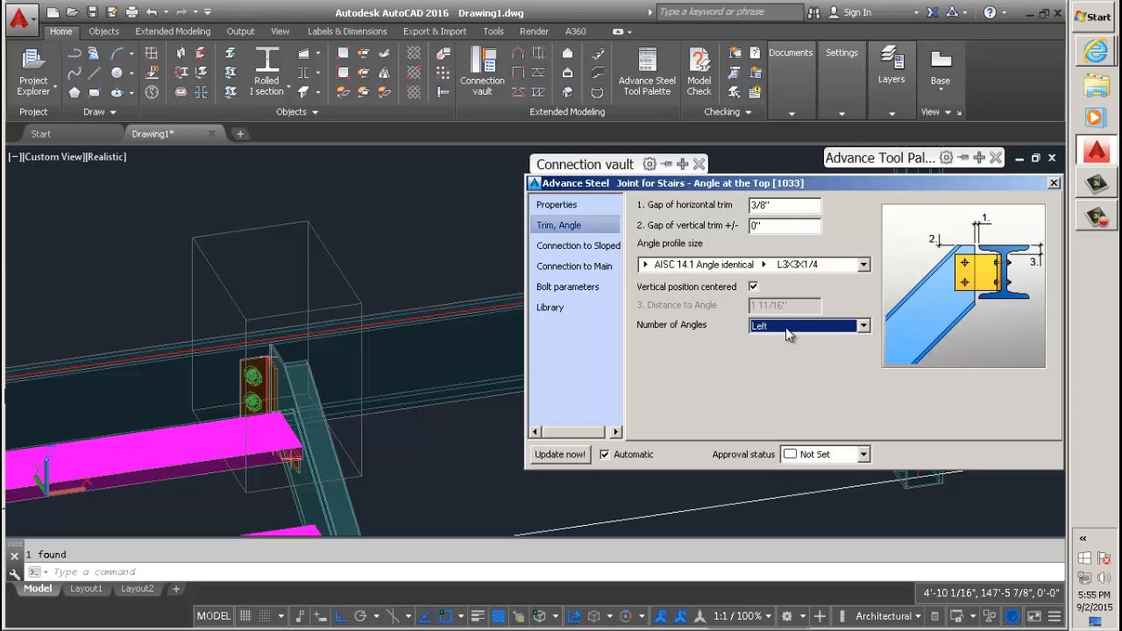
pyautogui.click(803, 325)
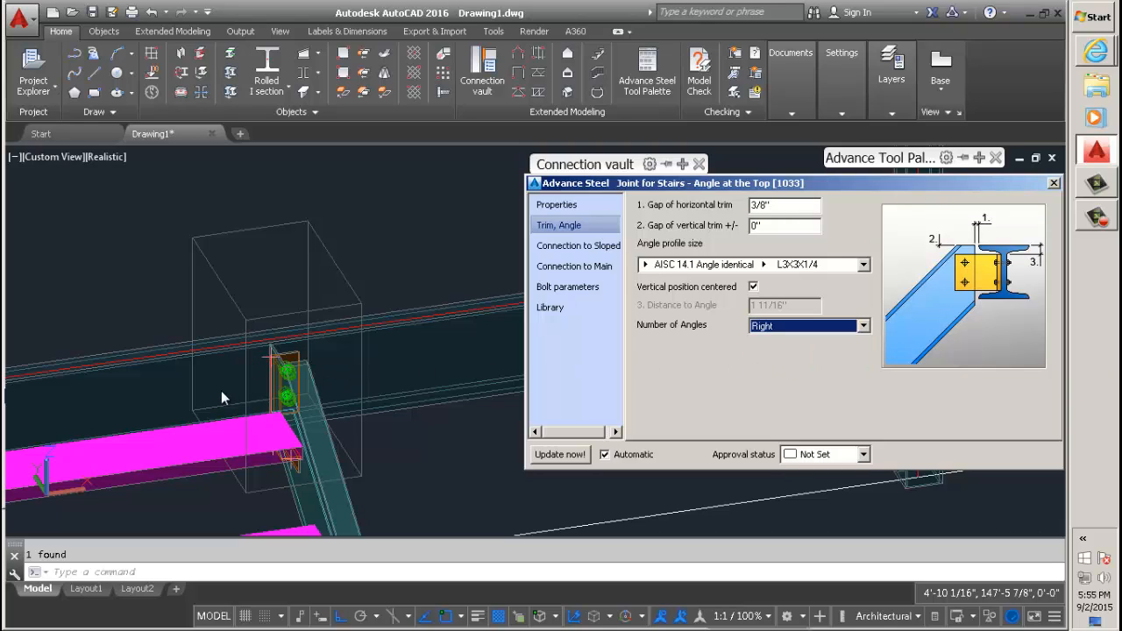
pyautogui.moveTo(456, 474)
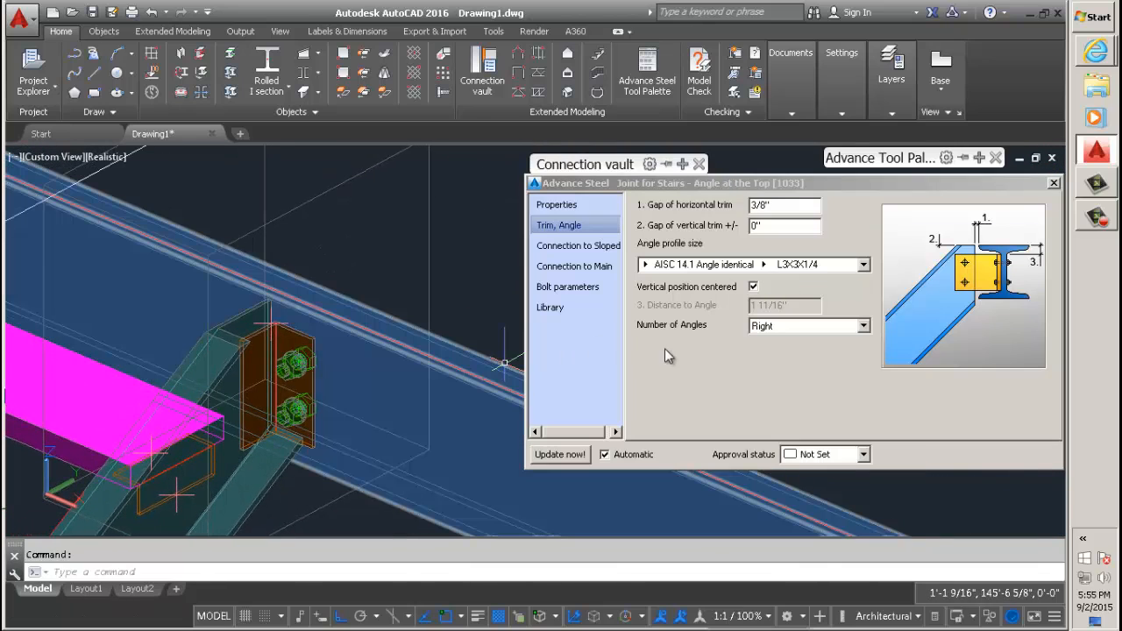
pyautogui.moveTo(701, 305)
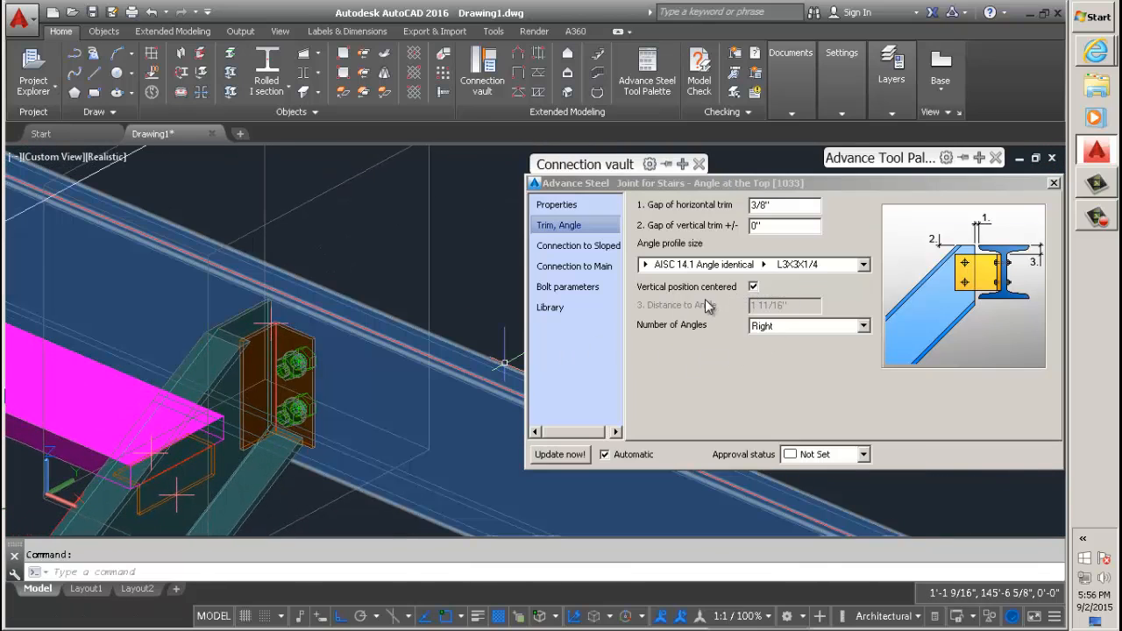
# Uncheck Vertical position centered and set Distance to Angle to 1/2"
pyautogui.click(752, 288)
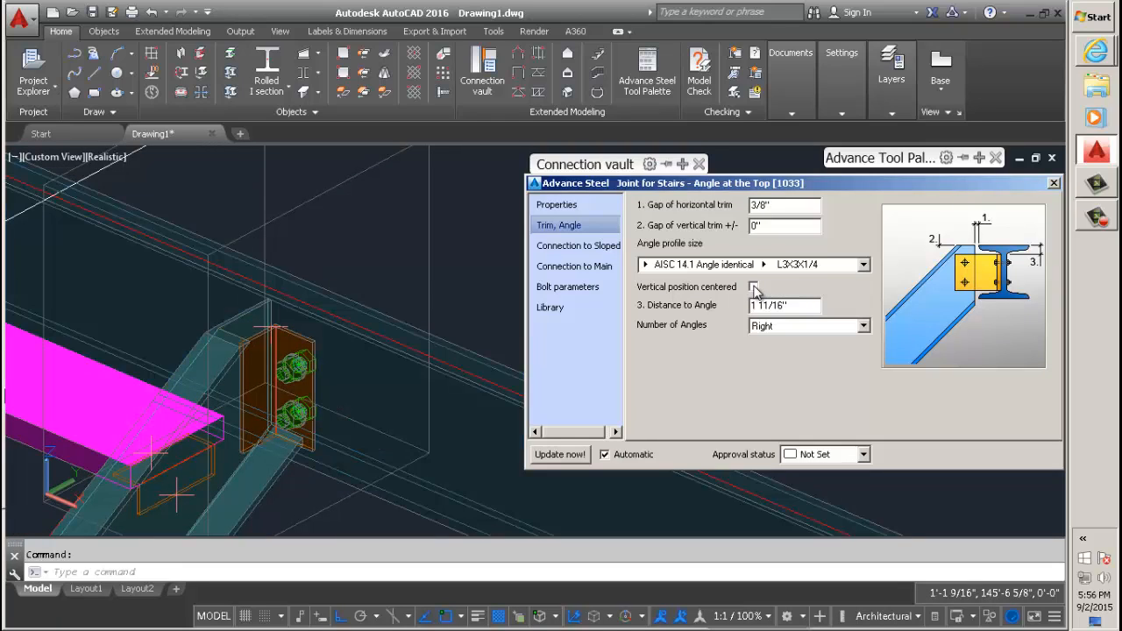
pyautogui.moveTo(645, 315)
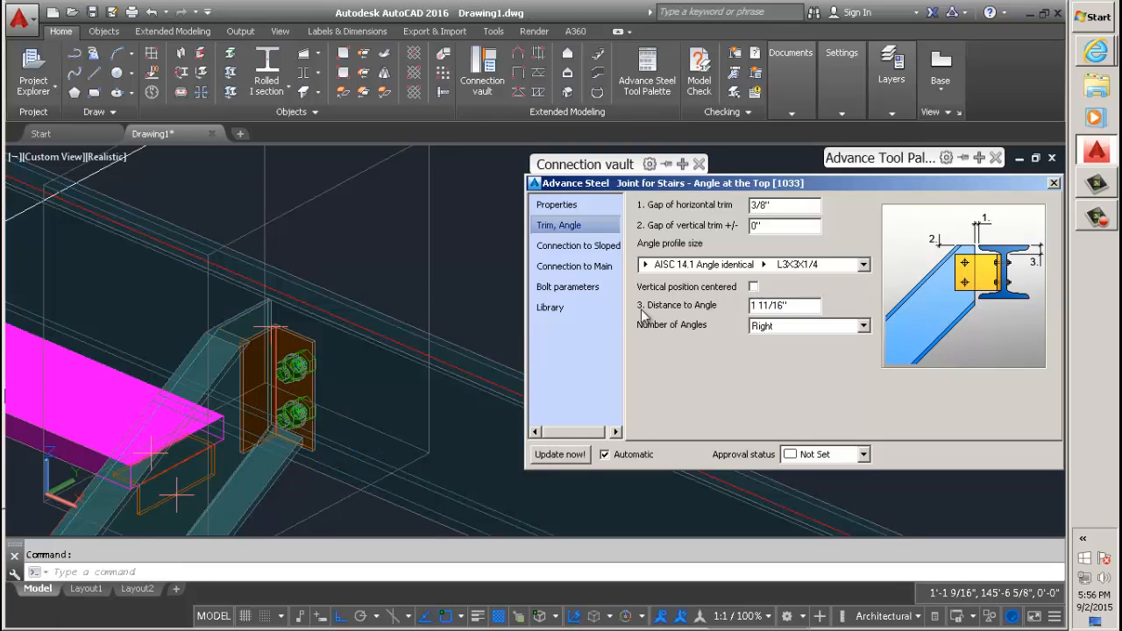
pyautogui.moveTo(639, 325)
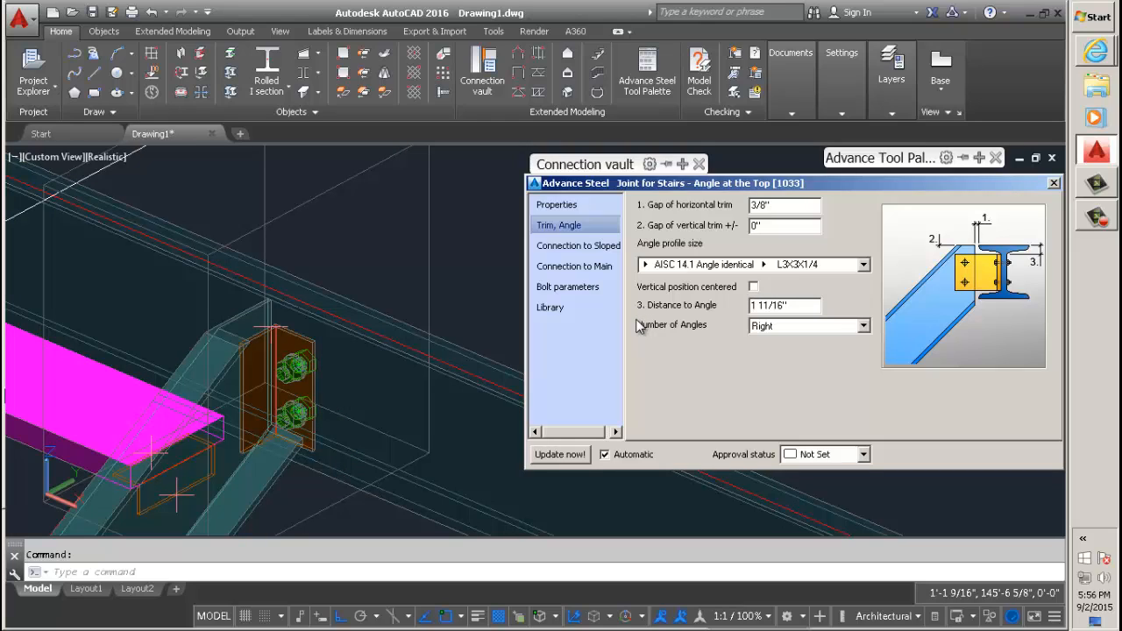
pyautogui.click(785, 305)
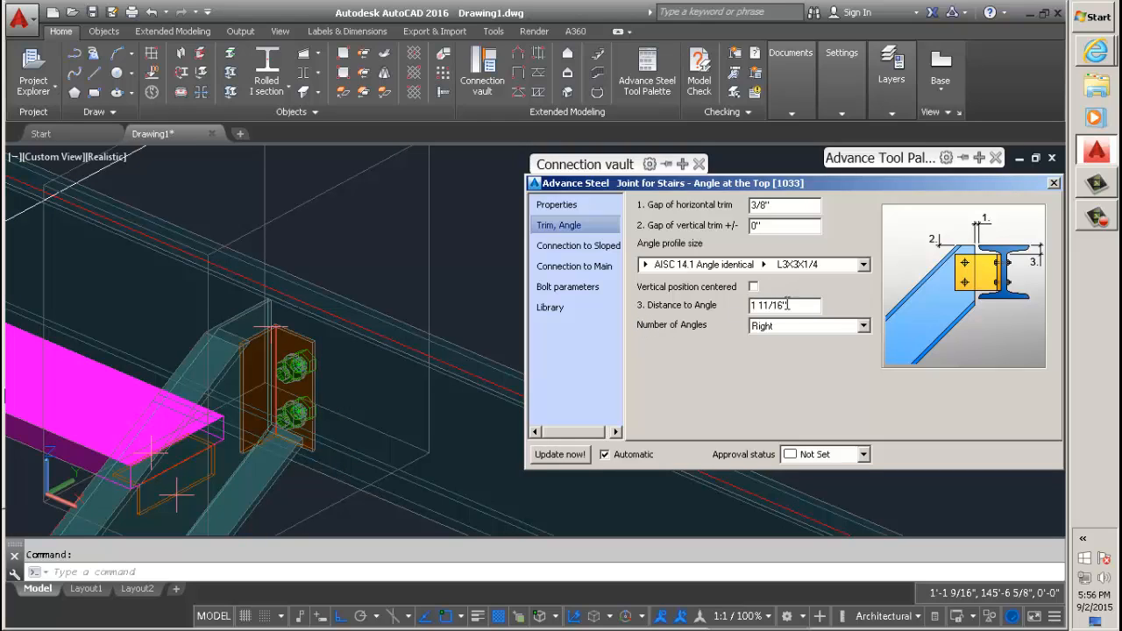
pyautogui.tripleClick(785, 305)
pyautogui.write('1/2')
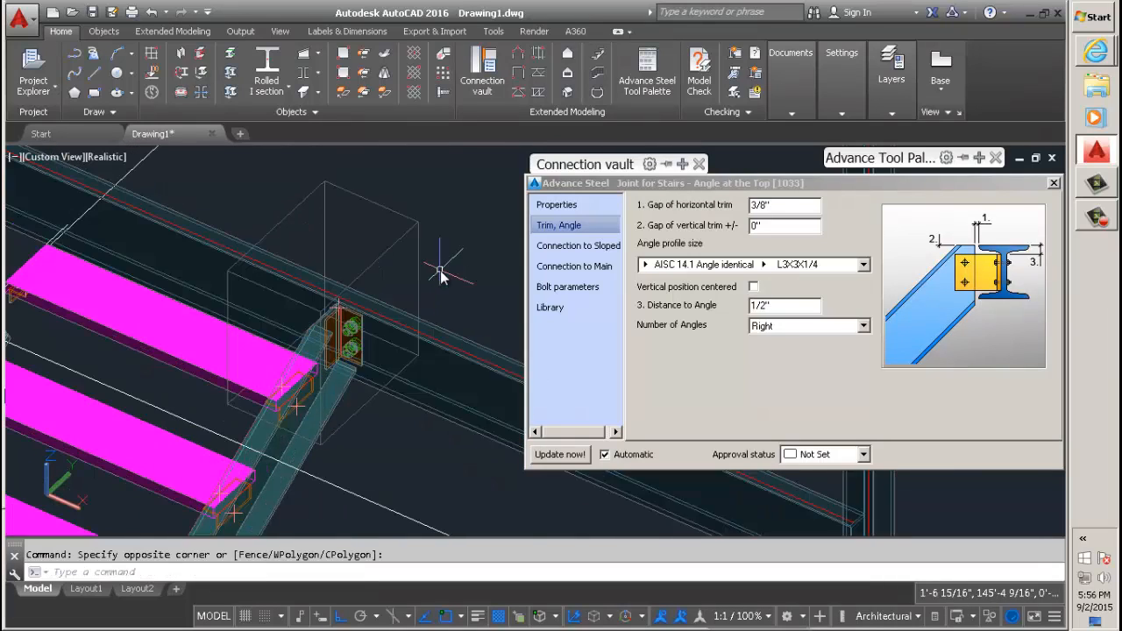
# On Connection to Main, try Welded then keep Type of Connection Bolted, and close the dialog
pyautogui.click(575, 266)
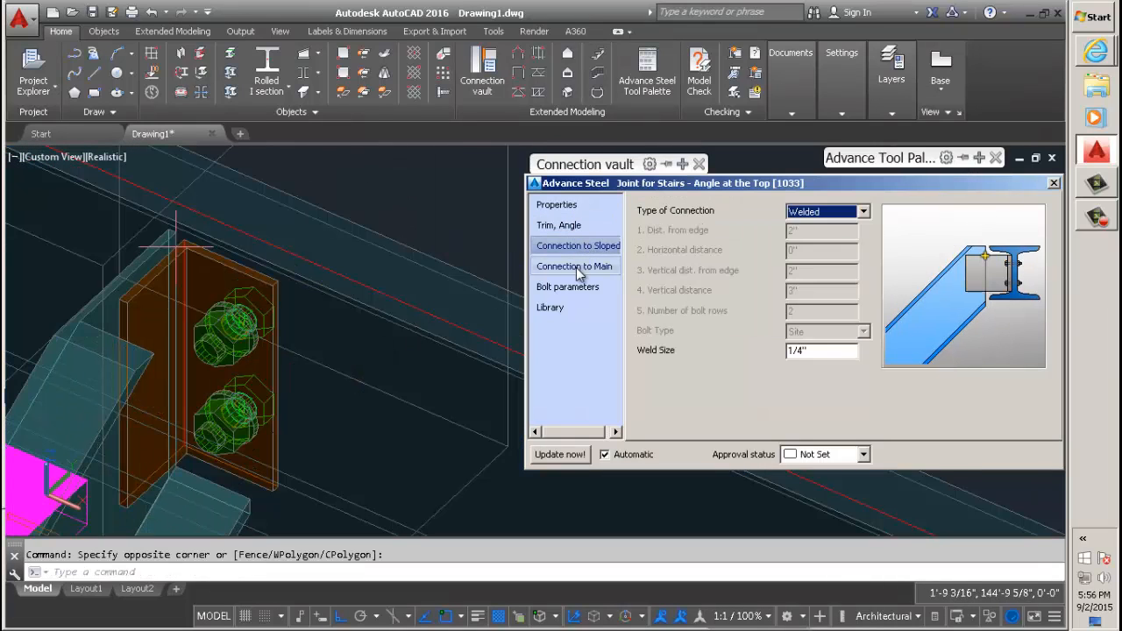
pyautogui.click(568, 287)
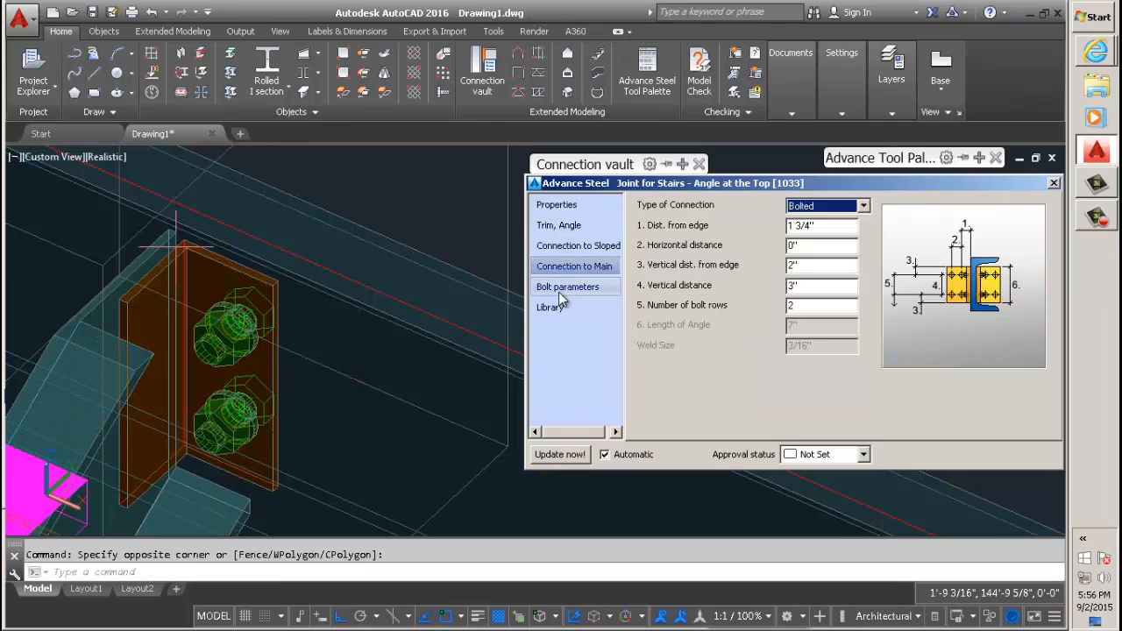
pyautogui.moveTo(472, 220)
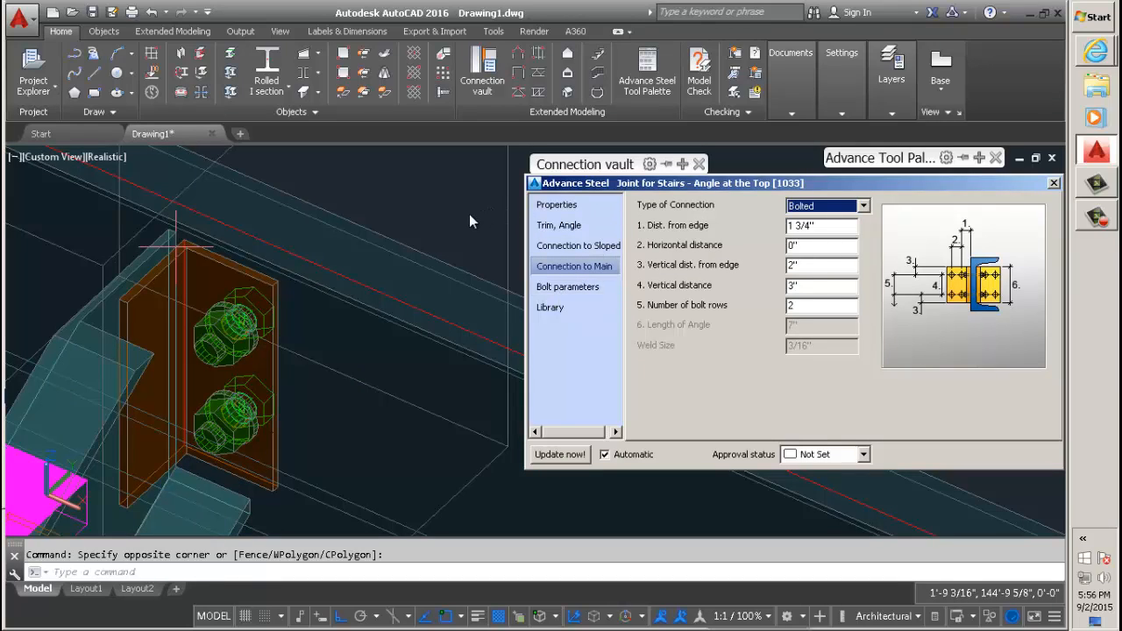
pyautogui.click(862, 205)
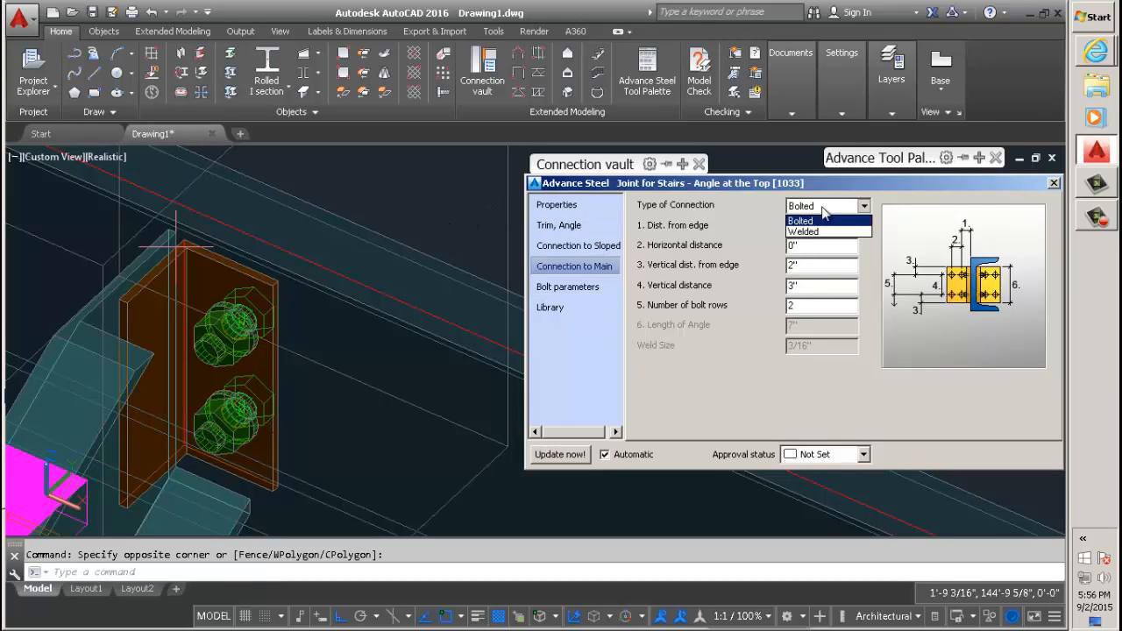
pyautogui.click(803, 231)
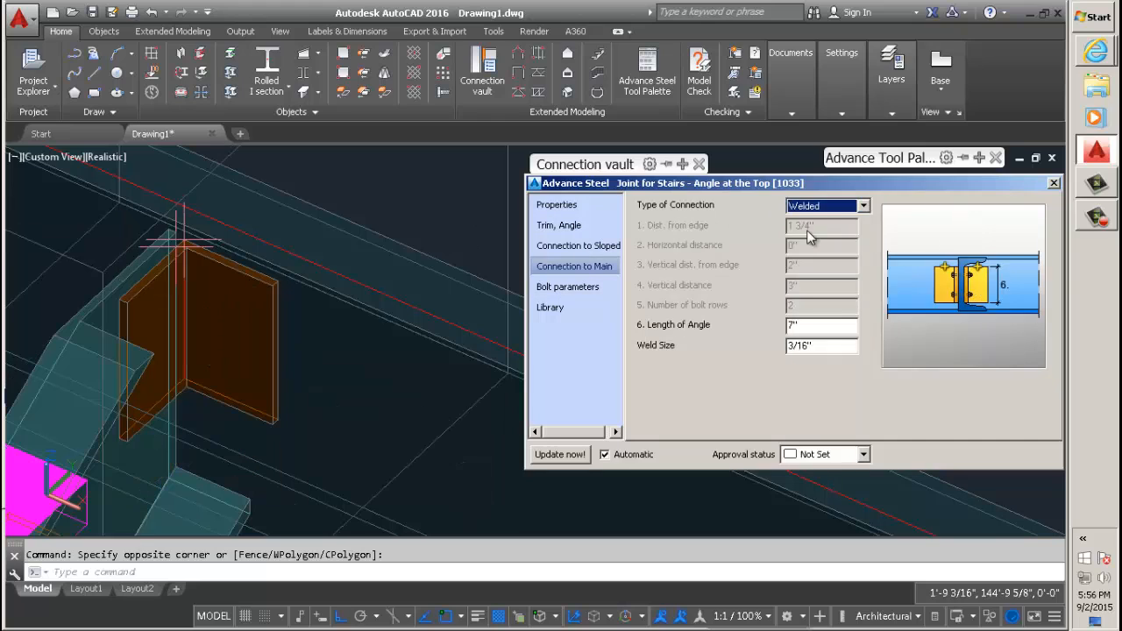
pyautogui.click(827, 205)
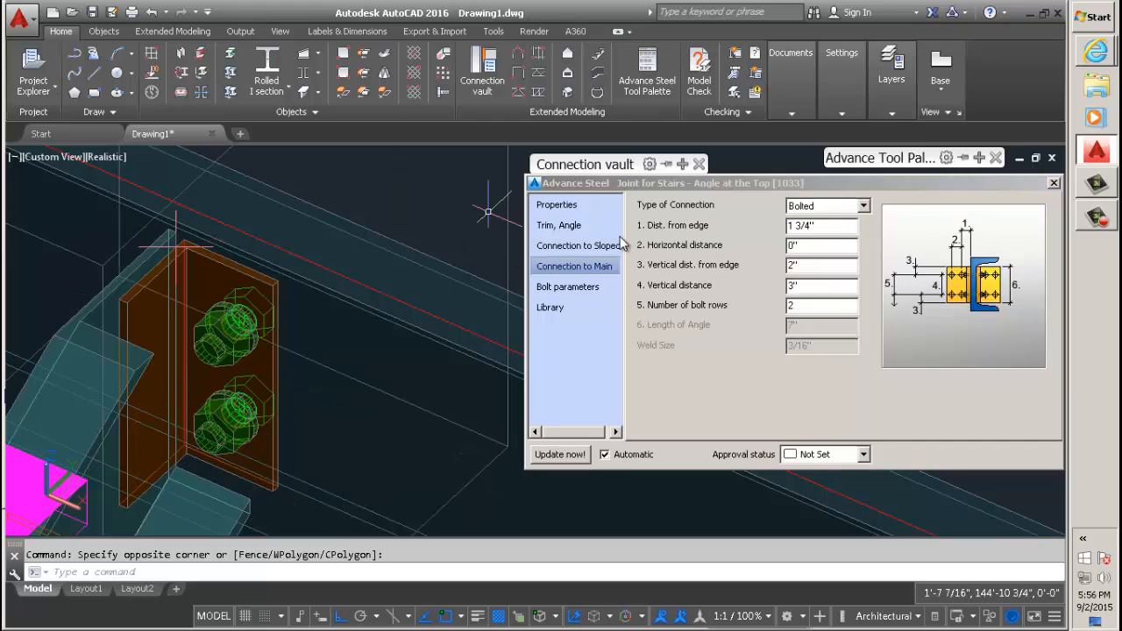
pyautogui.click(1051, 183)
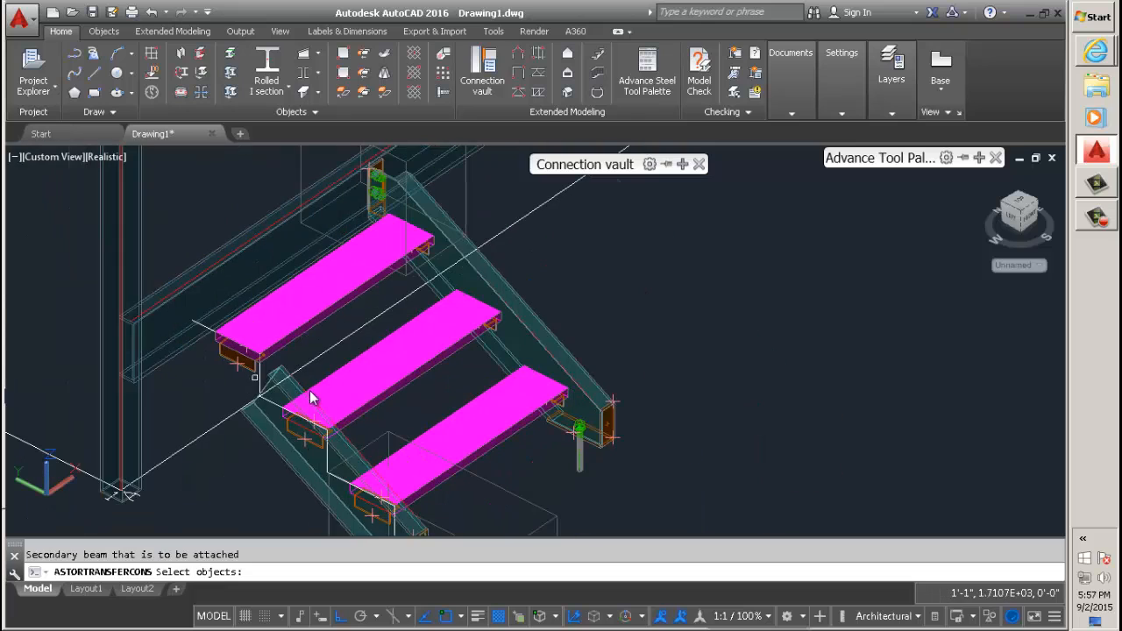
# Transfer the bolted top angle joint onto the other stringer
pyautogui.click(272, 377)
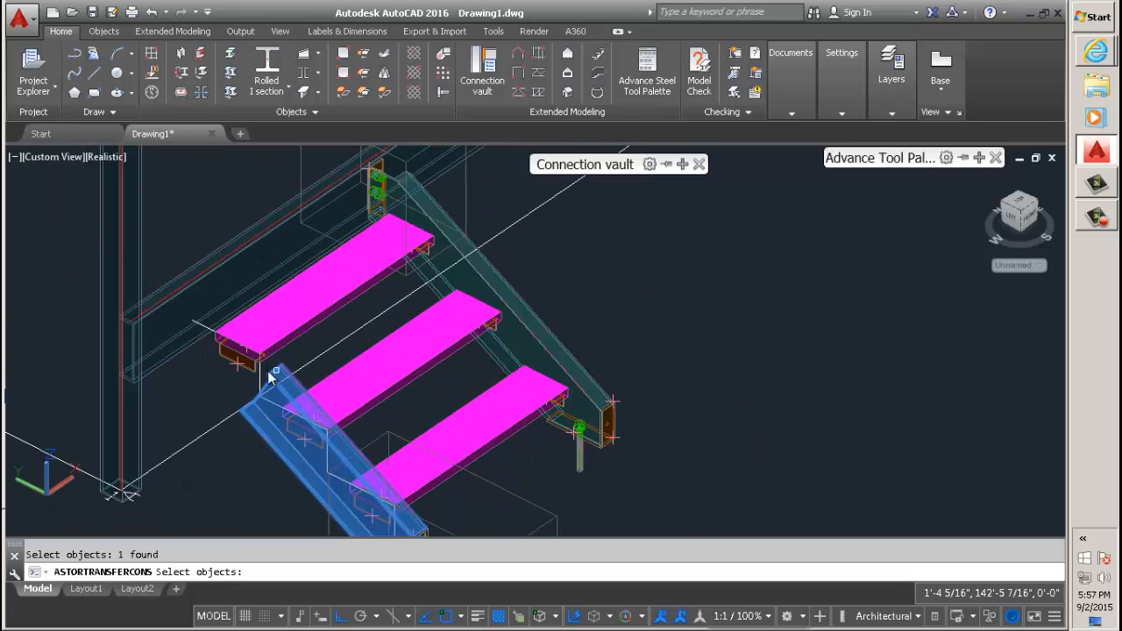
pyautogui.click(307, 280)
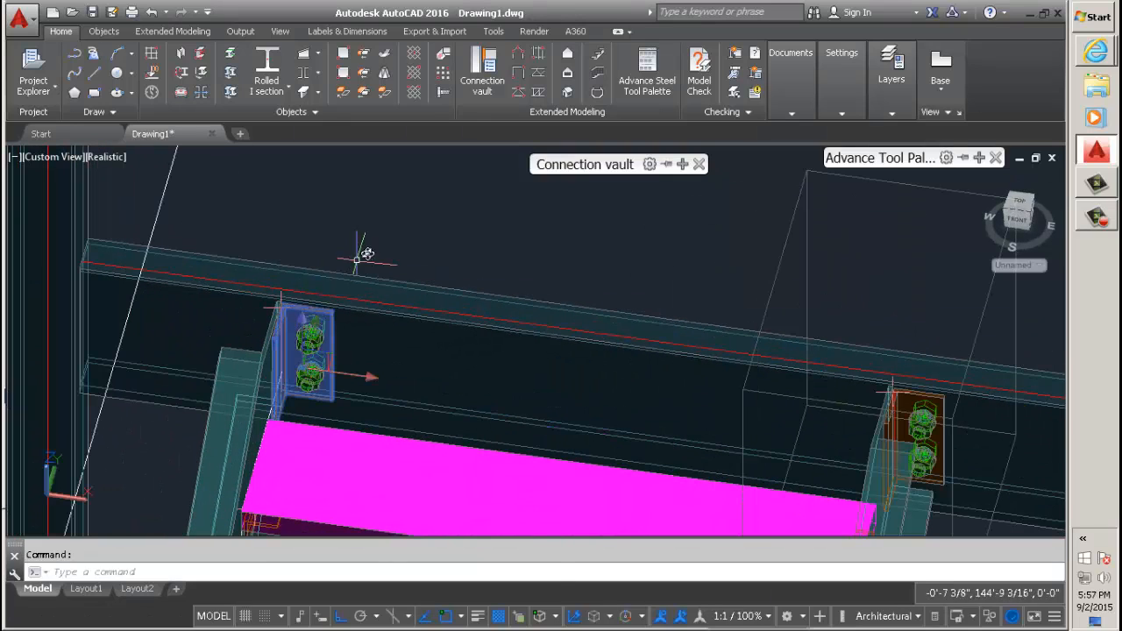
pyautogui.rightClick(367, 254)
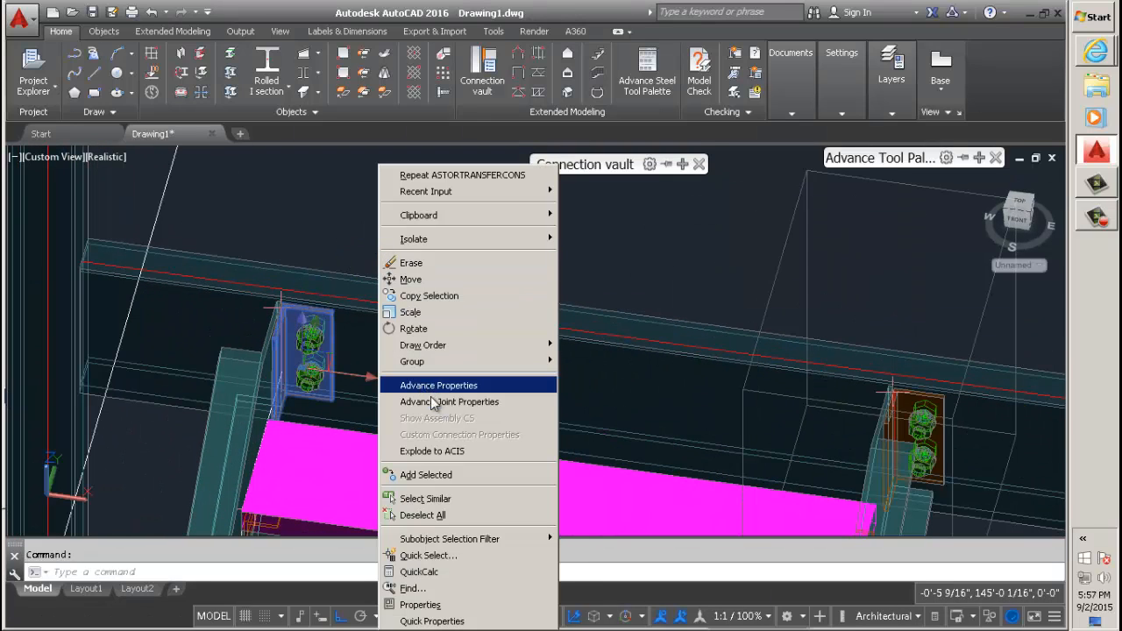
pyautogui.click(438, 386)
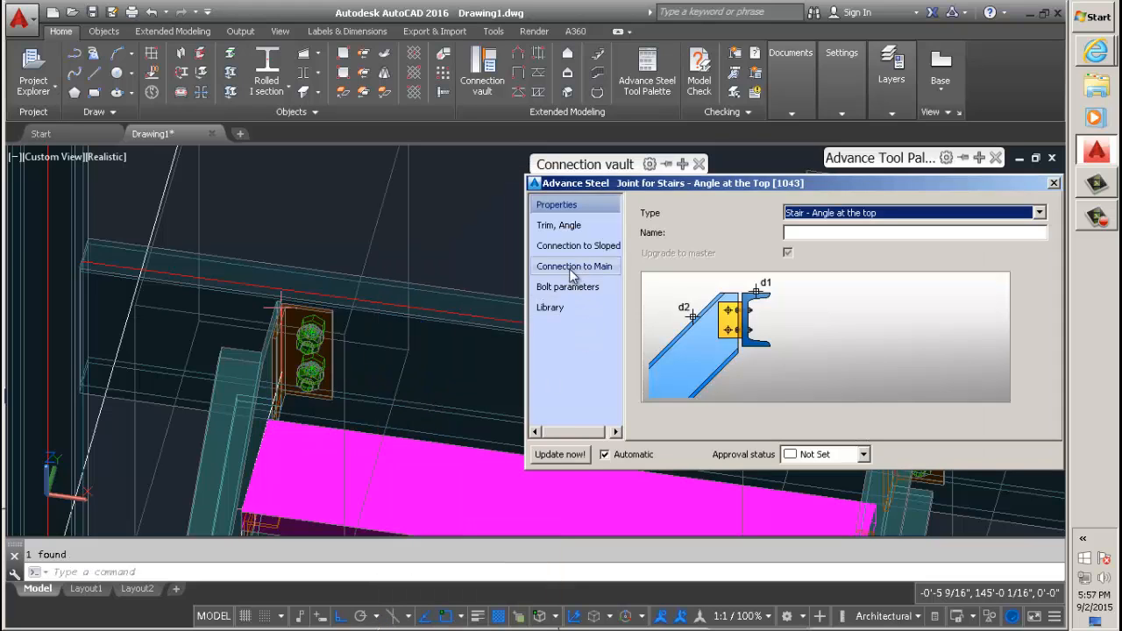
pyautogui.click(557, 224)
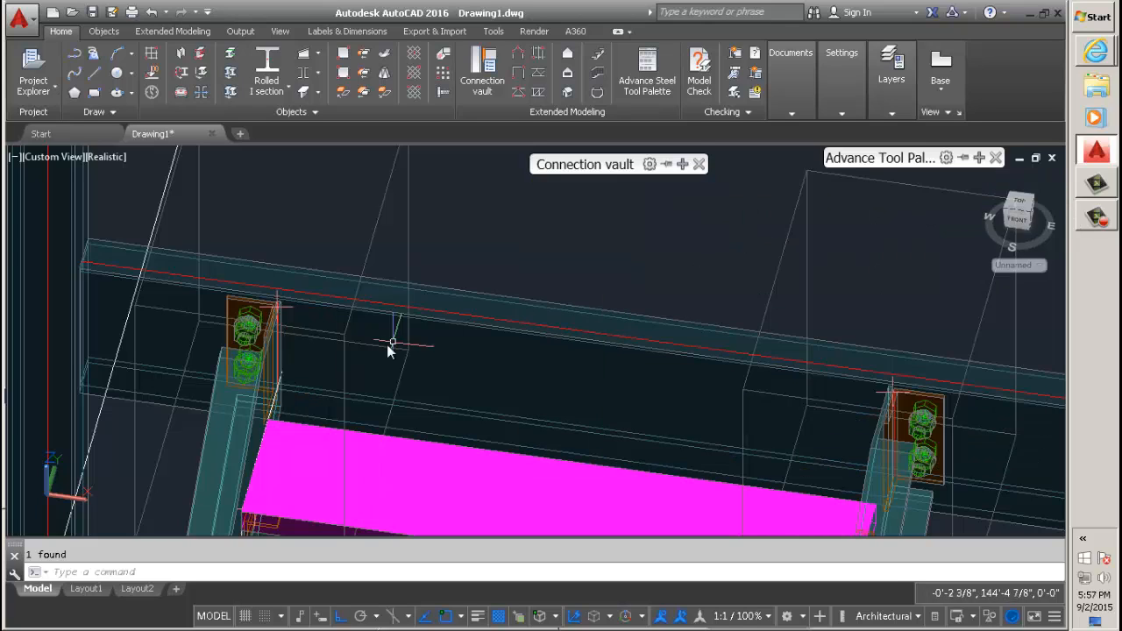
pyautogui.moveTo(389, 351); pyautogui.dragTo(473, 289)
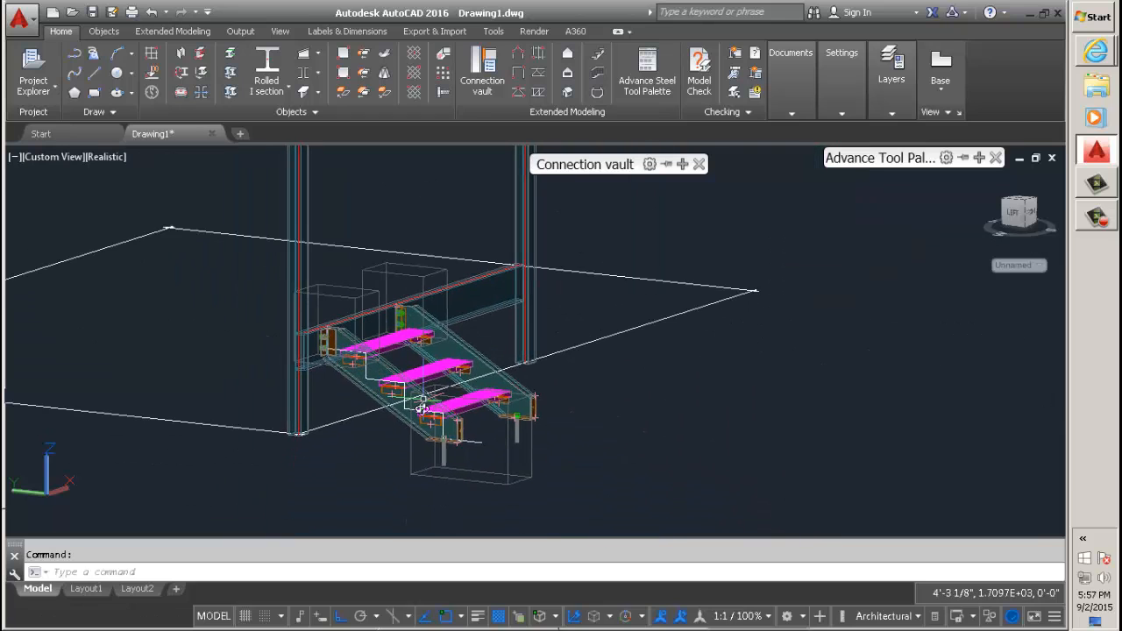
pyautogui.moveTo(420, 407); pyautogui.dragTo(298, 464)
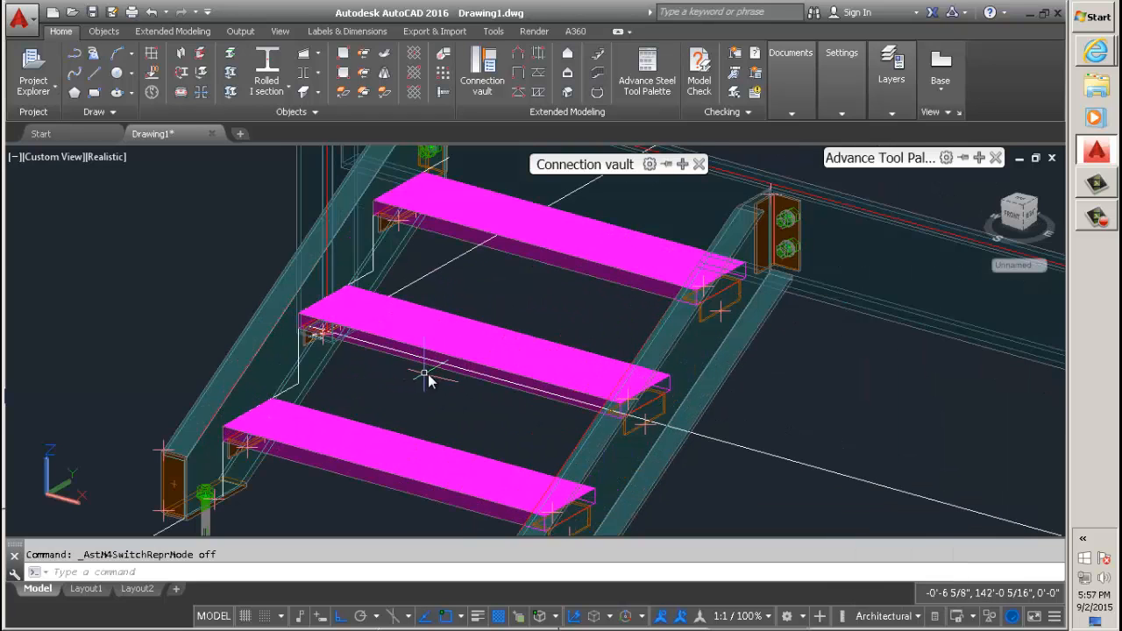
pyautogui.moveTo(429, 377); pyautogui.dragTo(288, 359)
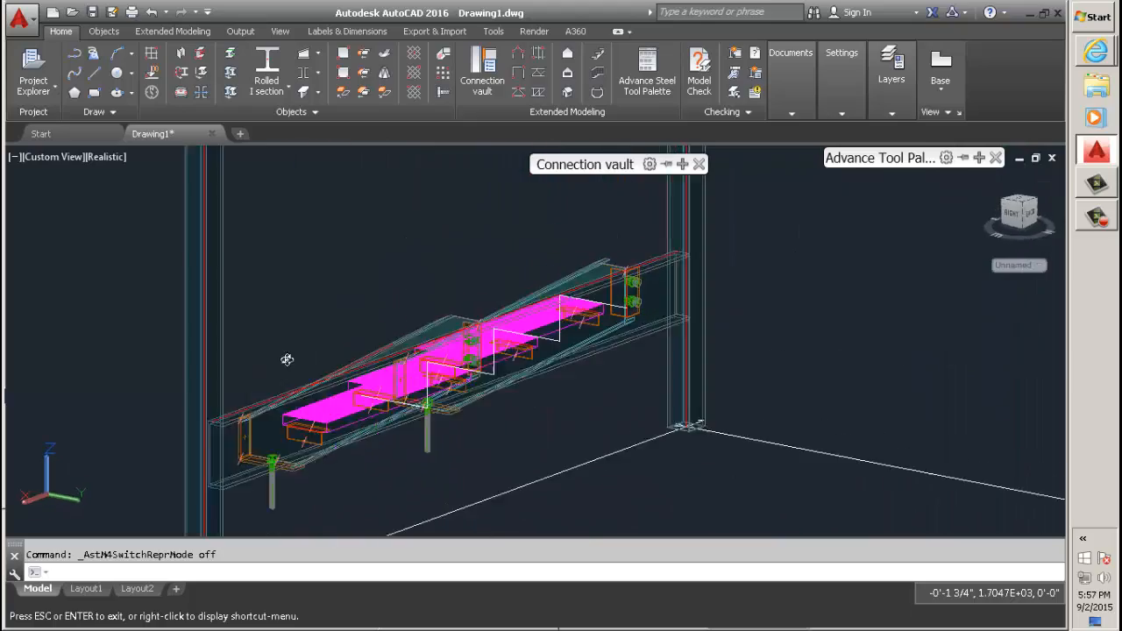